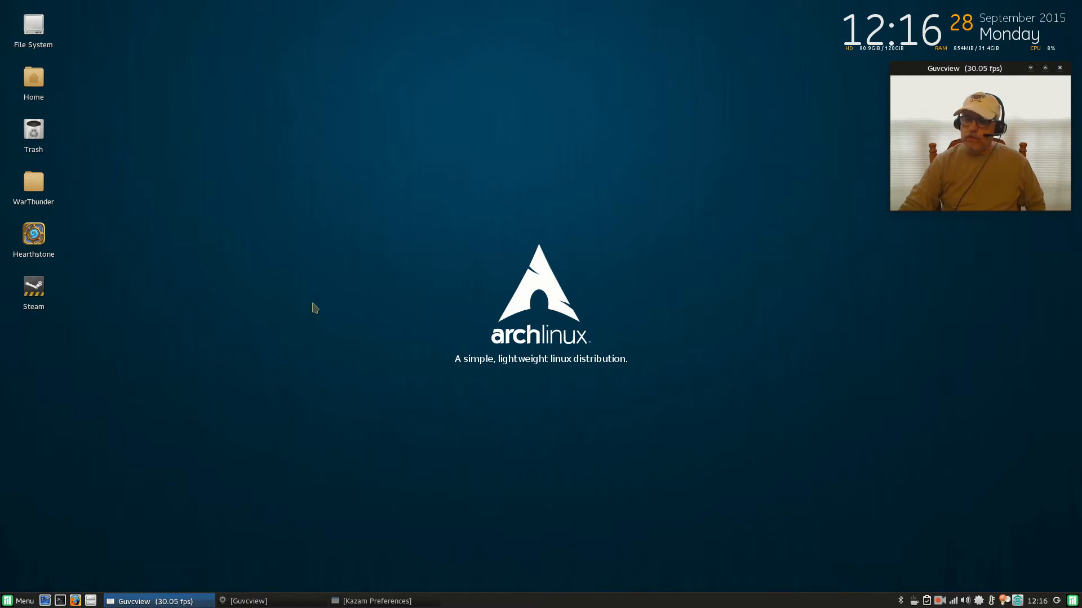
mouse_move(386, 326)
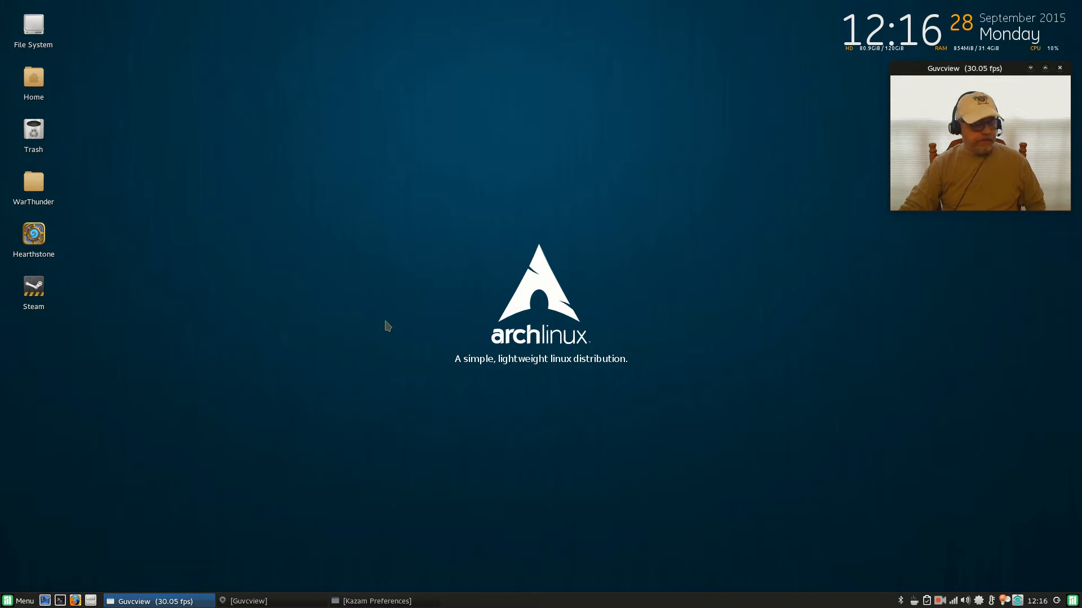
mouse_move(453, 300)
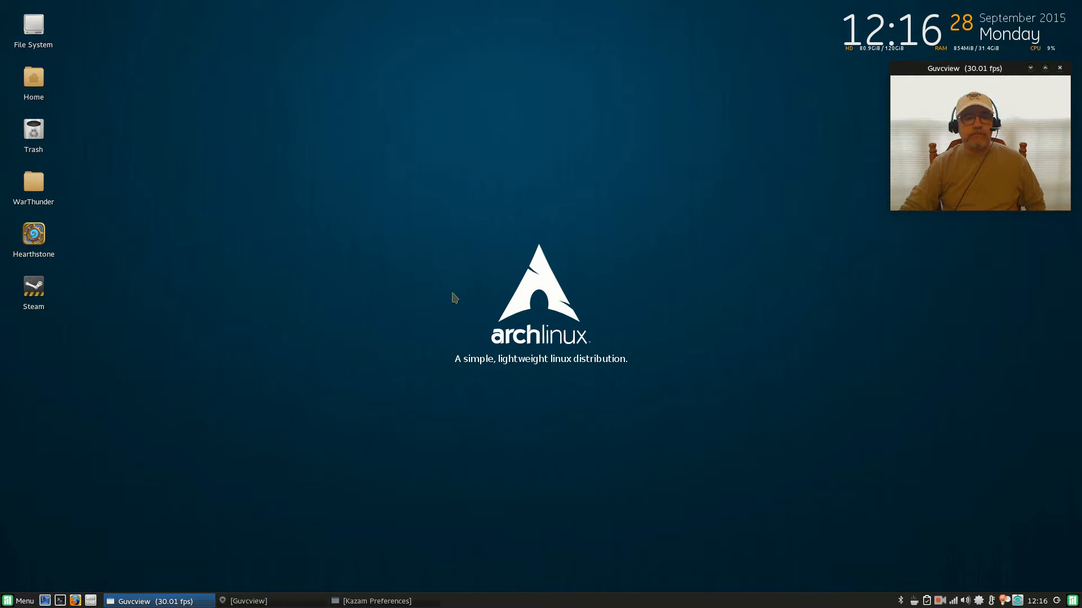
mouse_move(459, 302)
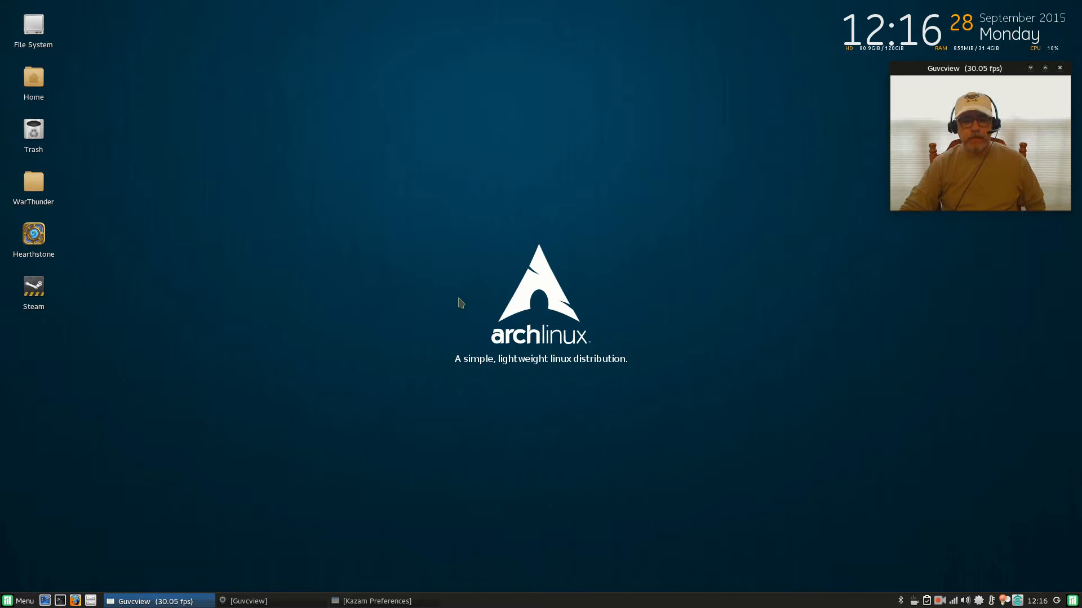
mouse_move(464, 305)
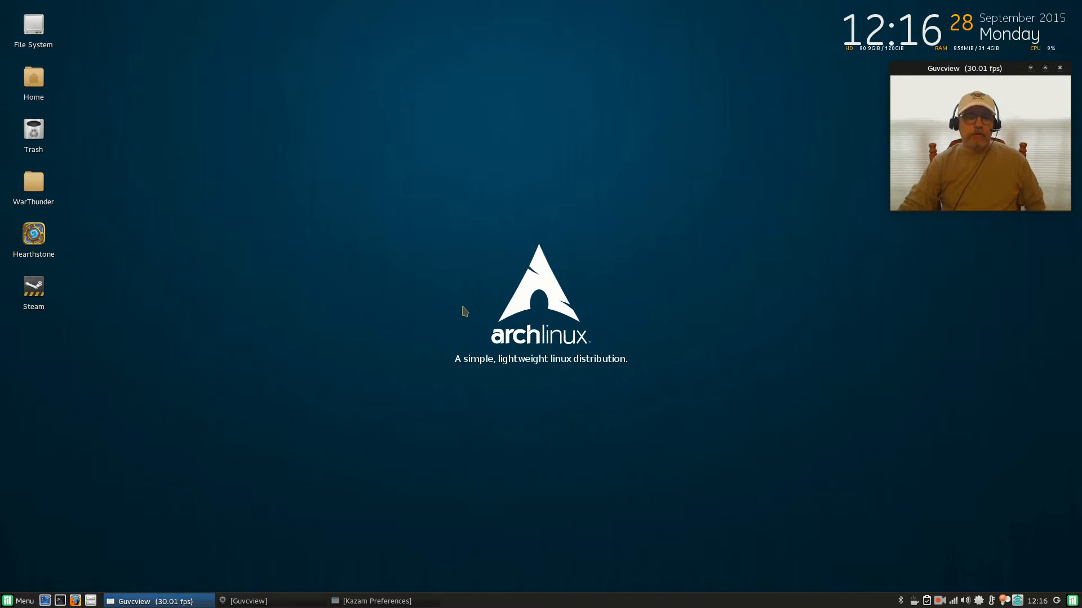
mouse_move(466, 297)
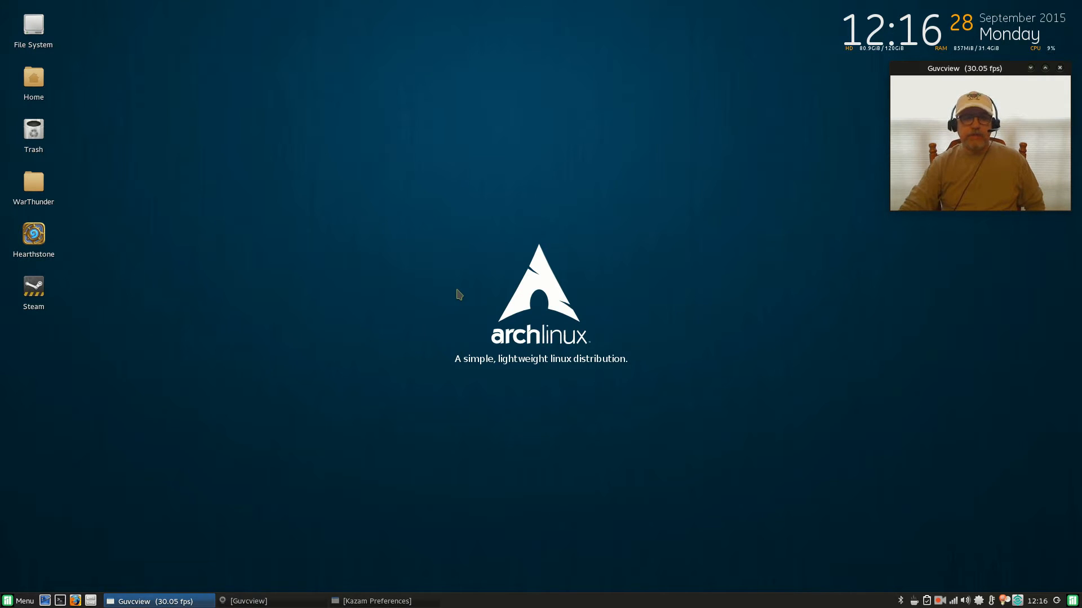
mouse_move(467, 295)
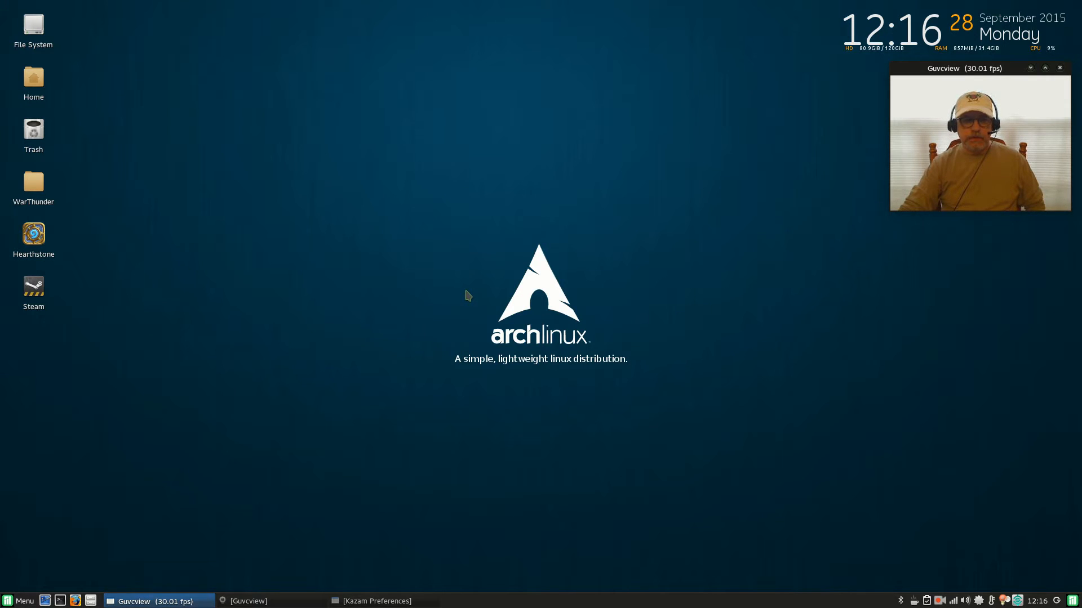
mouse_move(469, 297)
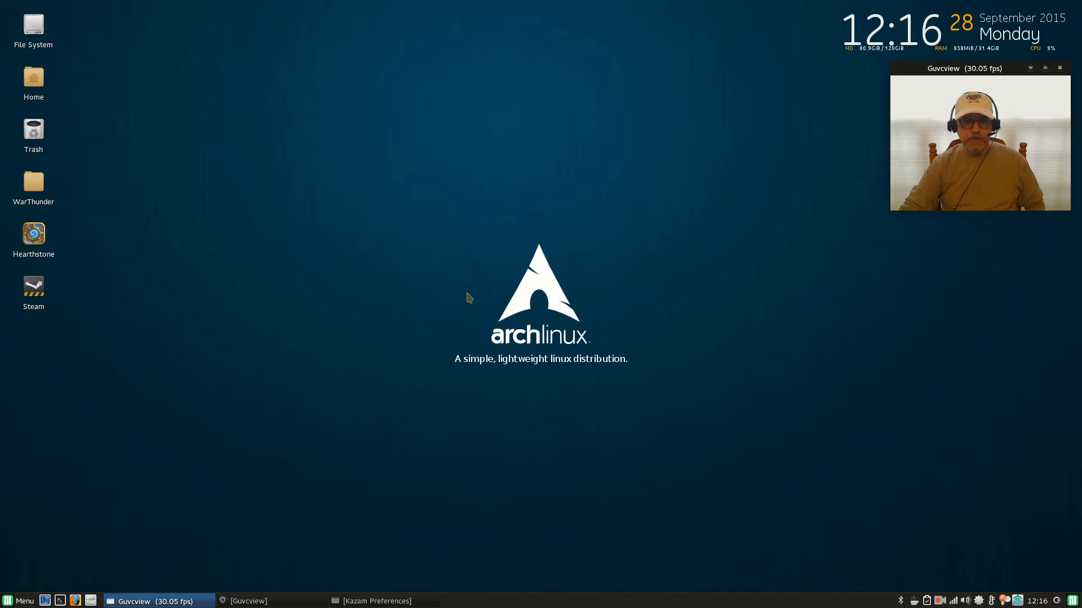
mouse_move(475, 295)
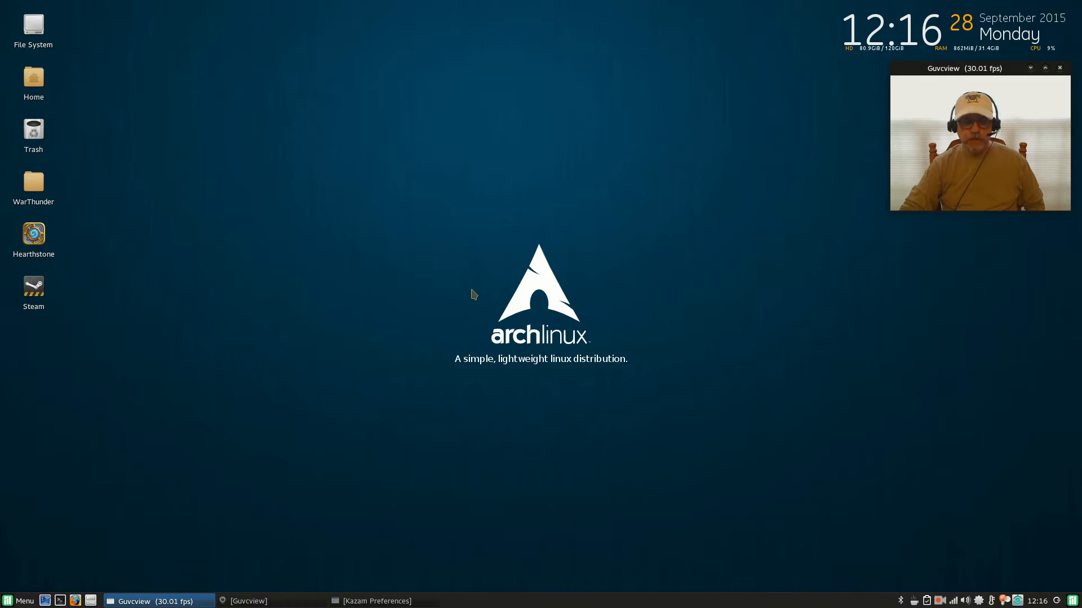
mouse_move(459, 288)
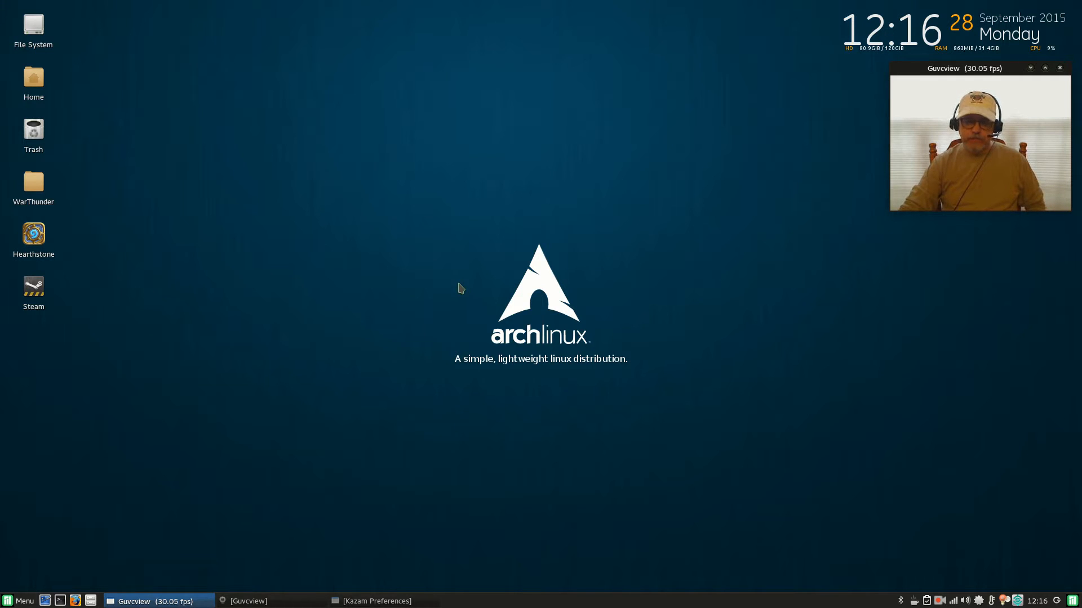
mouse_move(184, 259)
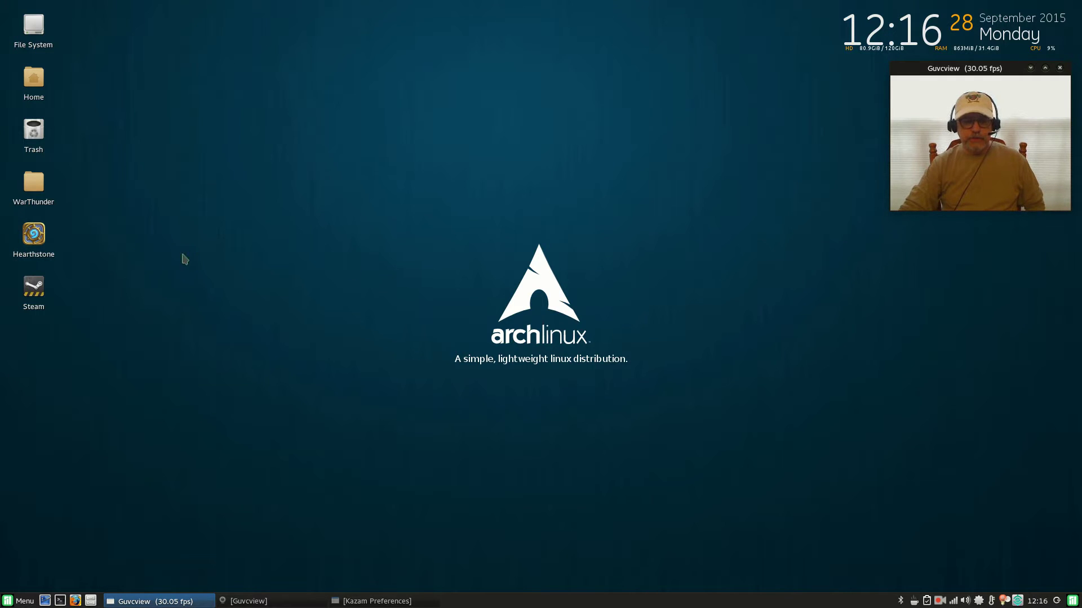
mouse_move(98, 288)
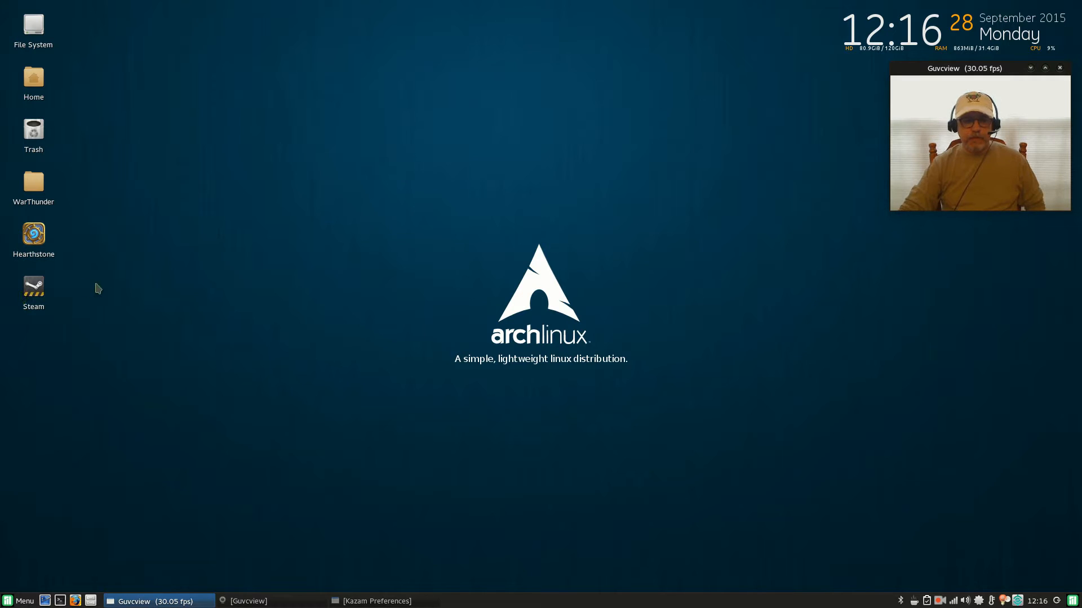
mouse_move(336, 241)
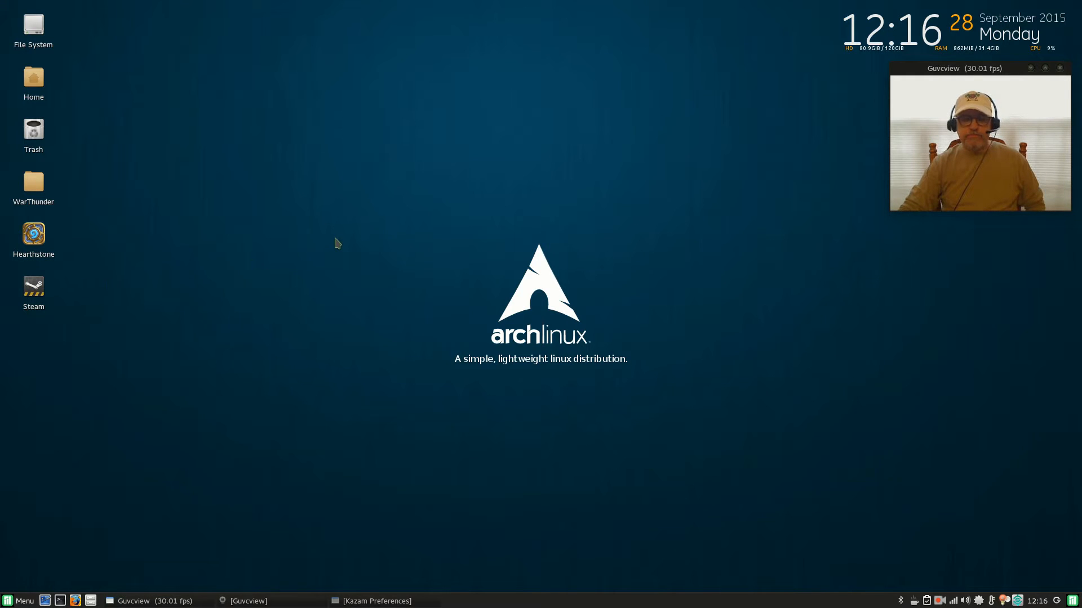
mouse_move(131, 267)
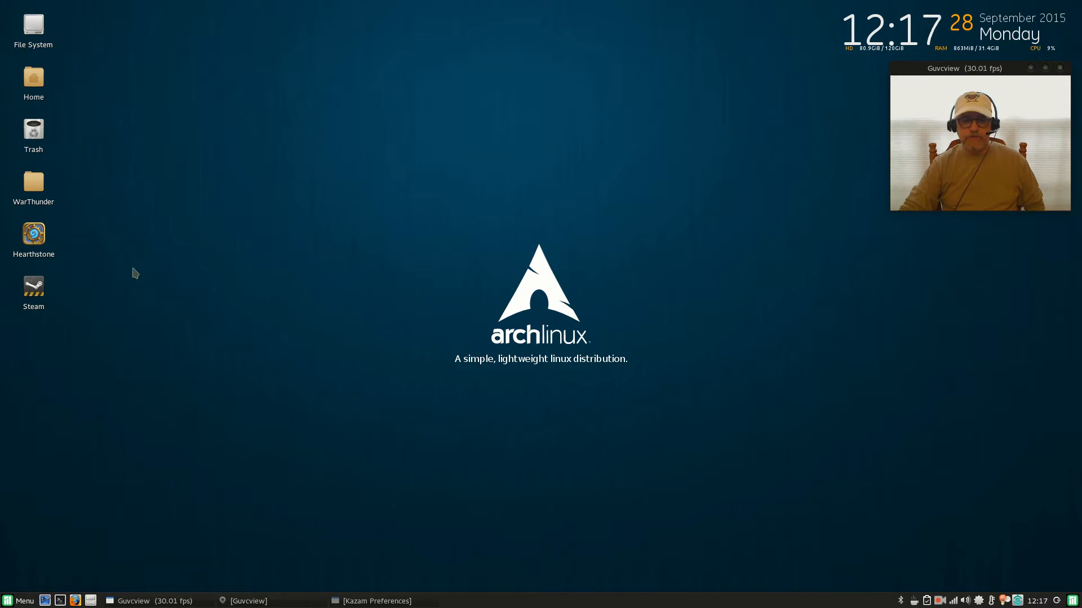
mouse_move(80, 231)
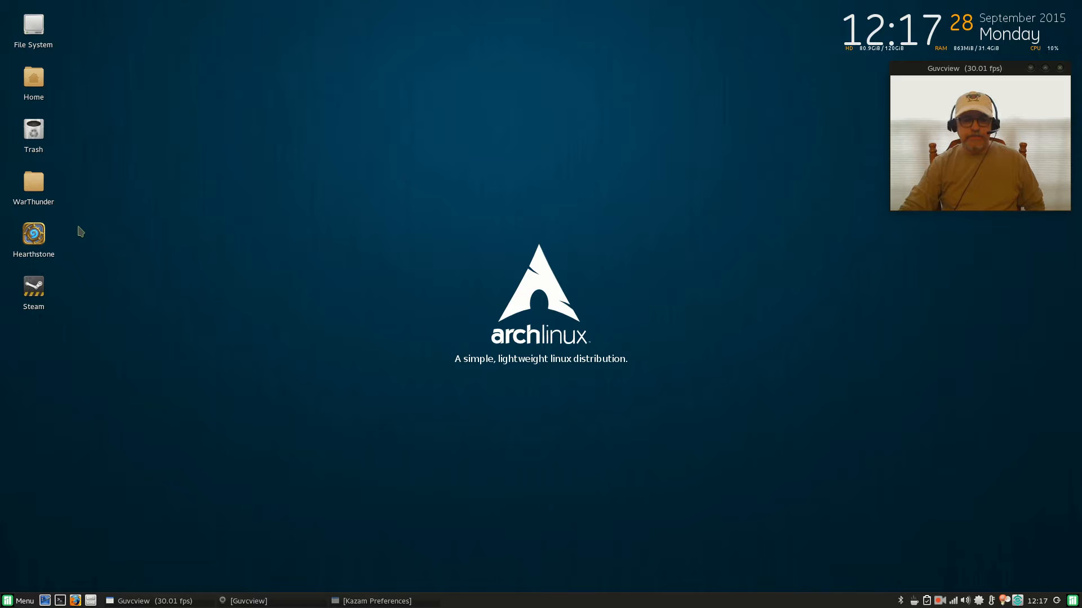
mouse_move(134, 204)
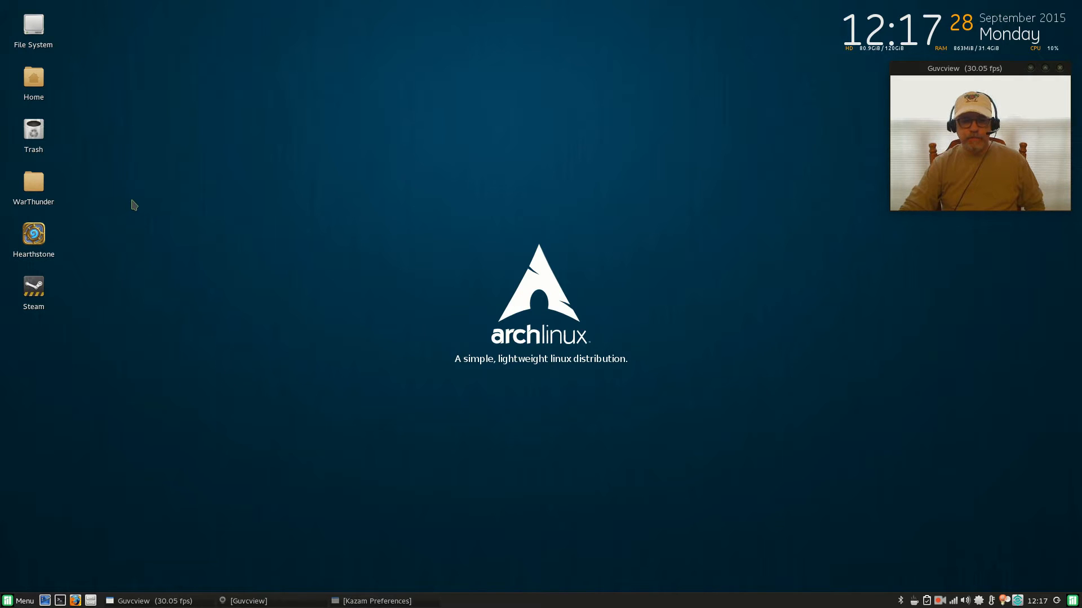
mouse_move(82, 186)
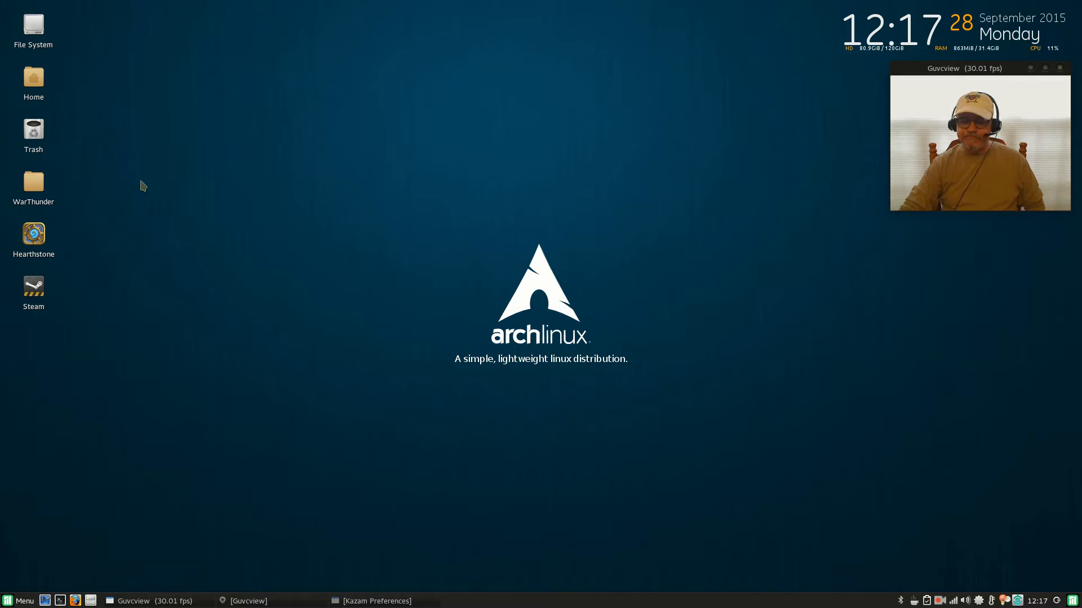
mouse_move(114, 187)
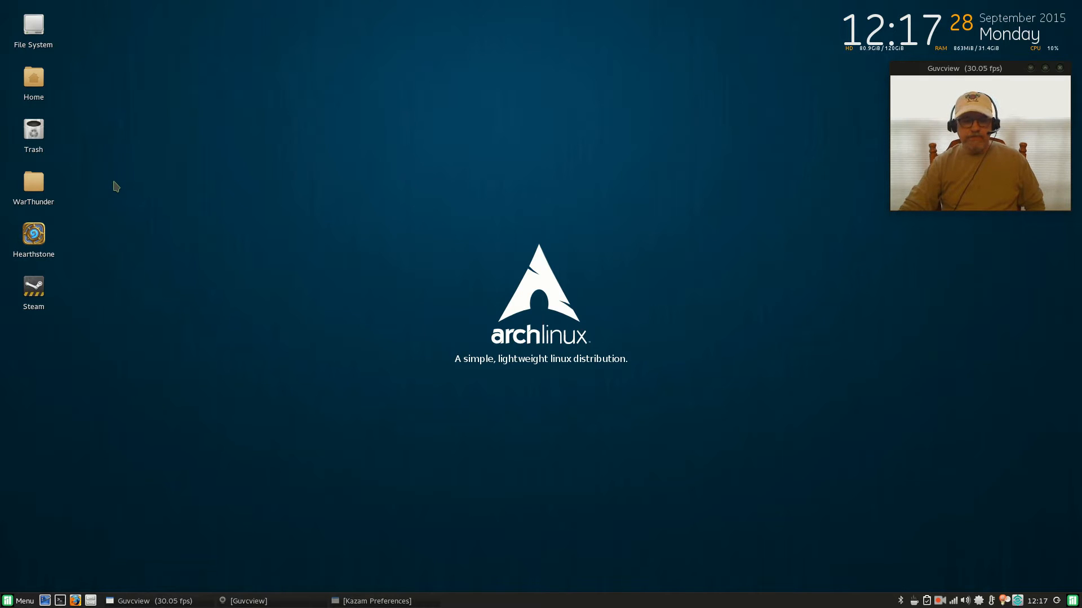
mouse_move(101, 183)
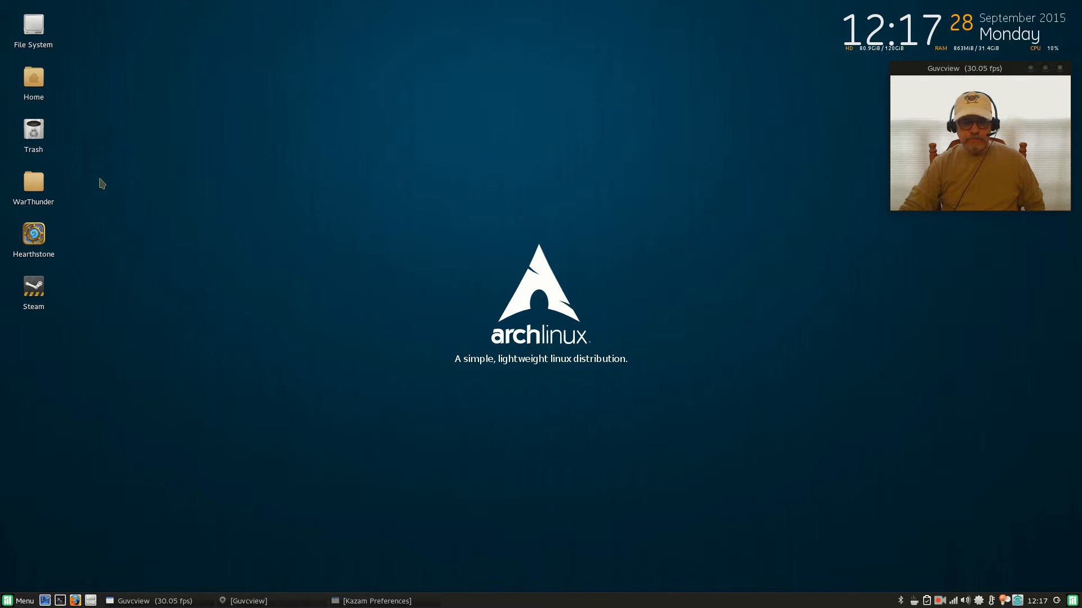
mouse_move(81, 186)
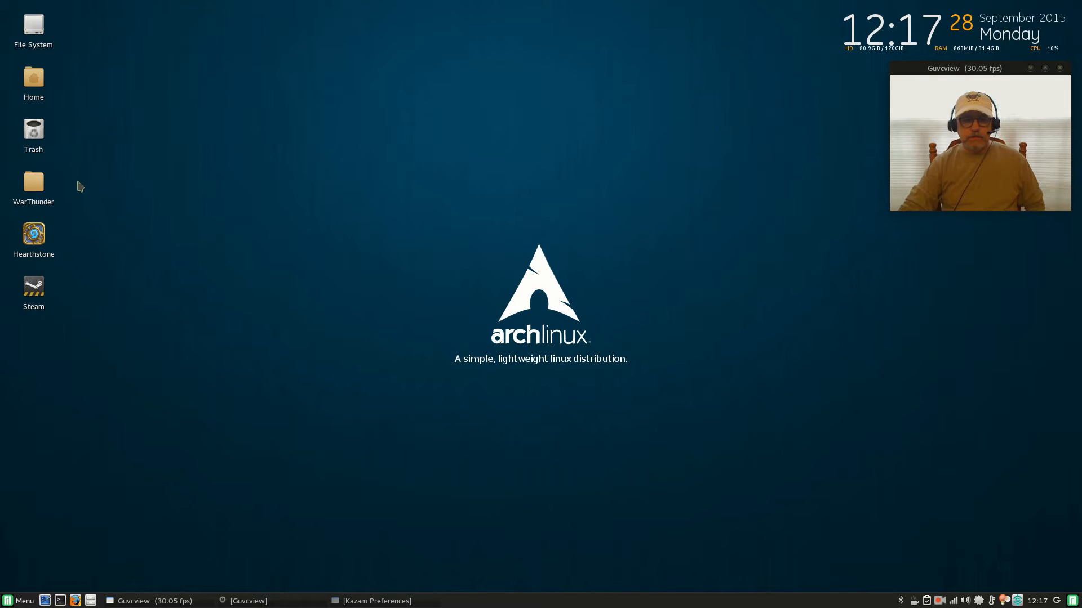
mouse_move(84, 190)
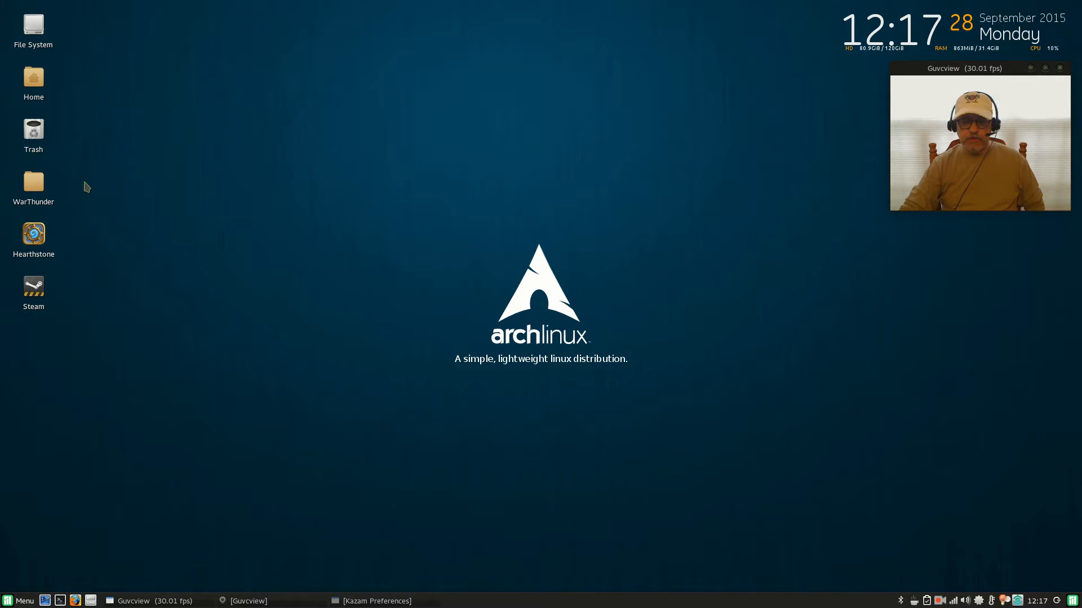
mouse_move(81, 187)
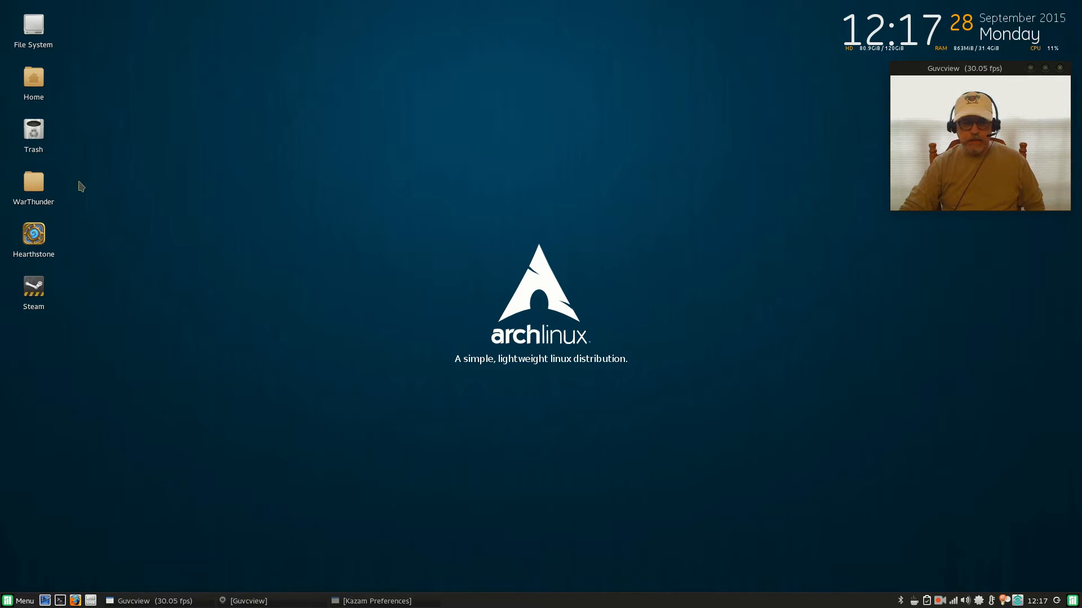
mouse_move(91, 185)
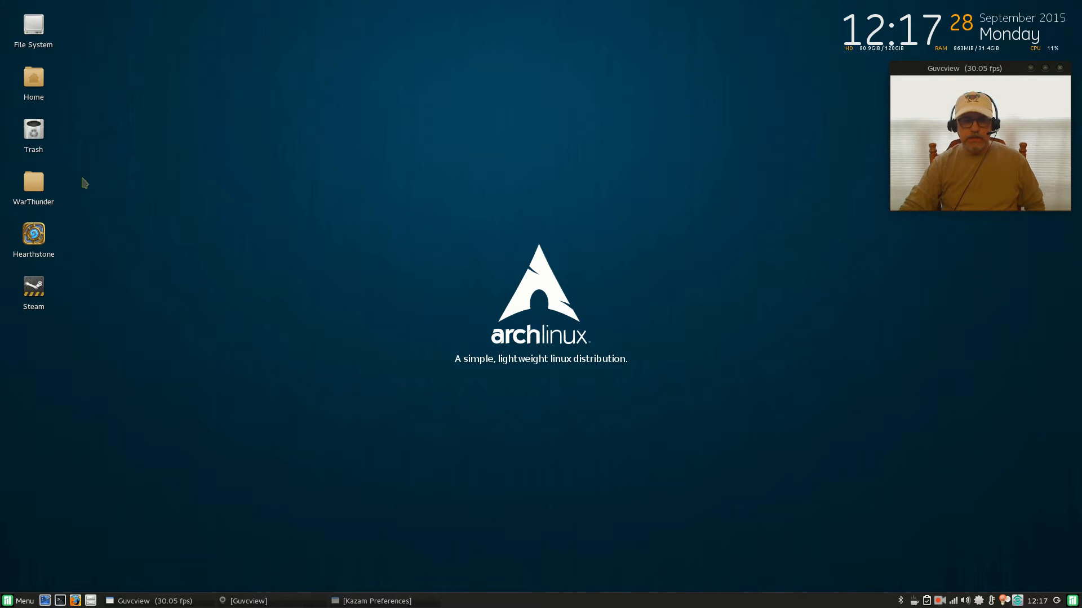
mouse_move(72, 186)
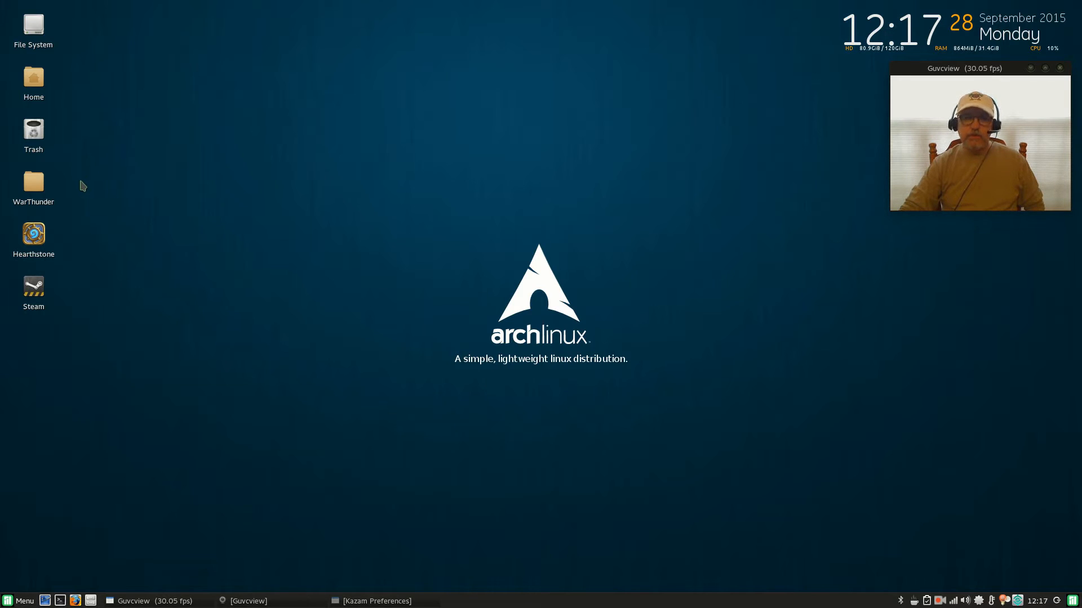
mouse_move(77, 194)
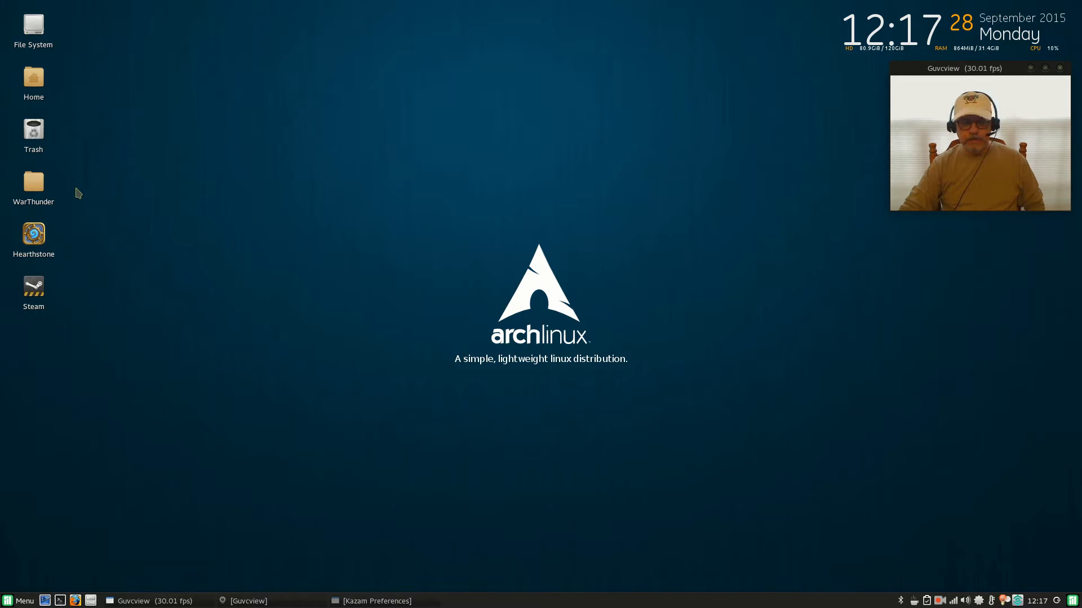
mouse_move(72, 311)
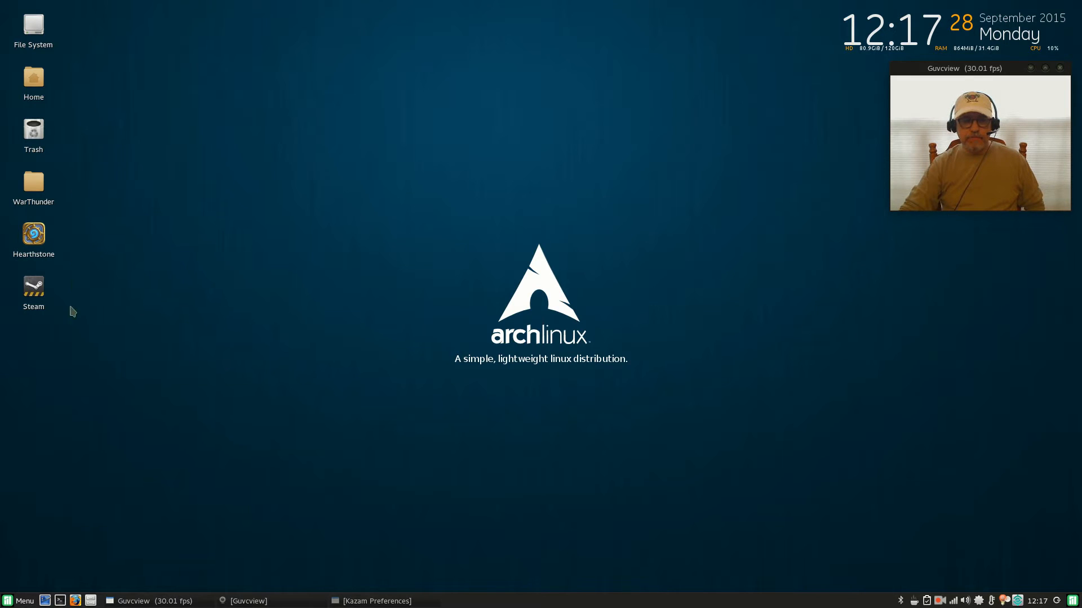
mouse_move(41, 291)
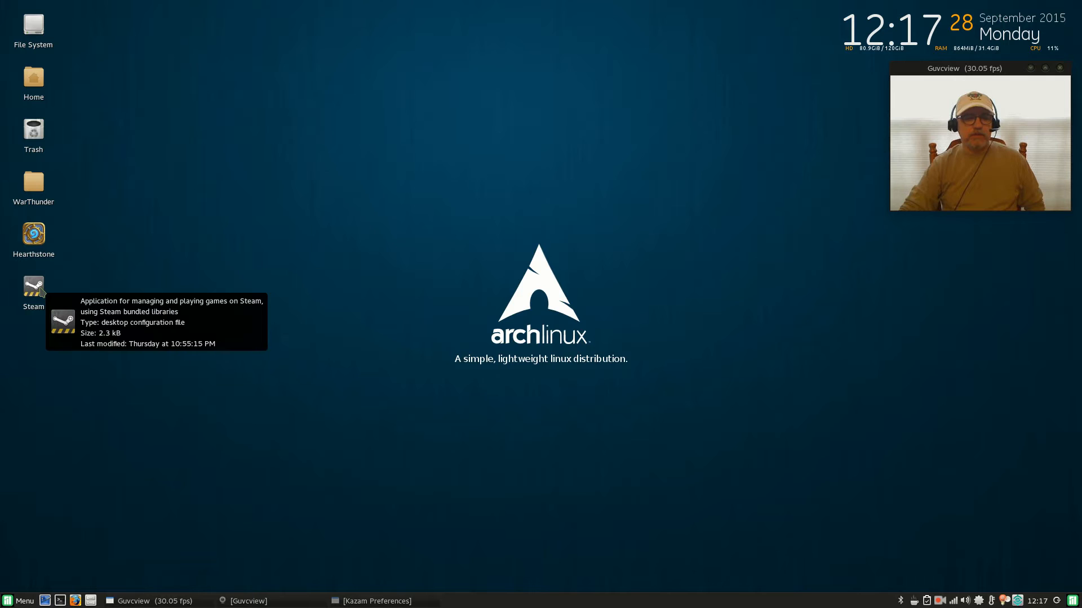
mouse_move(303, 268)
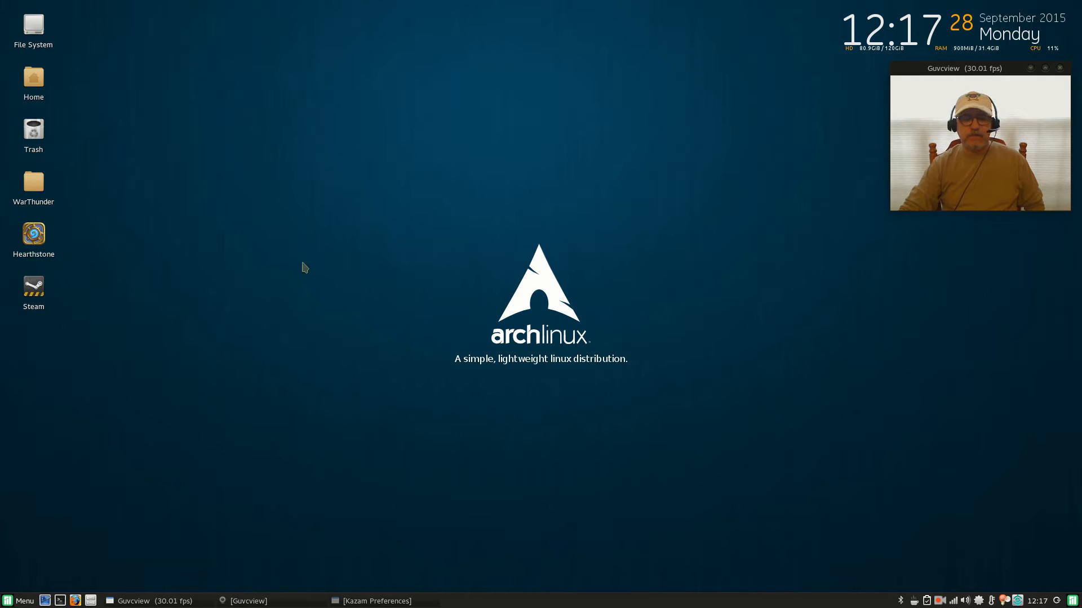
- Launch Steam and browse the SteamOS + Linux games collection in the library
double_click(34, 286)
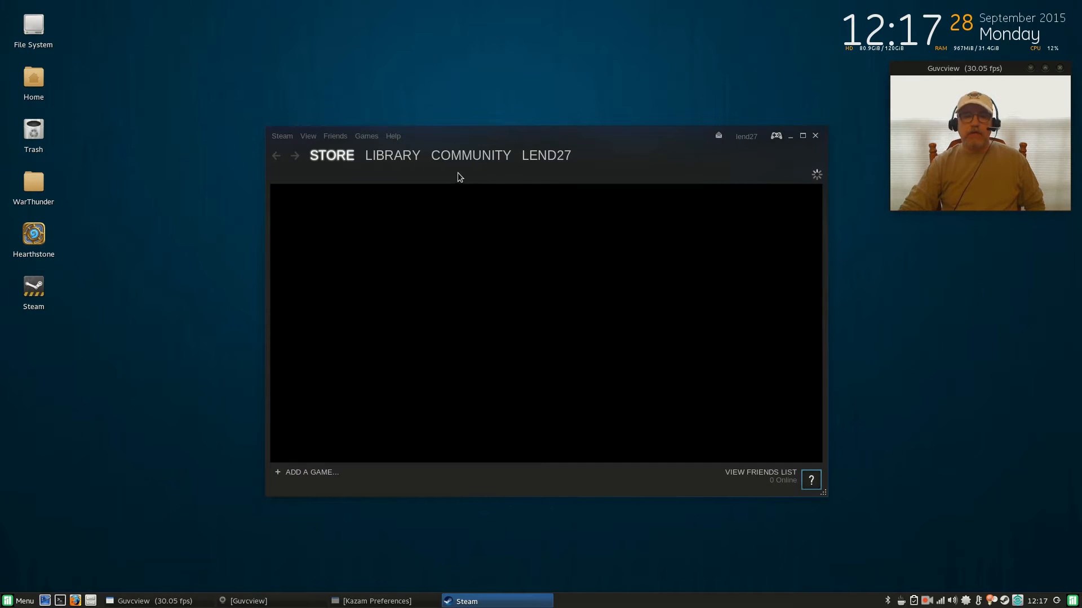
left_click(392, 155)
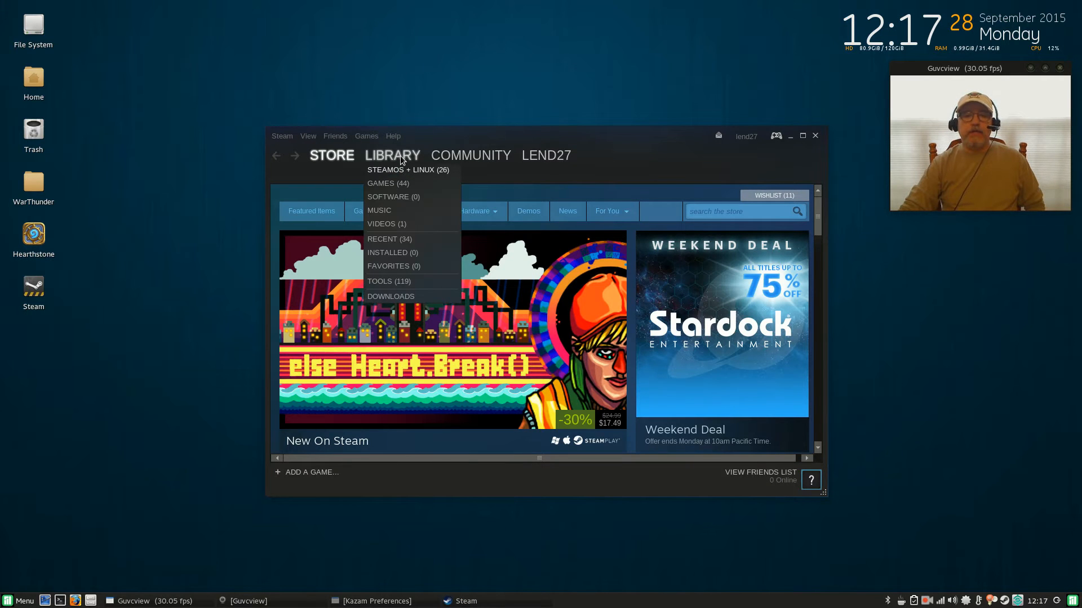
left_click(408, 169)
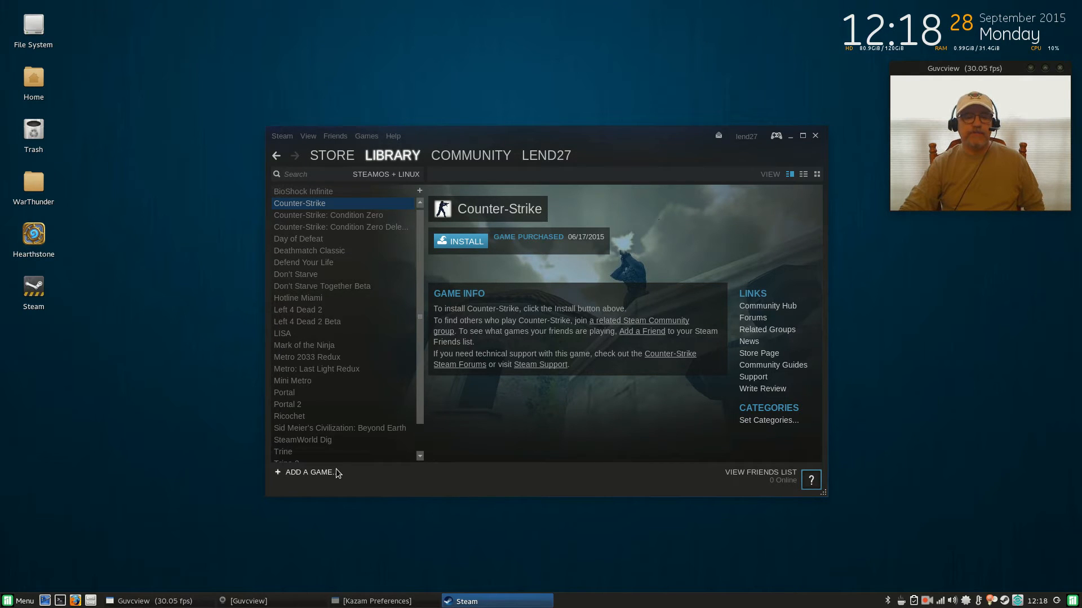
scroll("down", 3)
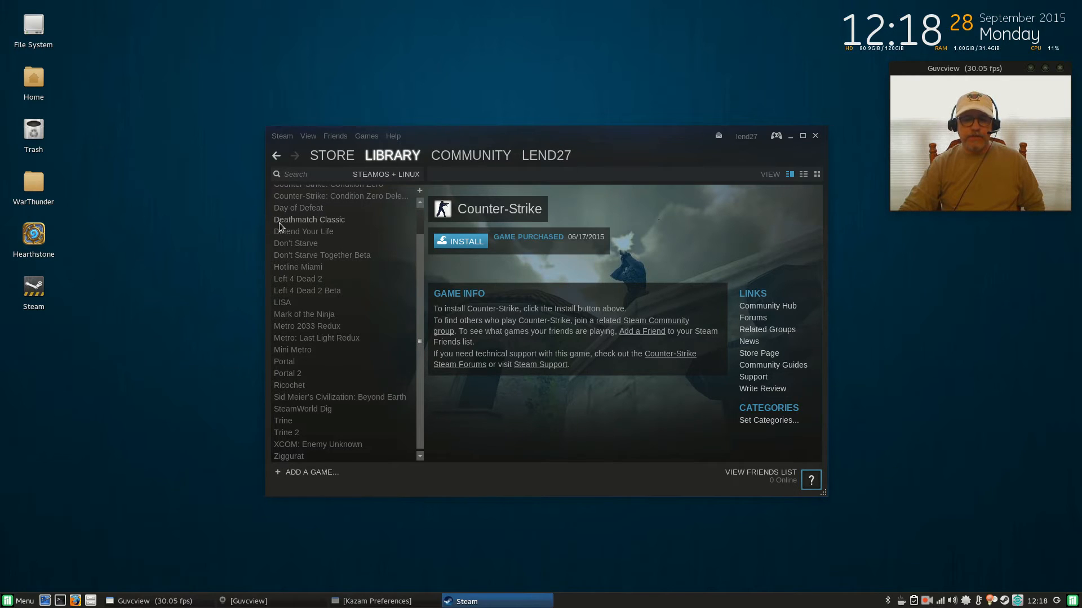
- Glance at the Community menu and close the Steam window
left_click(471, 155)
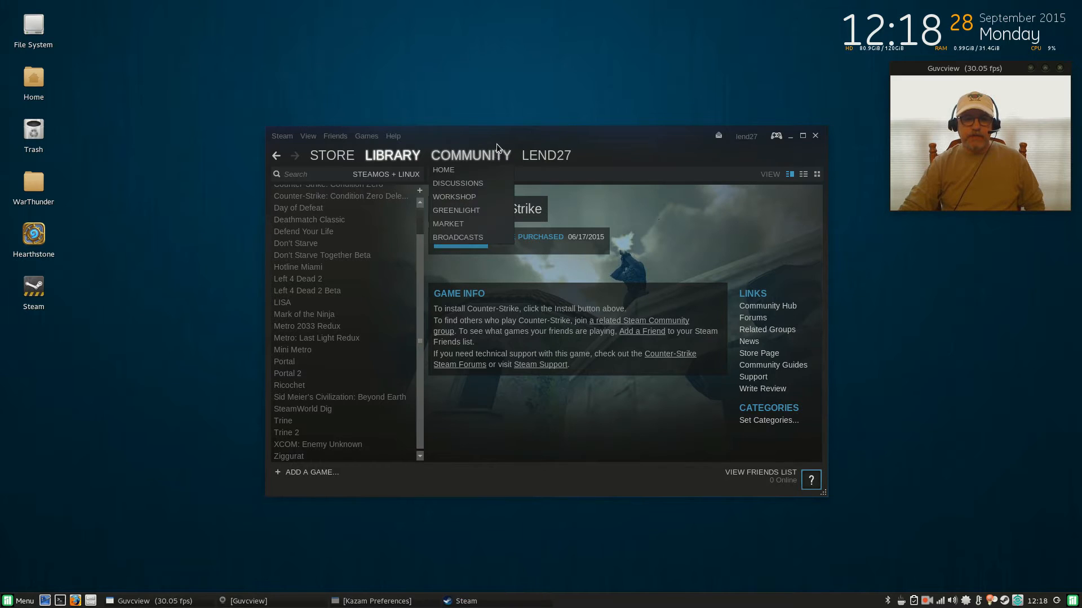
mouse_move(307, 145)
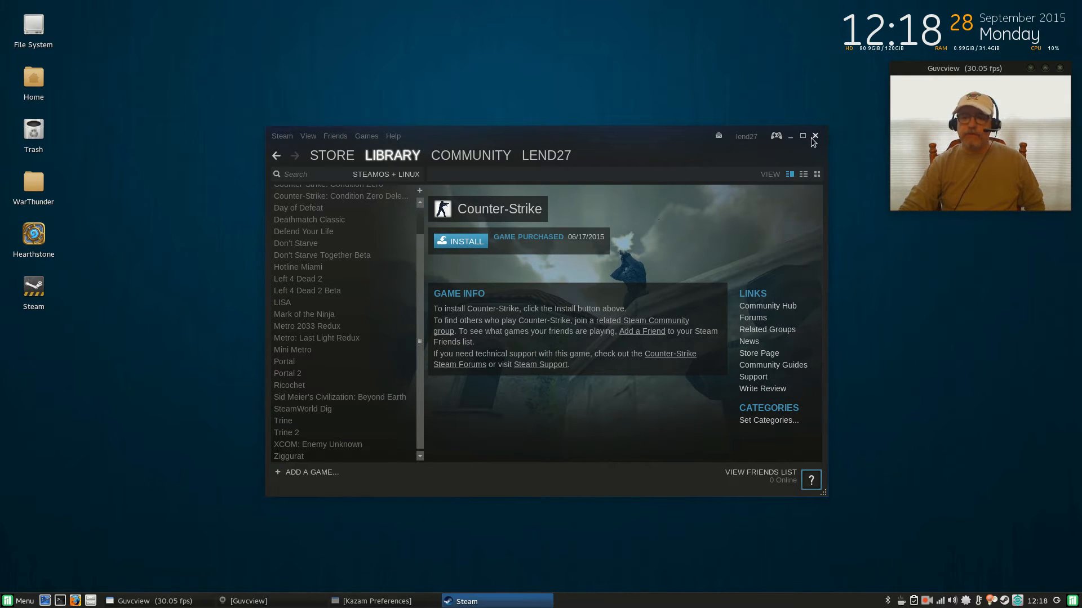
left_click(815, 135)
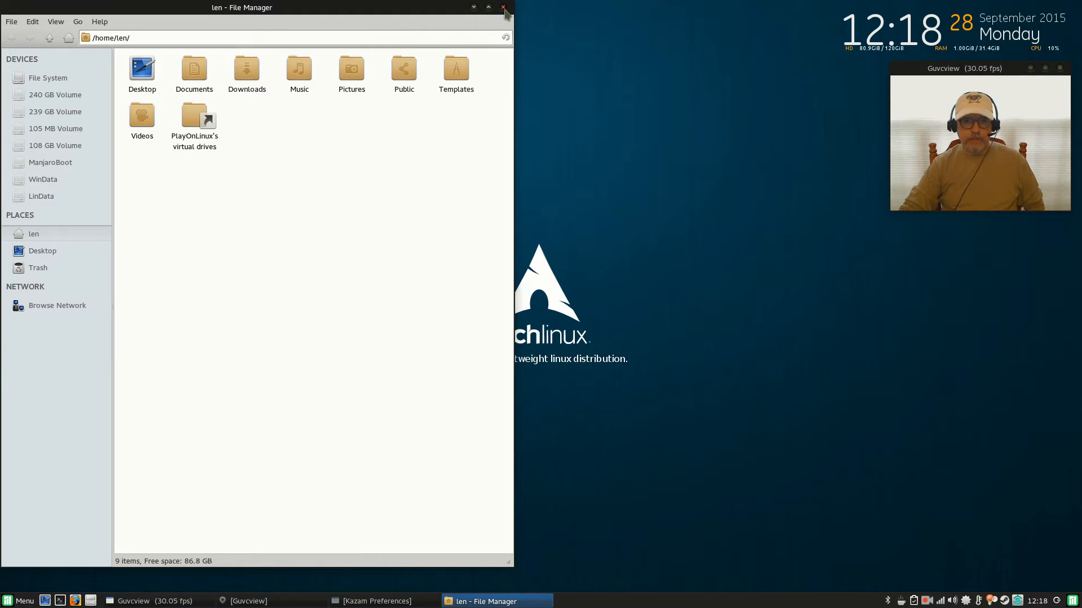
- Close the home folder file manager window listing the drives including LinData
left_click(503, 6)
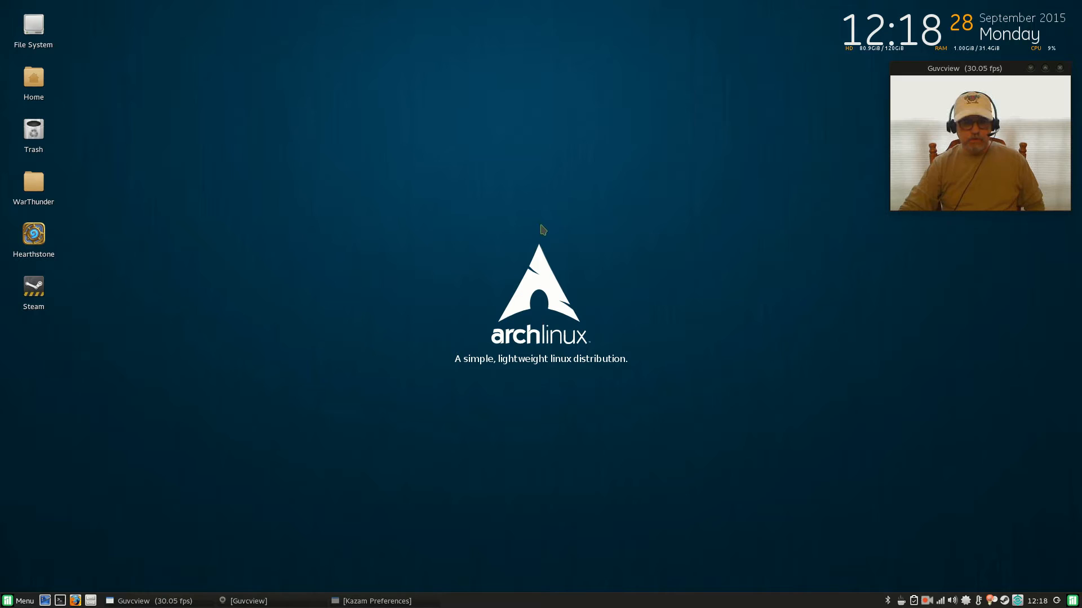
mouse_move(542, 259)
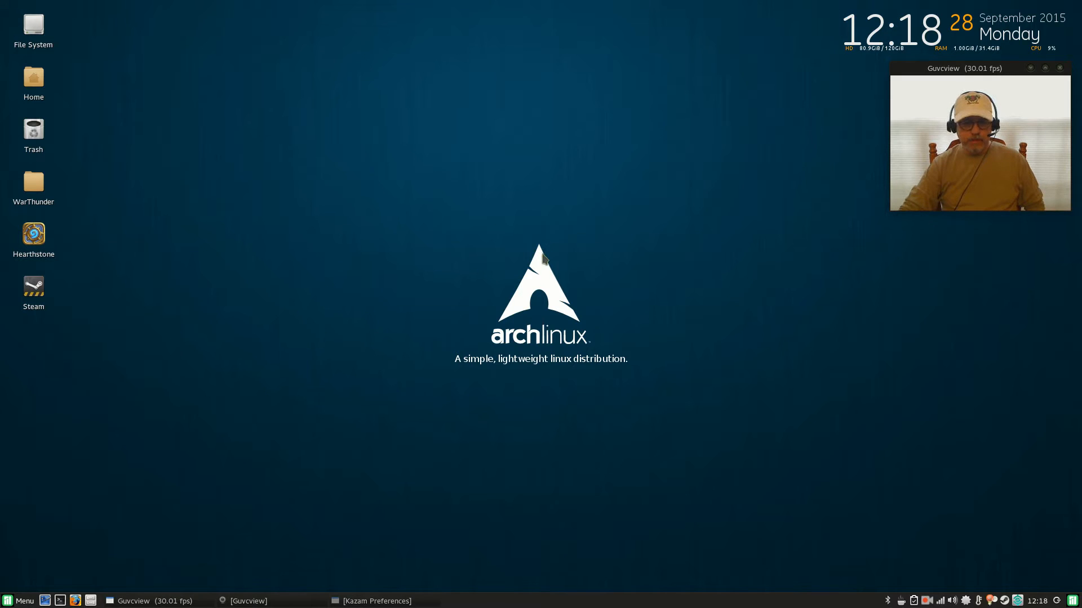
mouse_move(342, 400)
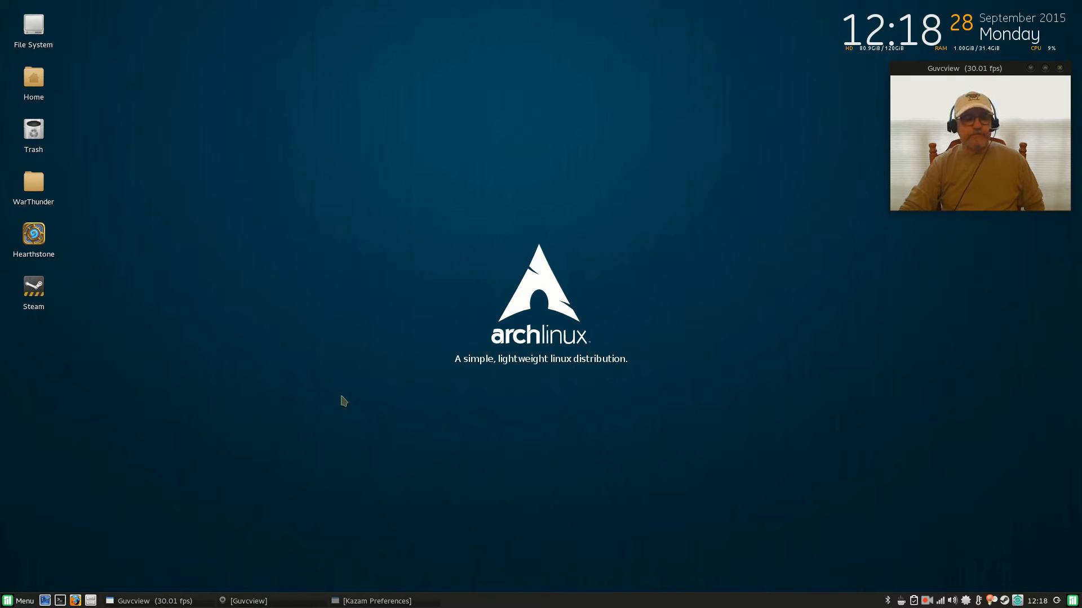
mouse_move(54, 512)
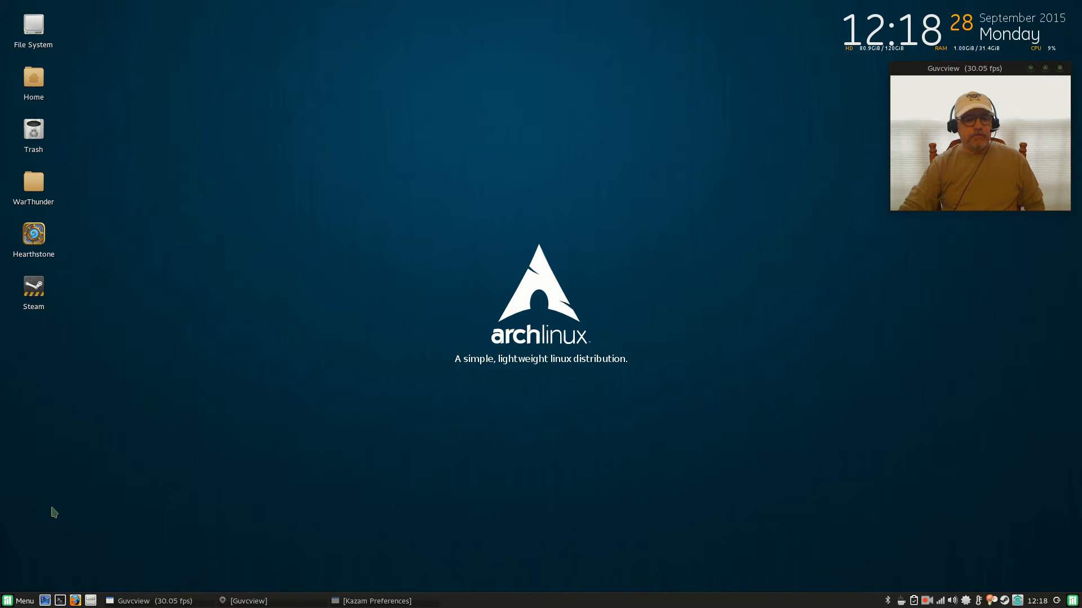
mouse_move(11, 552)
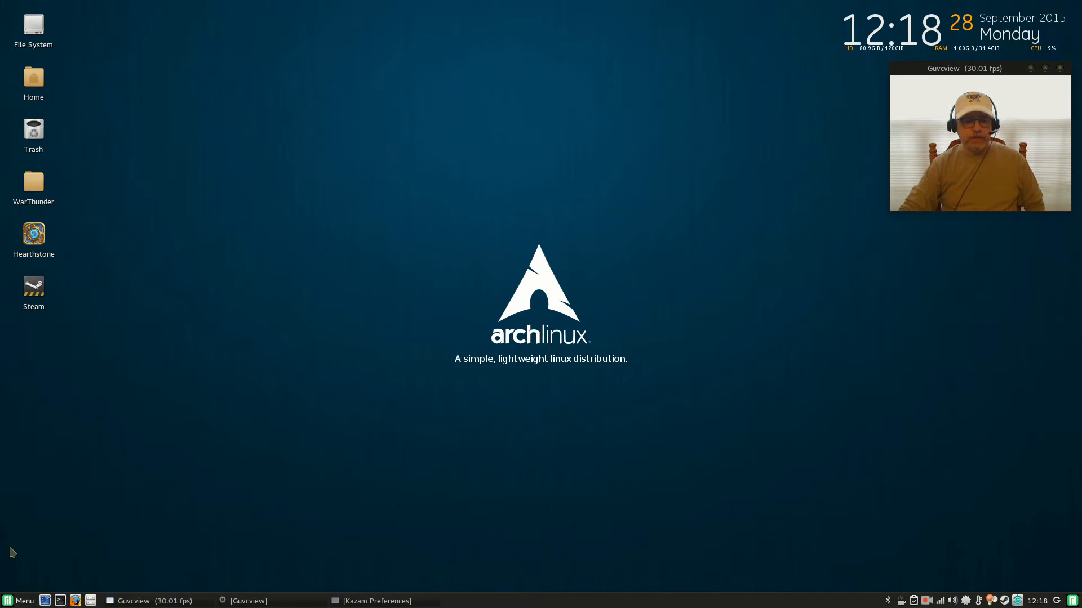
mouse_move(34, 564)
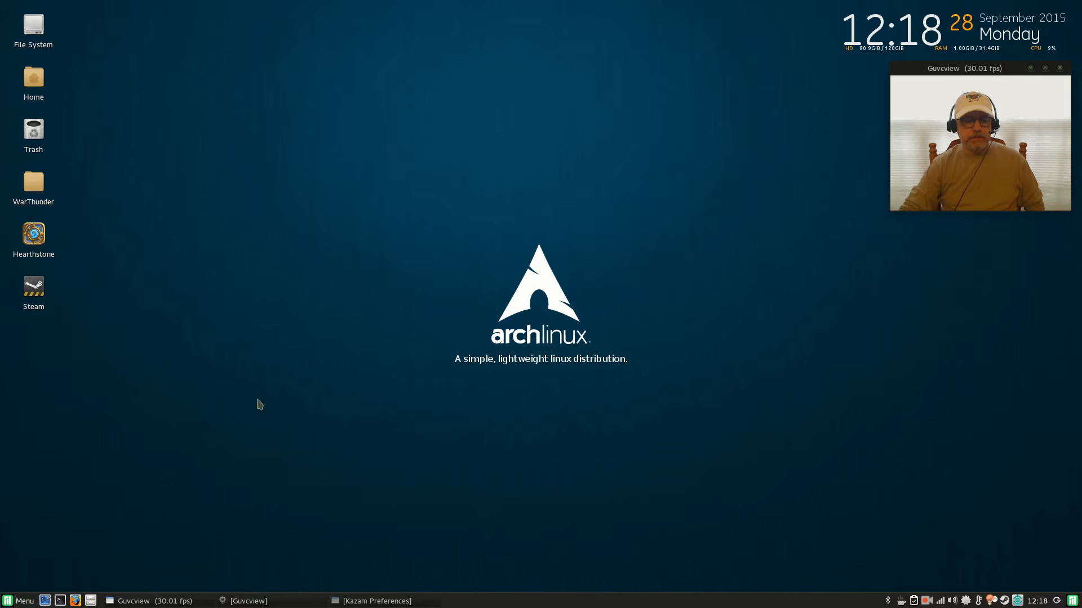
mouse_move(15, 581)
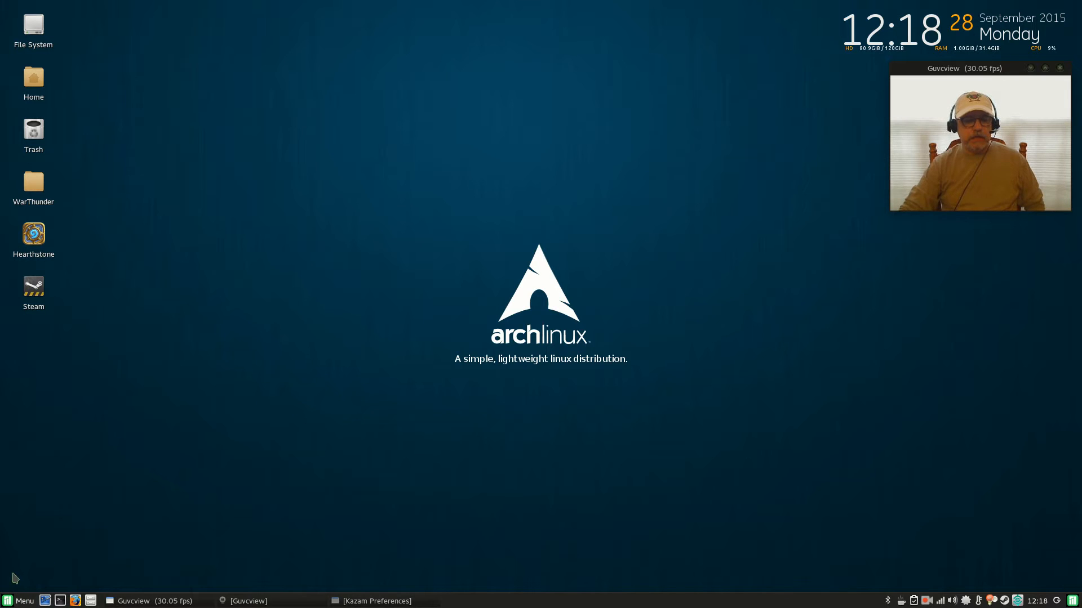
mouse_move(176, 508)
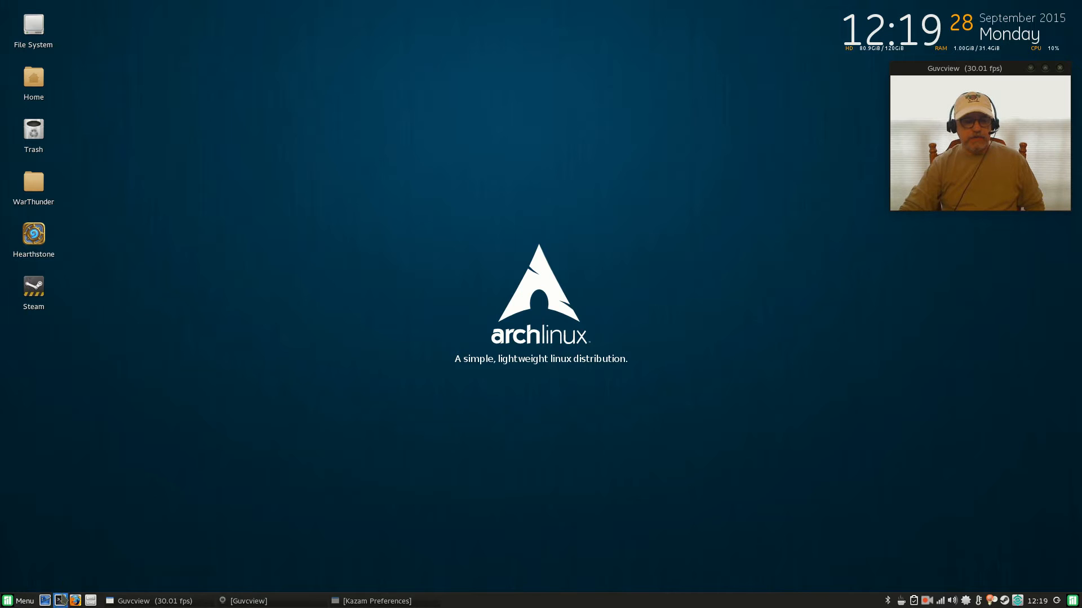
- In a new terminal, enter and then discard a sudo pacman leafpad install command
left_click(61, 602)
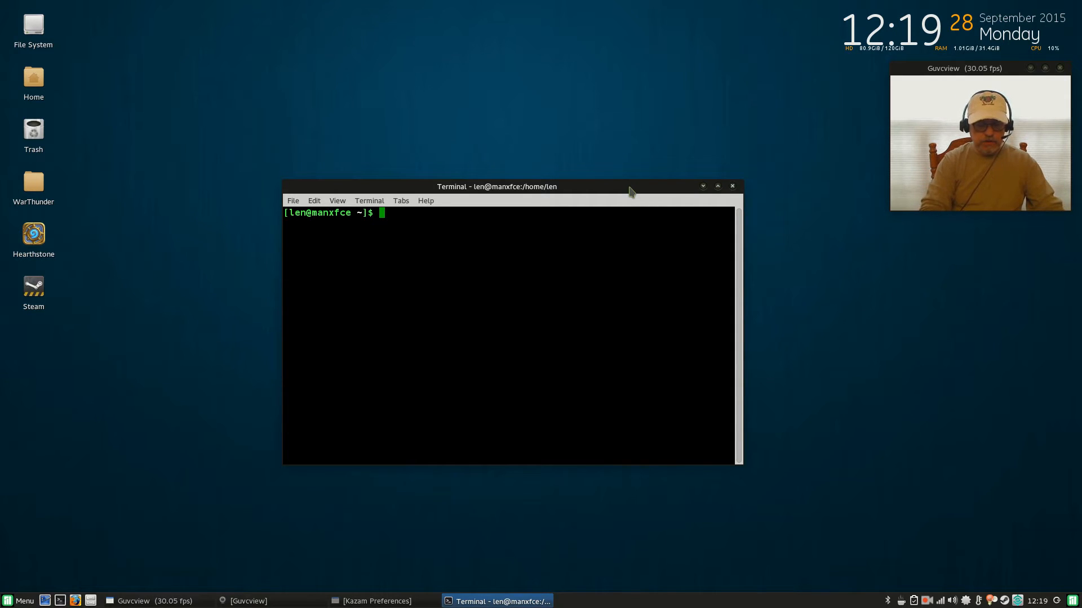
type("sudo")
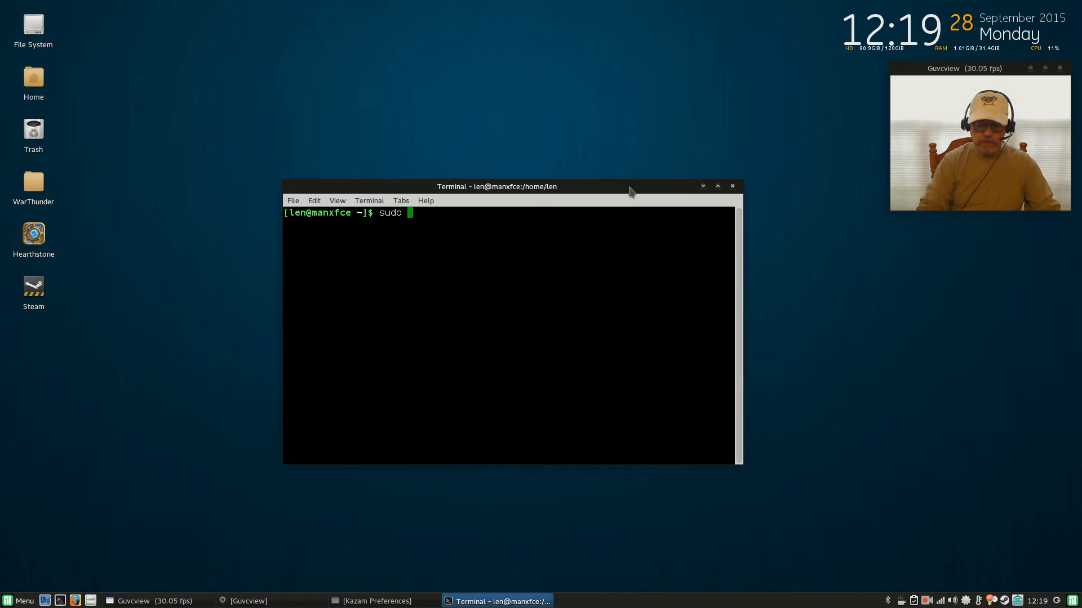
type("pacman -S")
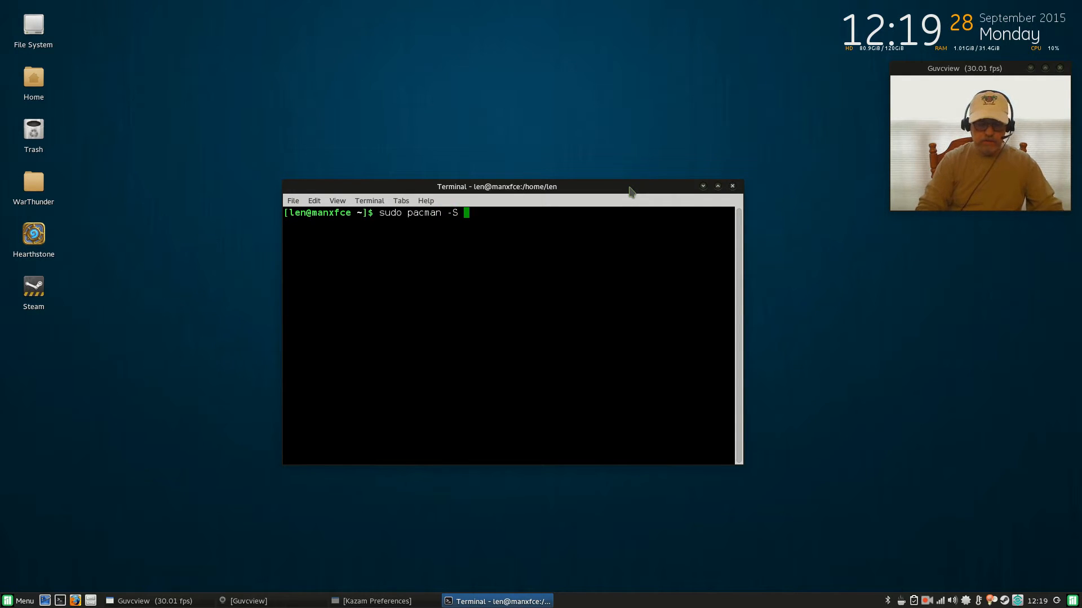
type("leafpad")
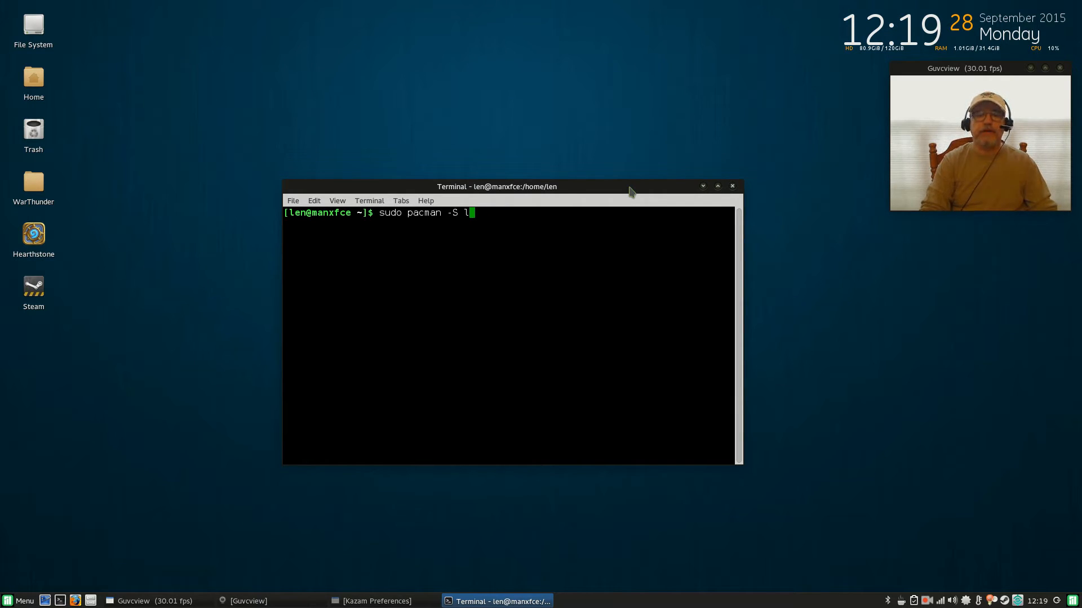
key("ctrl+c")
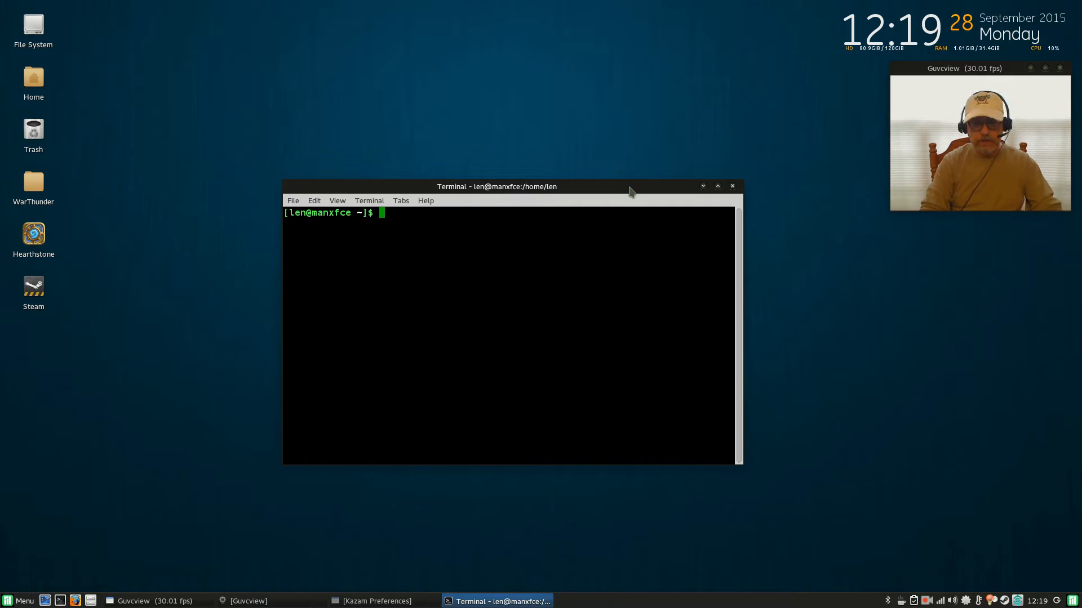
- Enter and then discard a sudo apt-get install leafpad command without running it
type("sudo apt-")
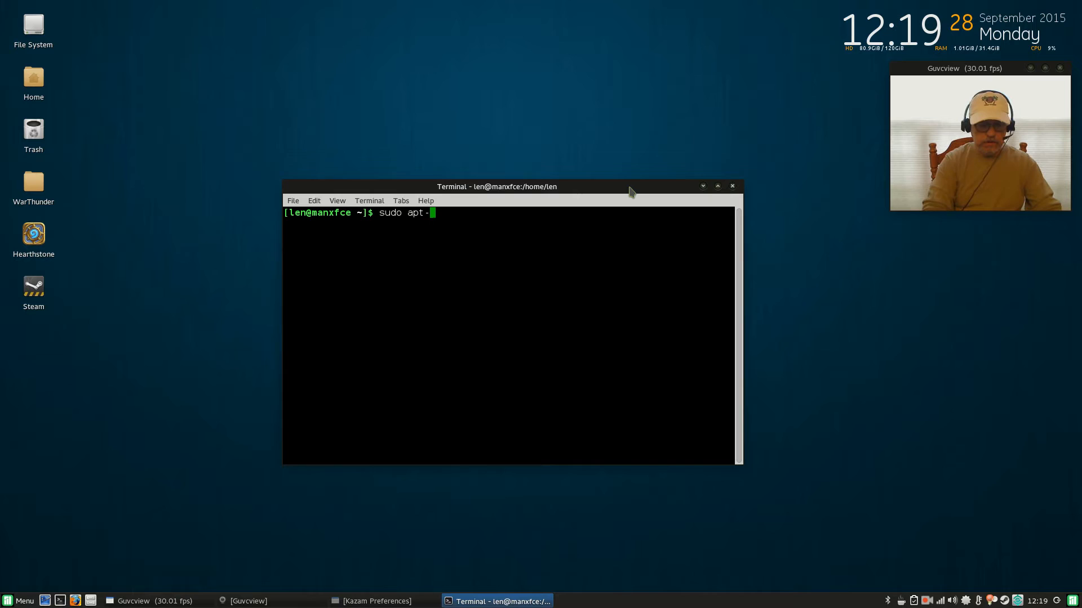
type("get inst")
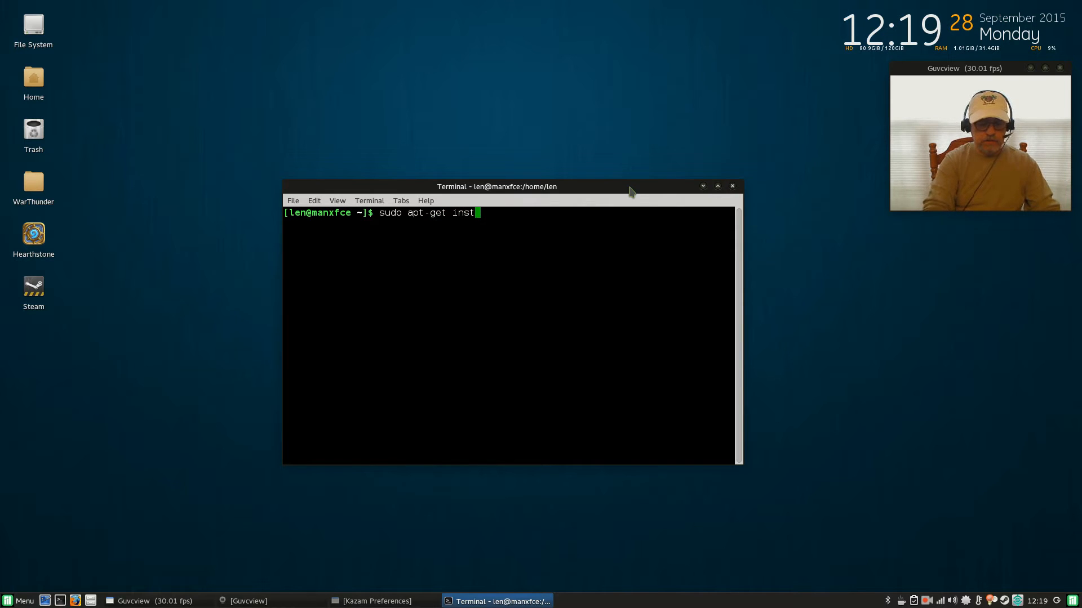
type("all leafp")
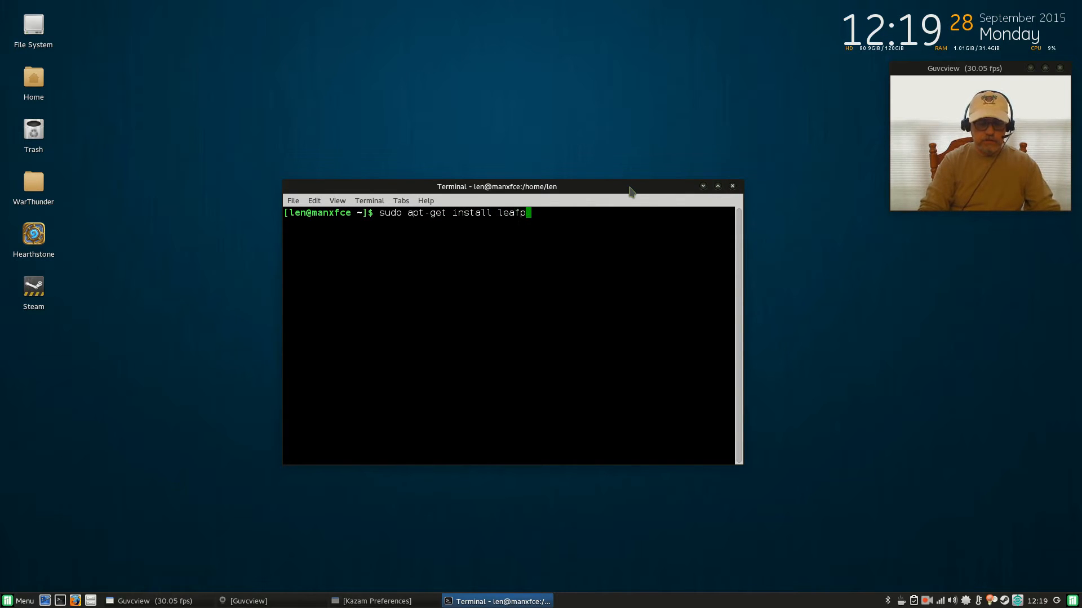
type("ad")
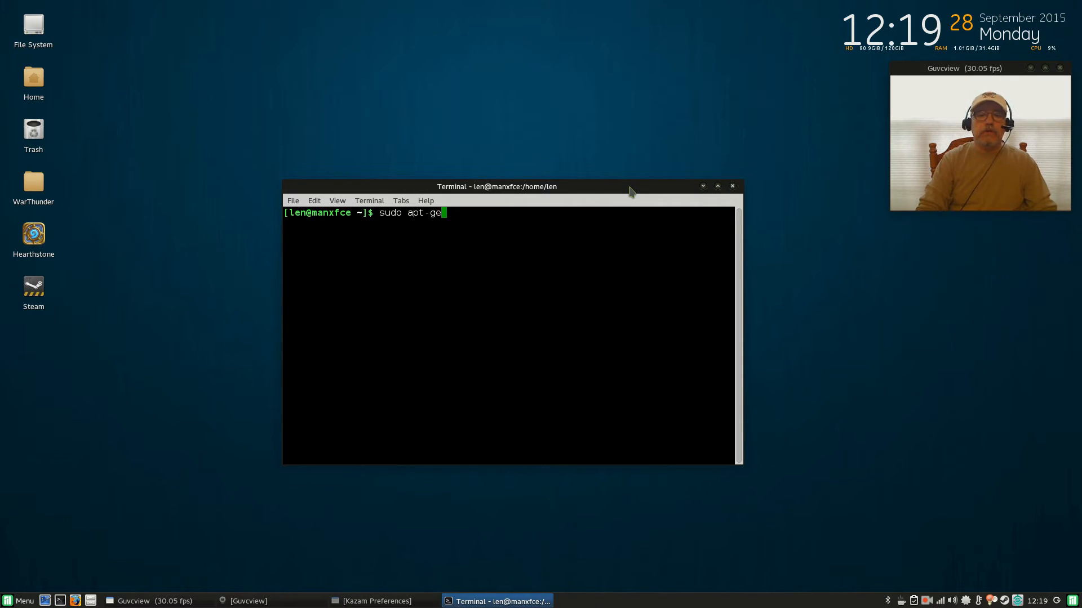
key("ctrl+c")
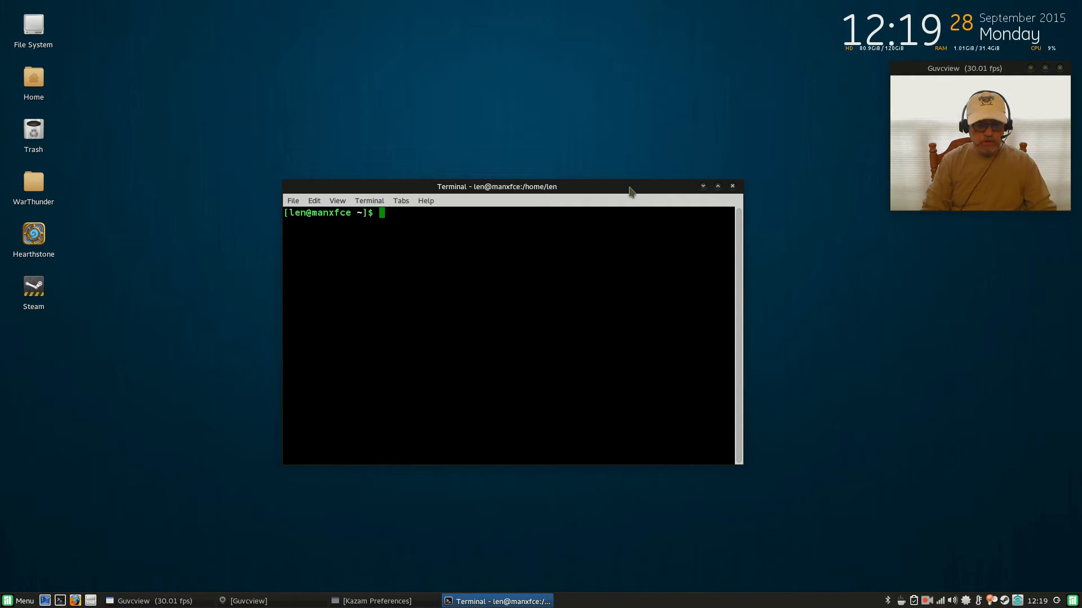
- Run gksudo leafpad to launch an empty Leafpad editor with administrator rights
type("a")
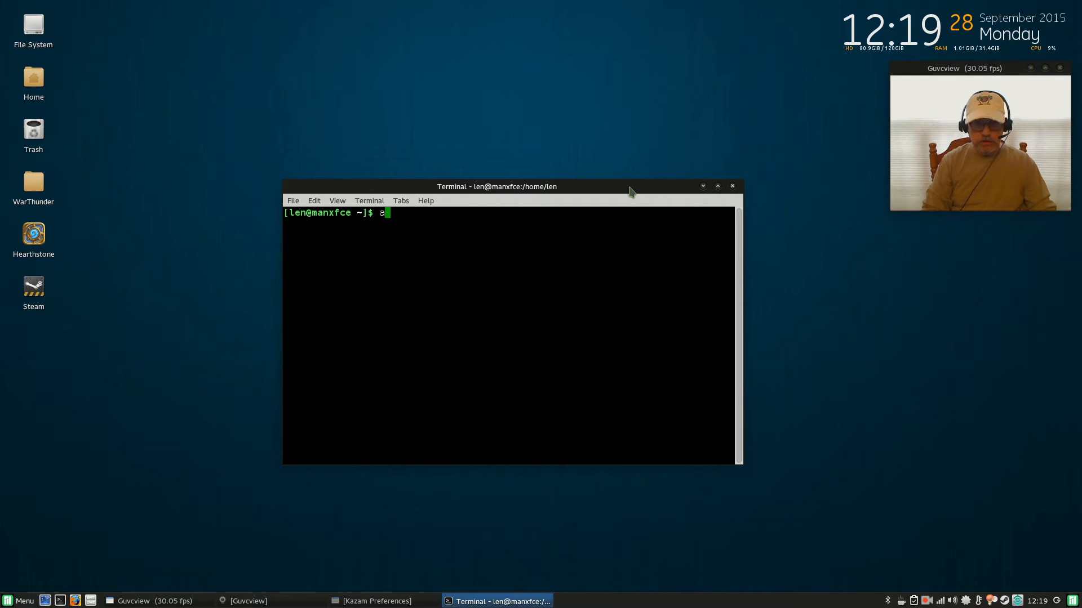
key("BackSpace")
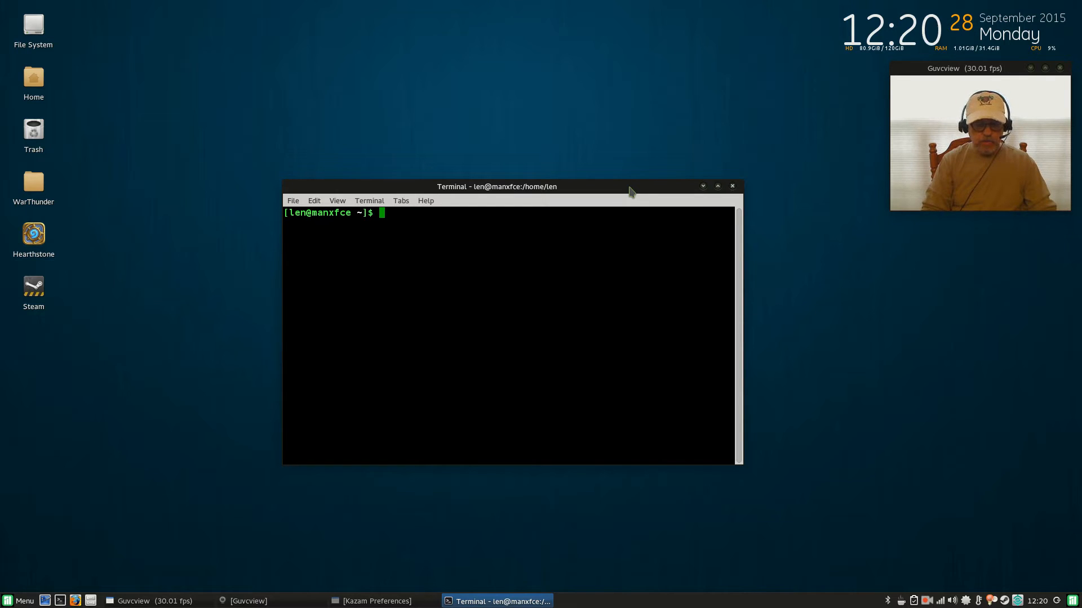
type("gk")
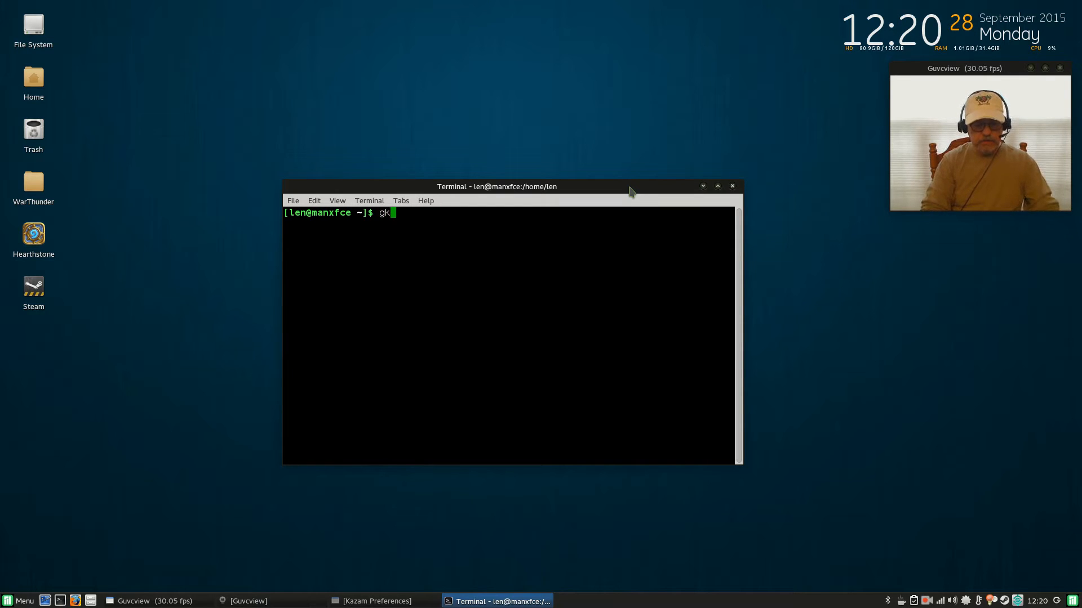
type("sudo leafpad")
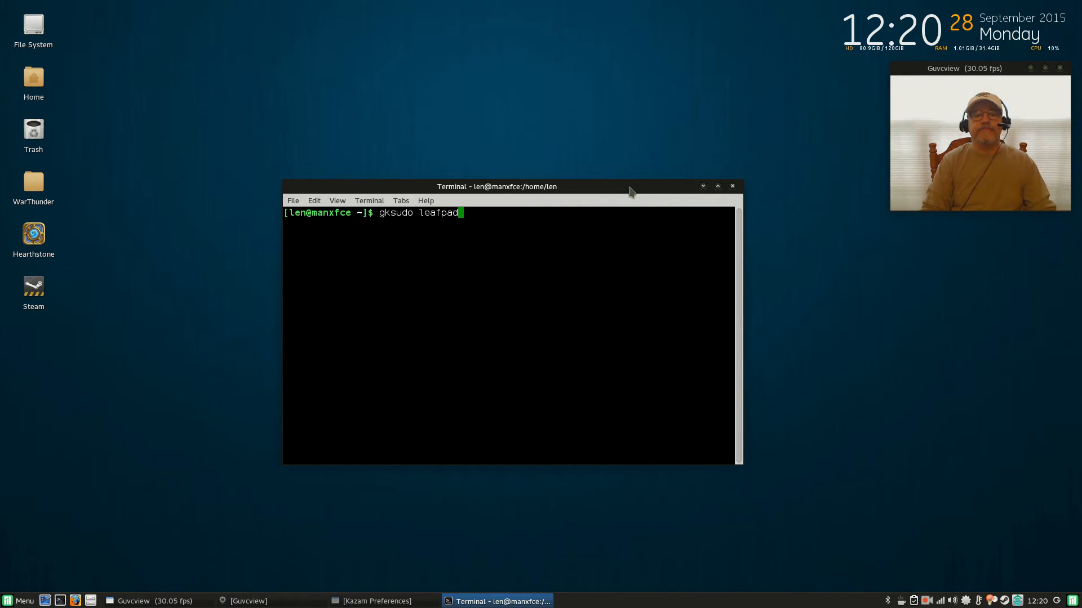
key("Return")
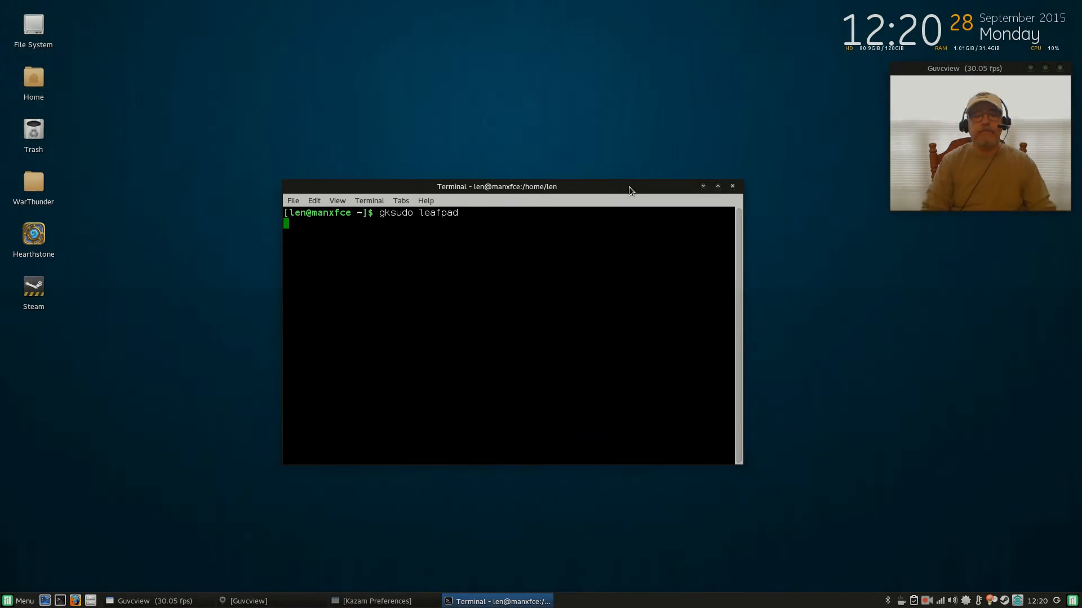
key("Return")
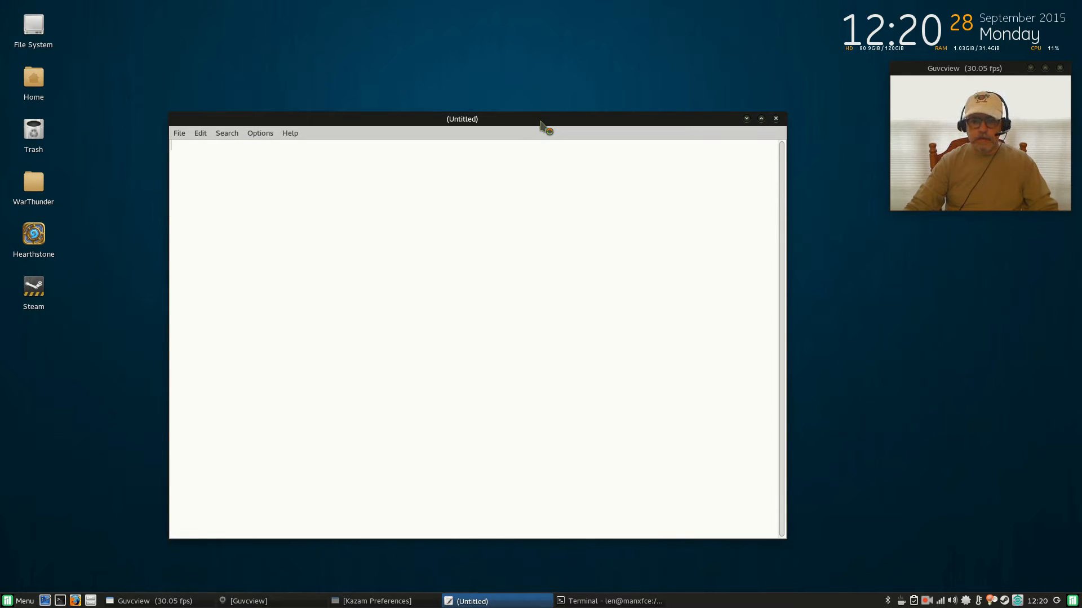
mouse_move(748, 120)
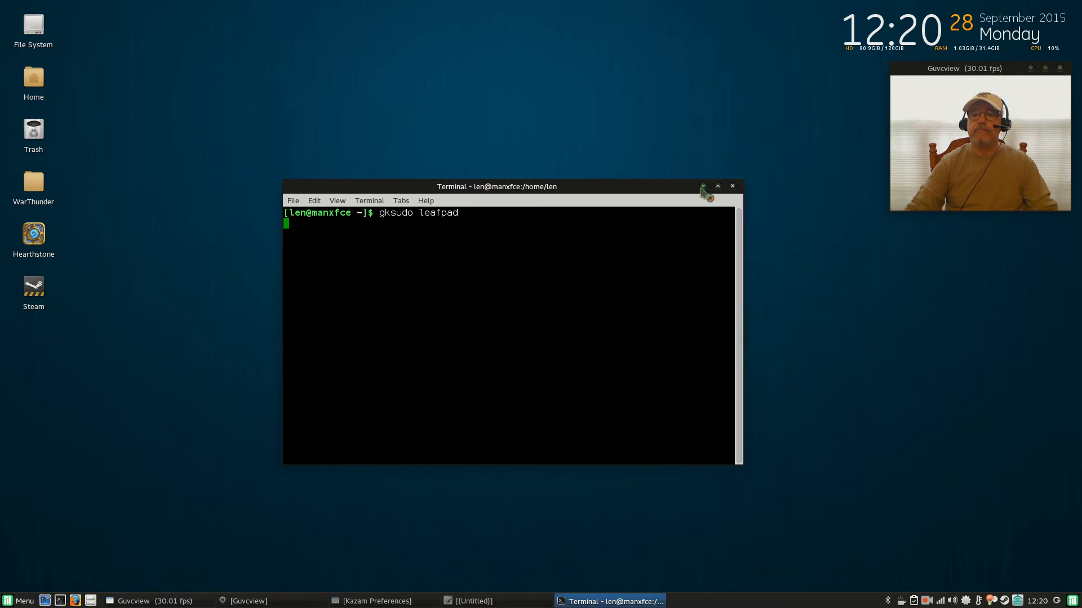
mouse_move(507, 222)
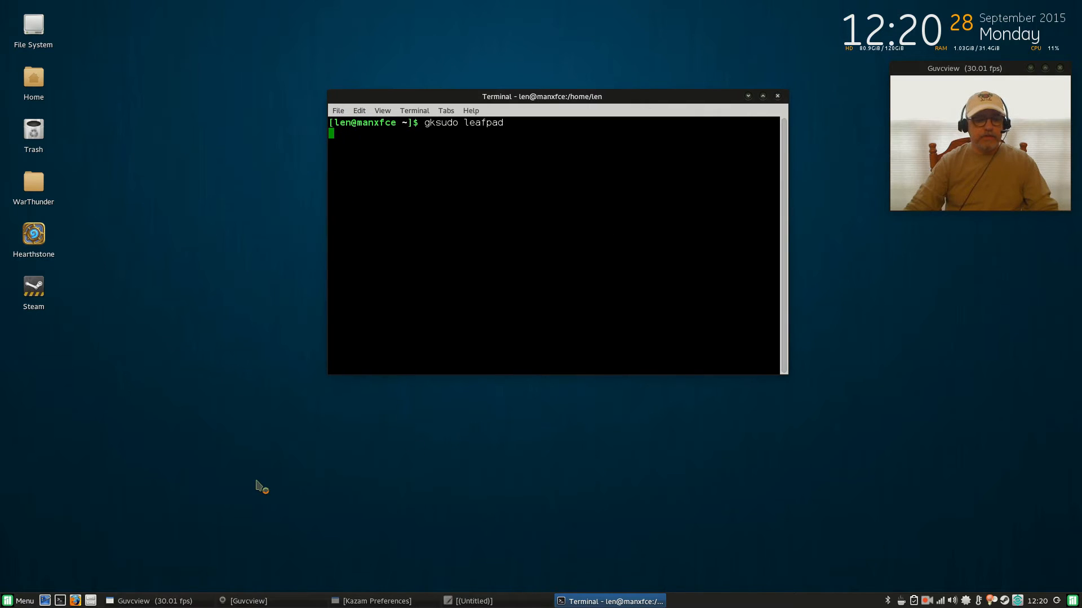
- Start a second terminal, move it aside and close the terminal that launched Leafpad
left_click(54, 602)
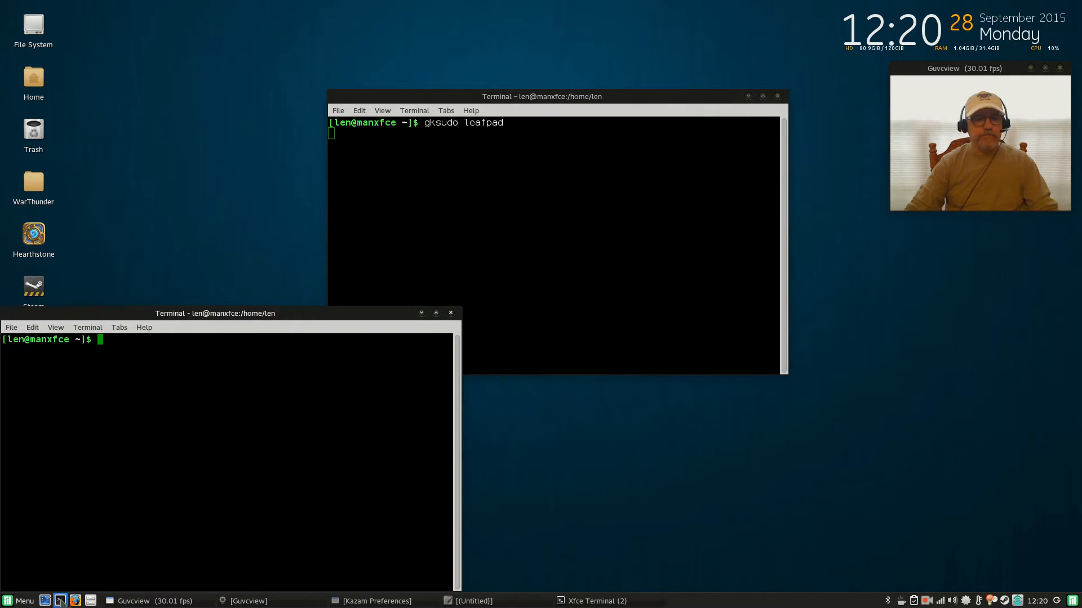
left_click_drag(214, 312, 621, 210)
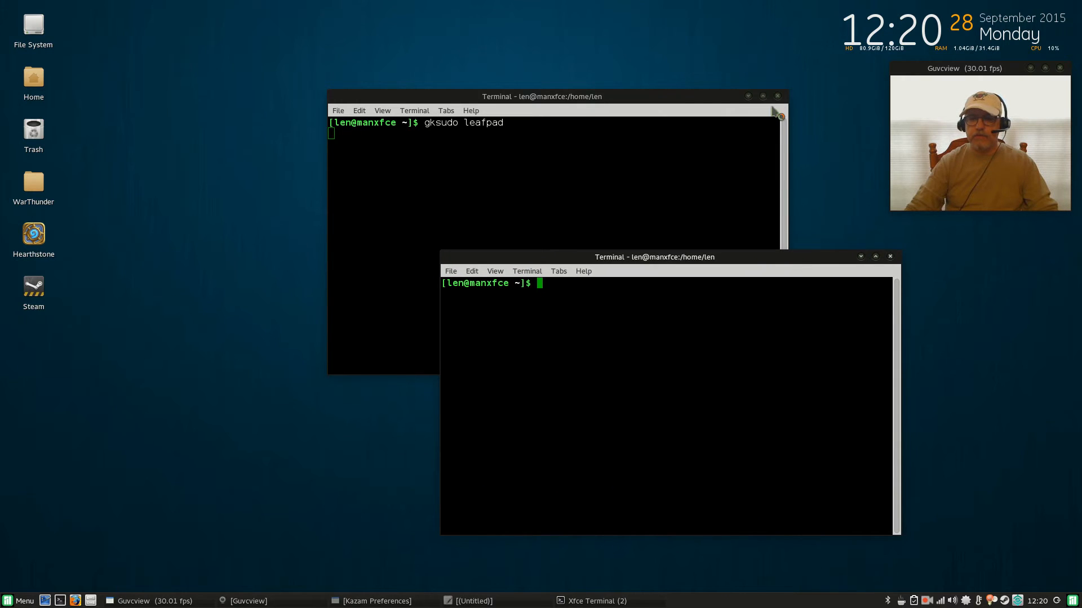
left_click(541, 96)
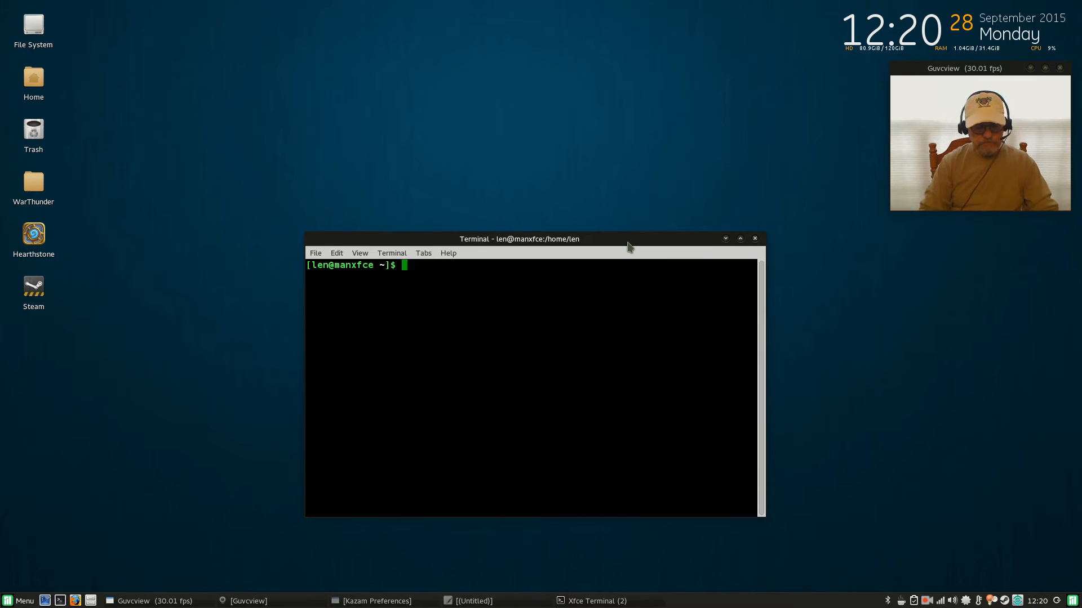
- Run cat /proc/mounts and enlarge the terminal to fit the mounted filesystems listing
type("cat")
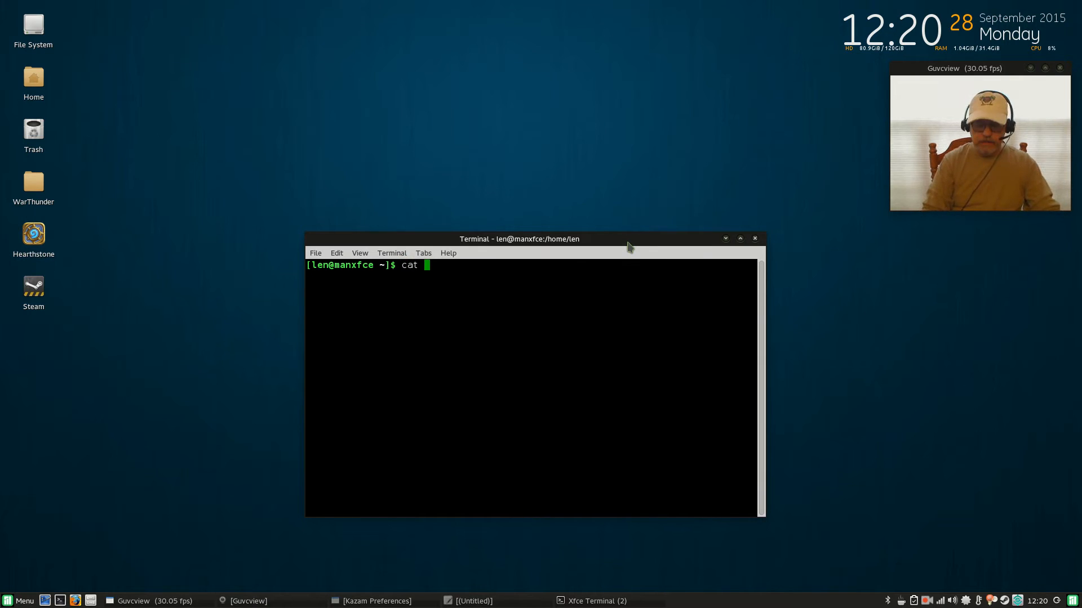
type("/pro")
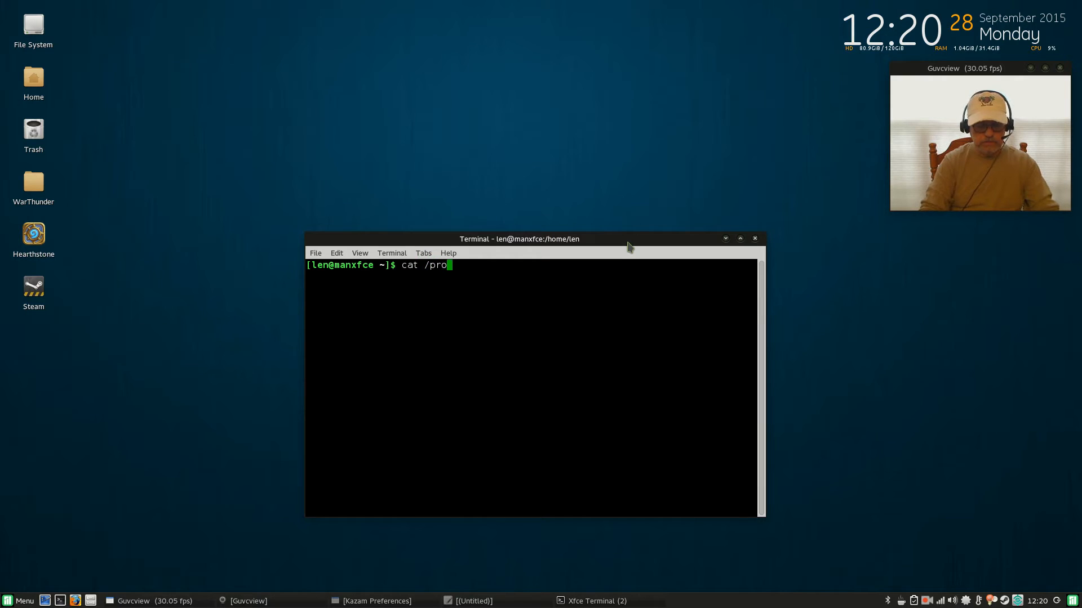
type("c/m")
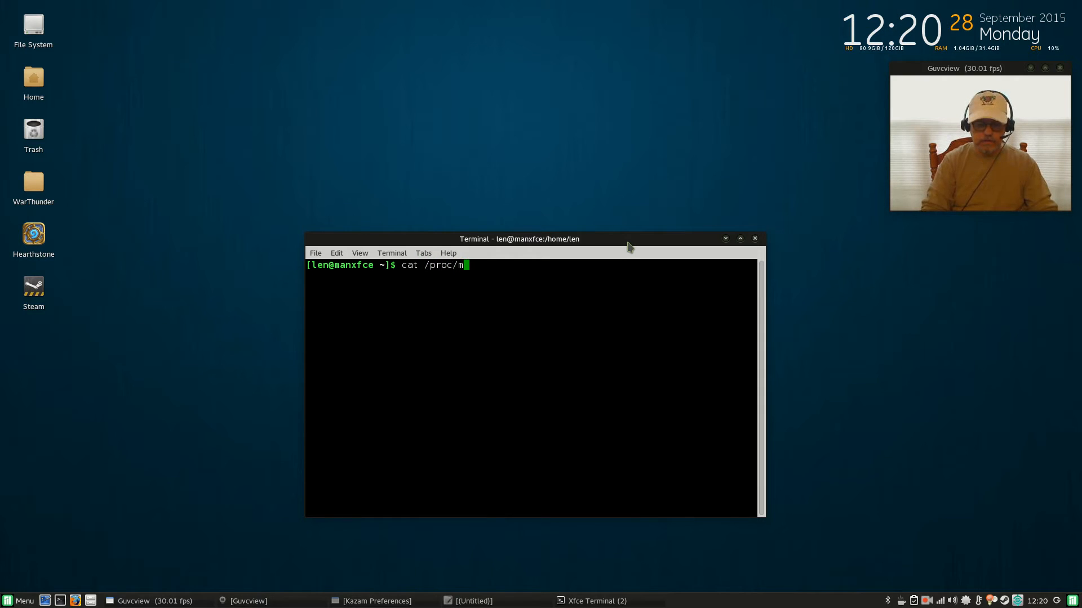
type("ounts")
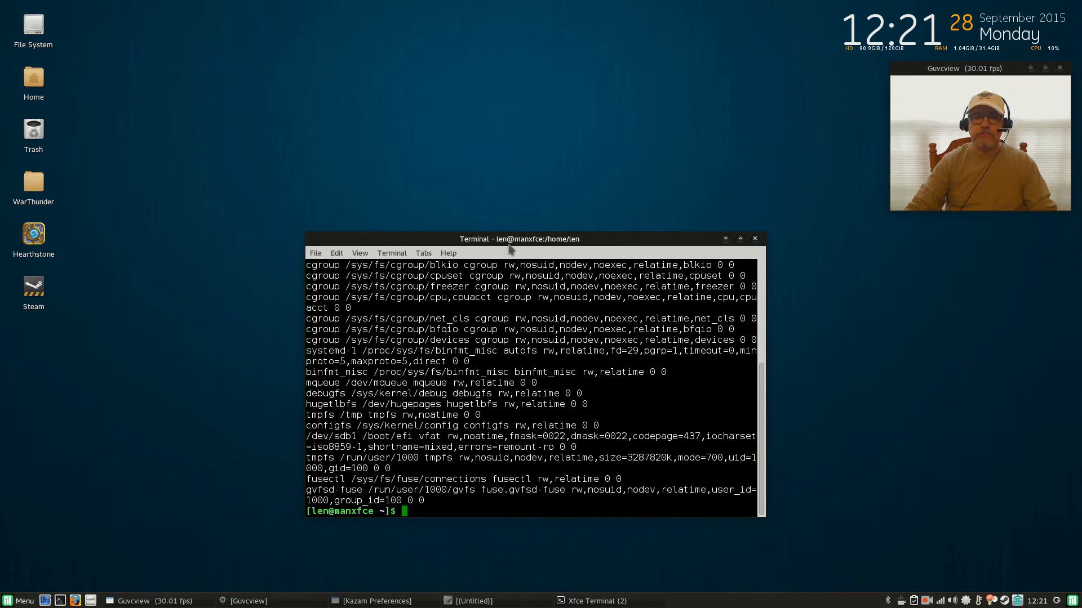
left_click_drag(519, 238, 368, 142)
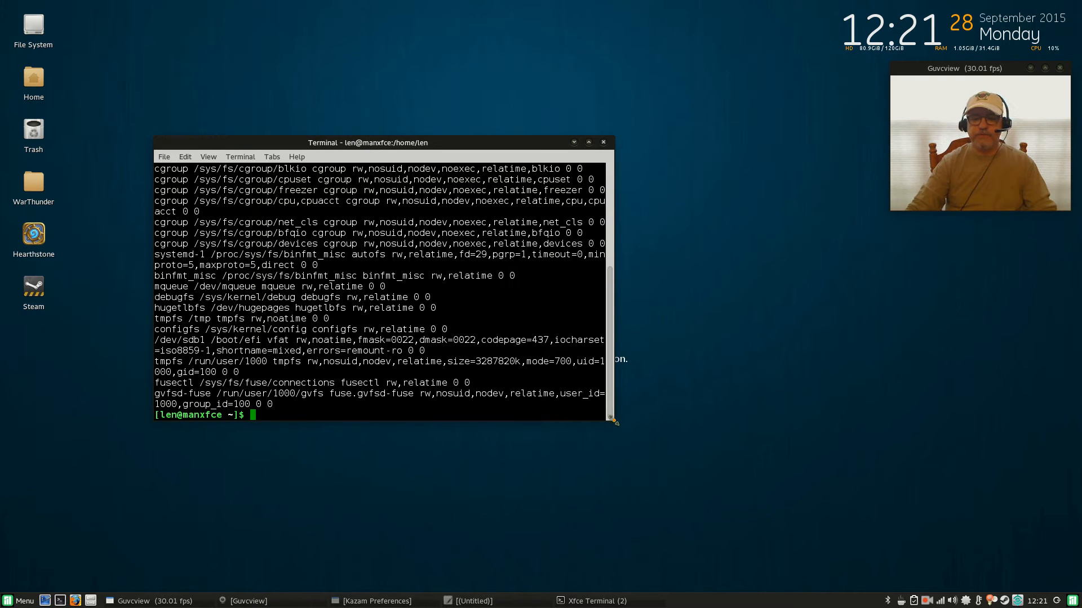
left_click_drag(613, 422, 858, 518)
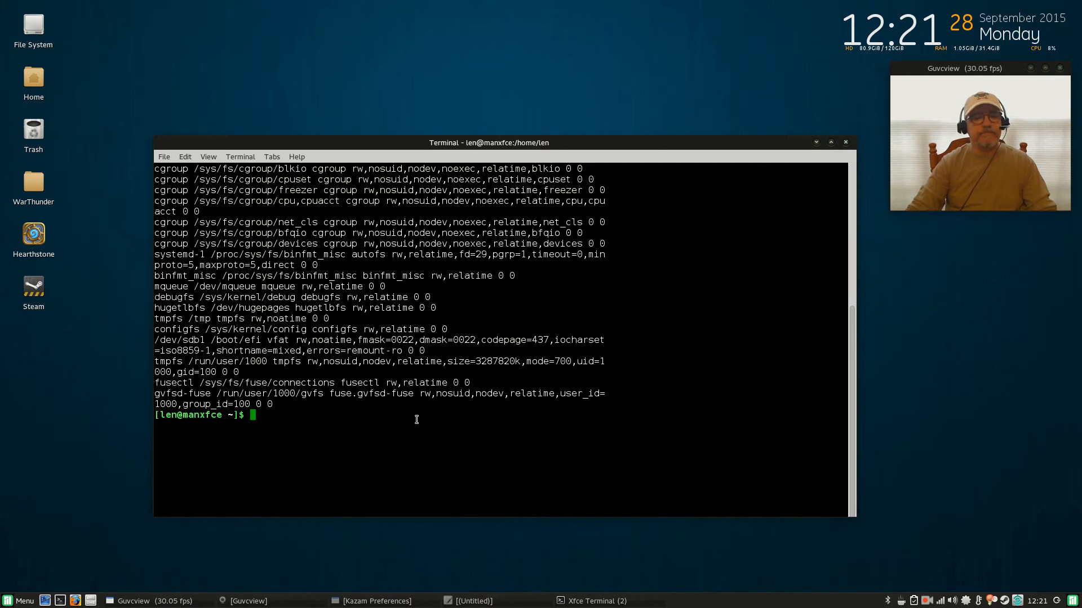
mouse_move(381, 319)
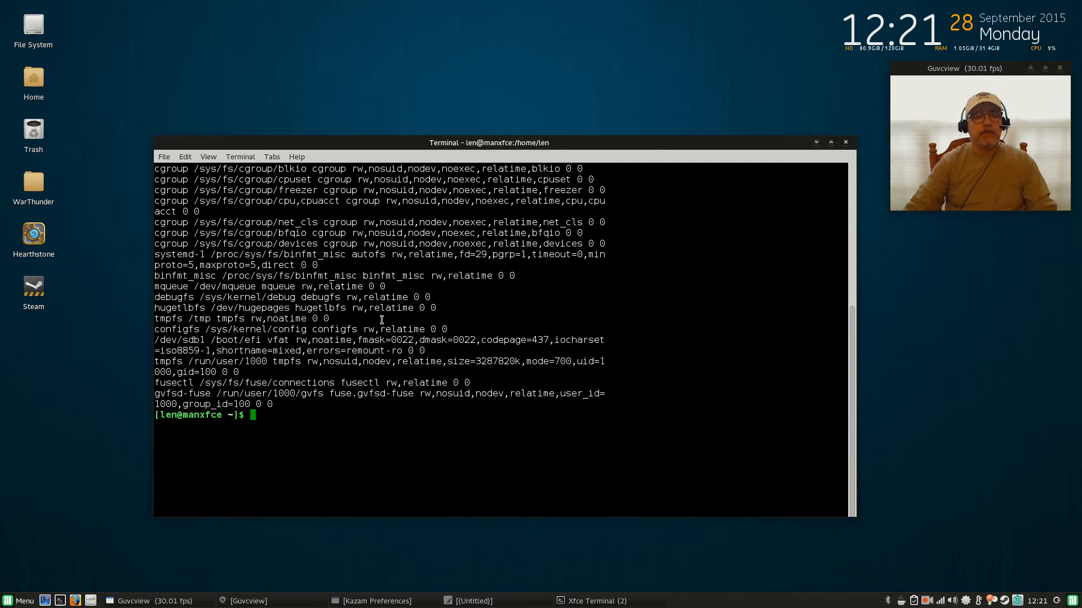
mouse_move(267, 360)
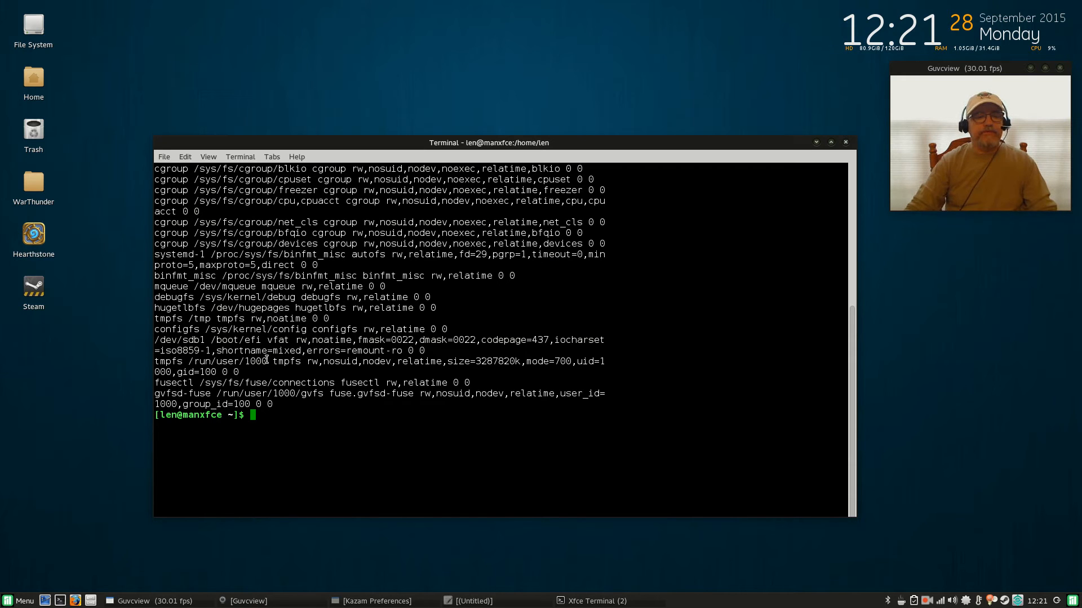
type("cat /proc/mounts")
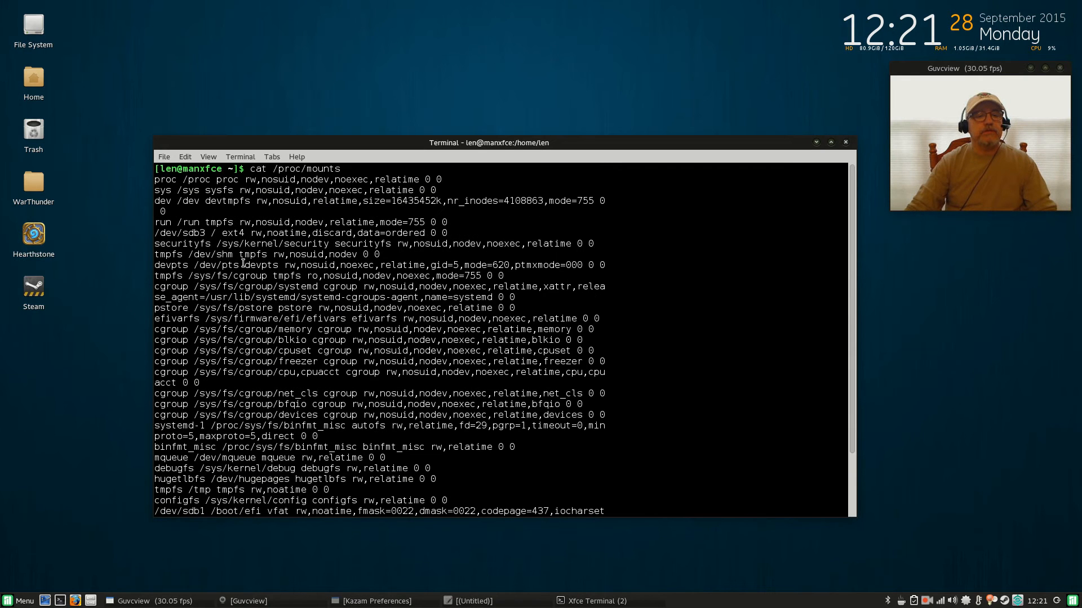
mouse_move(293, 390)
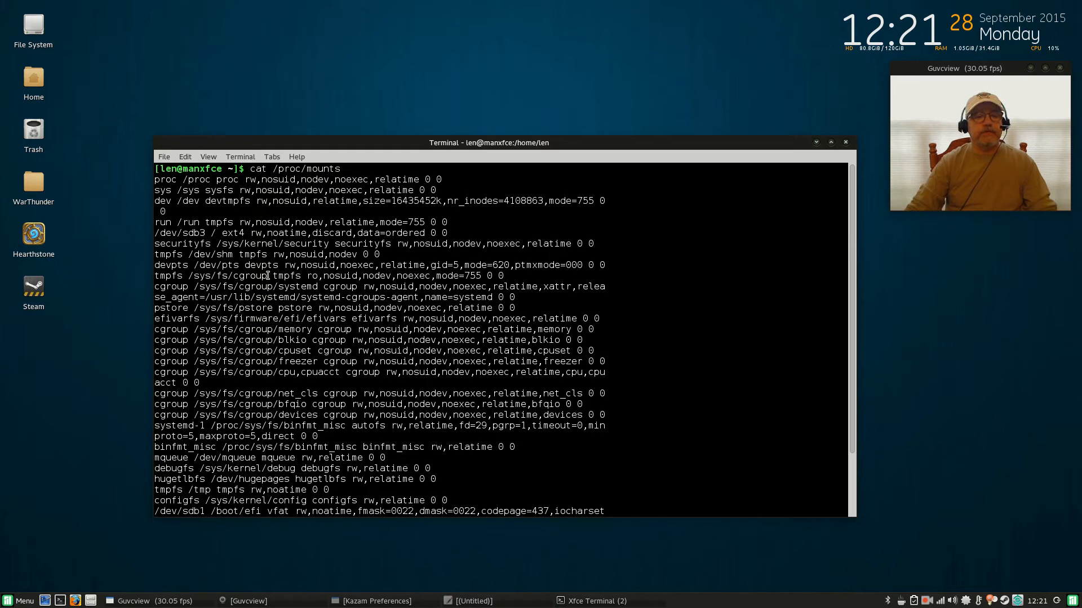
mouse_move(764, 153)
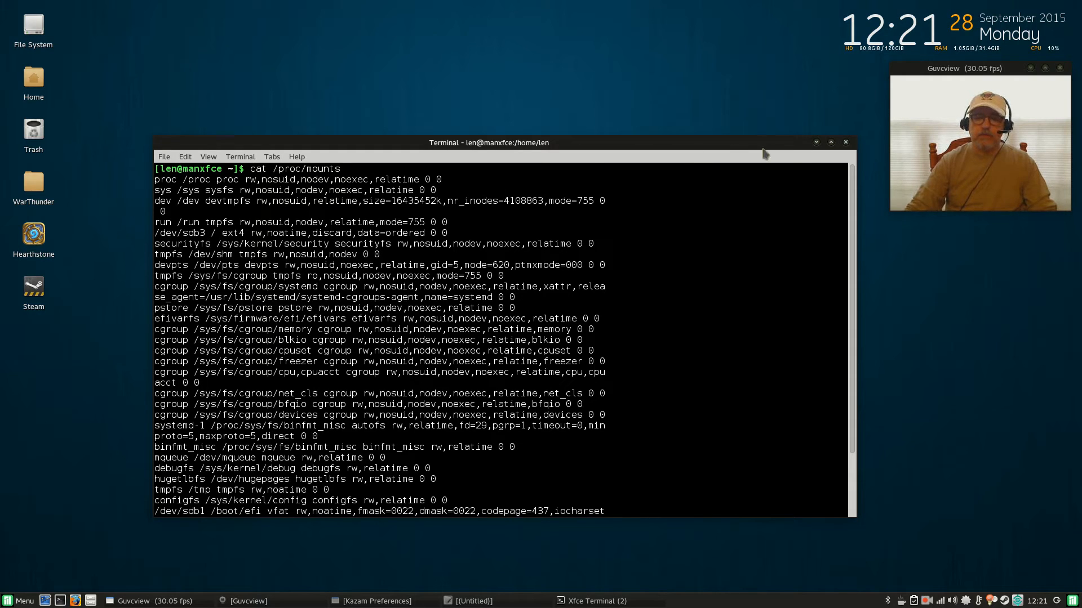
mouse_move(376, 60)
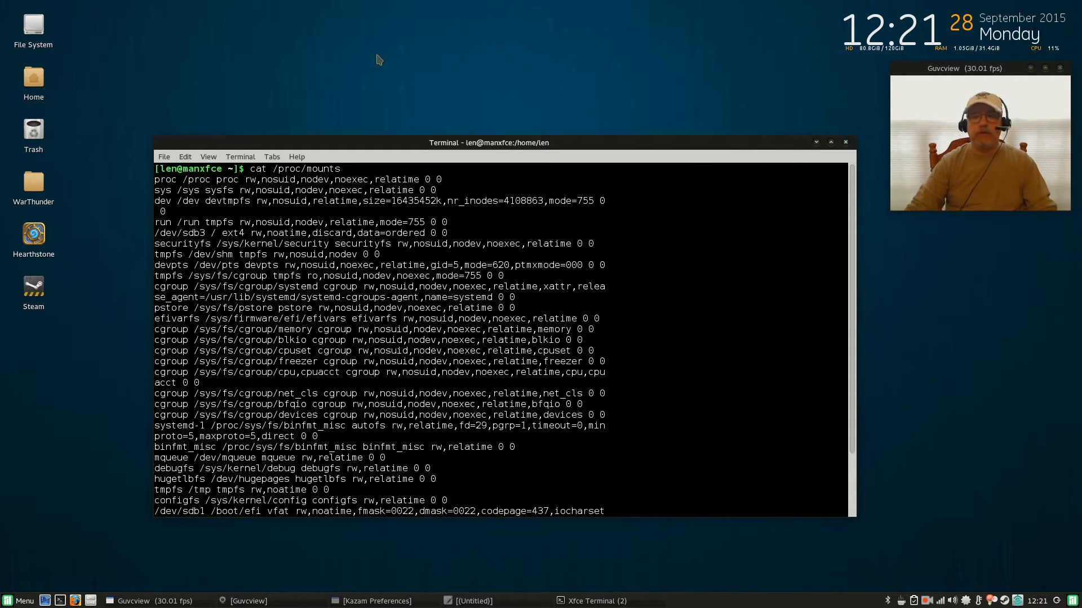
mouse_move(727, 149)
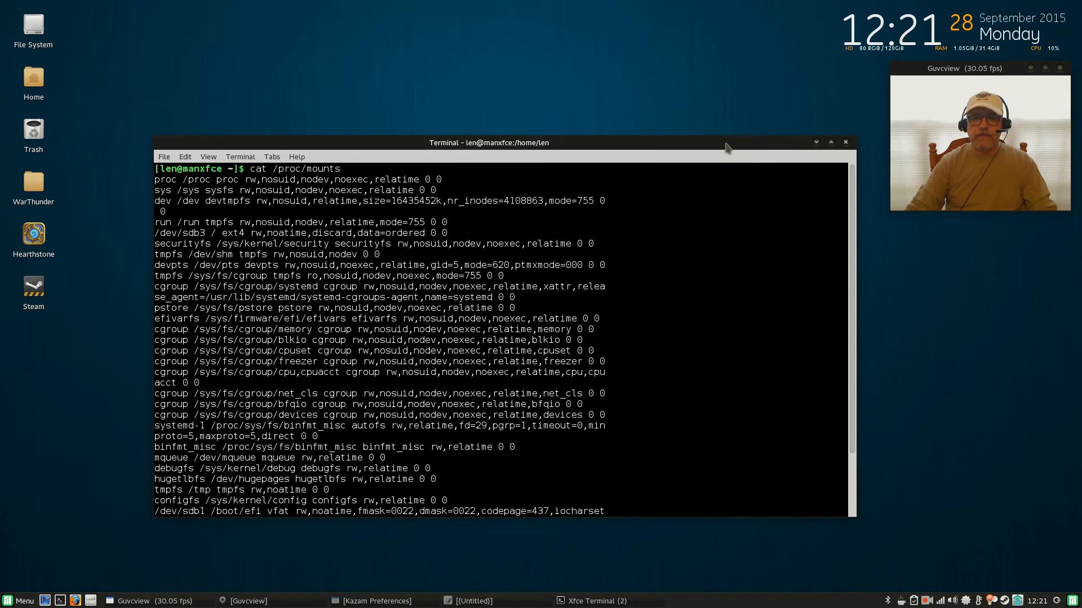
mouse_move(446, 308)
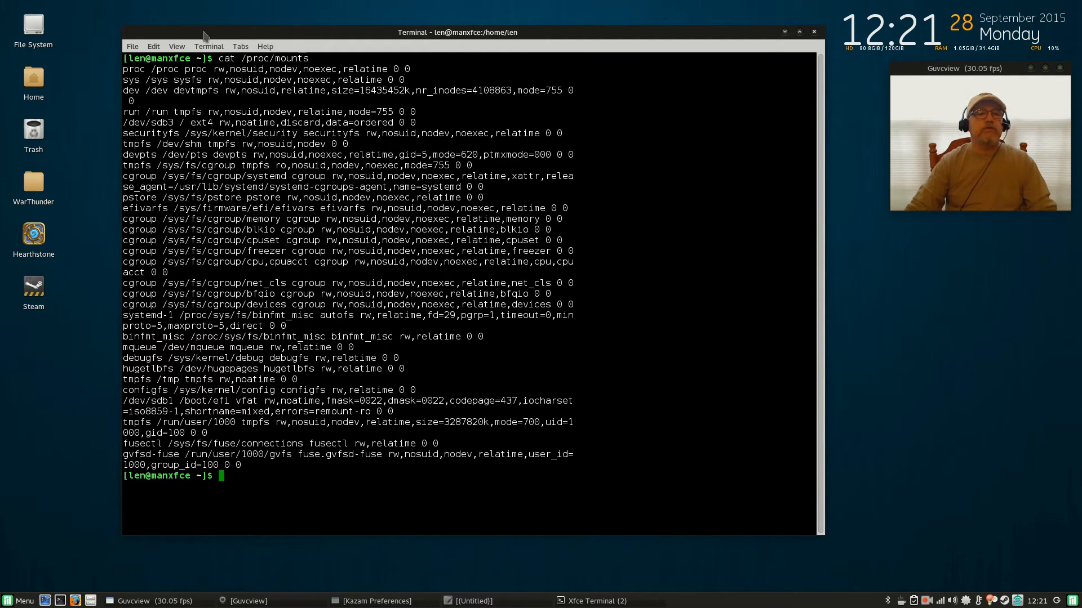
mouse_move(231, 230)
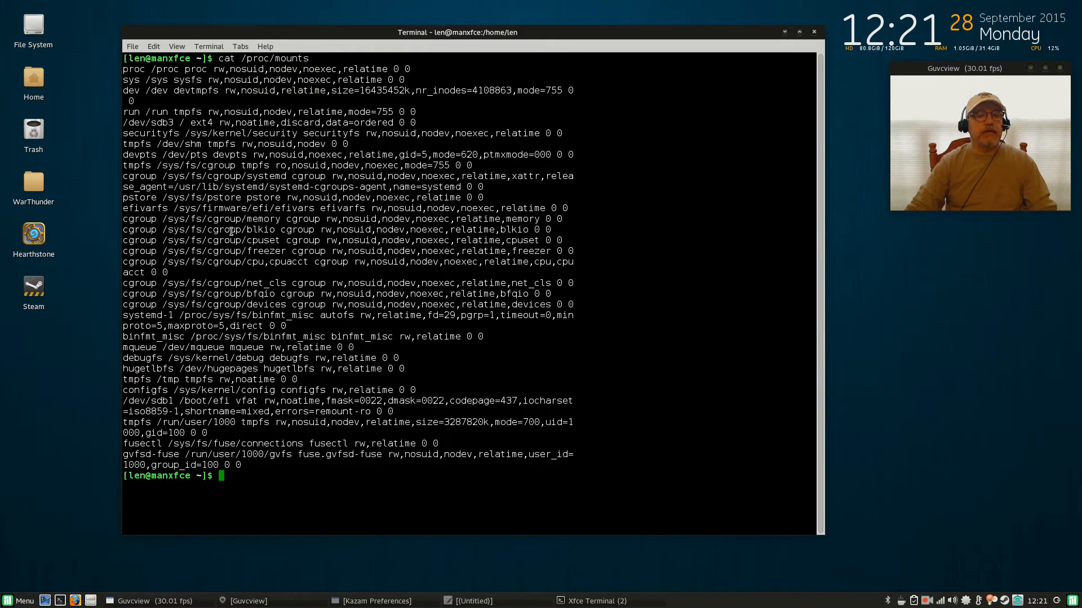
mouse_move(162, 142)
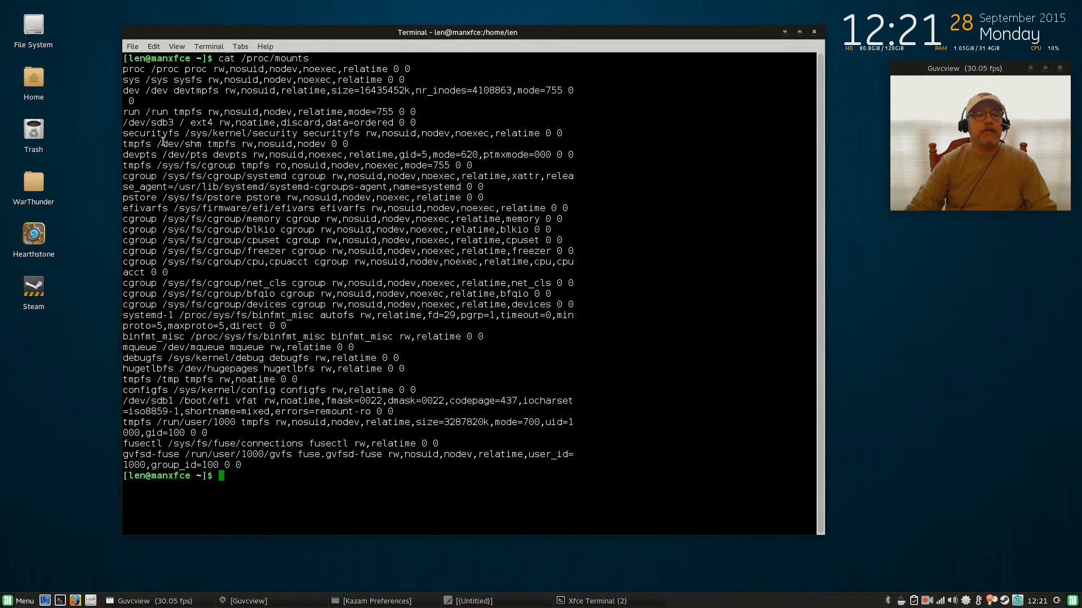
mouse_move(204, 358)
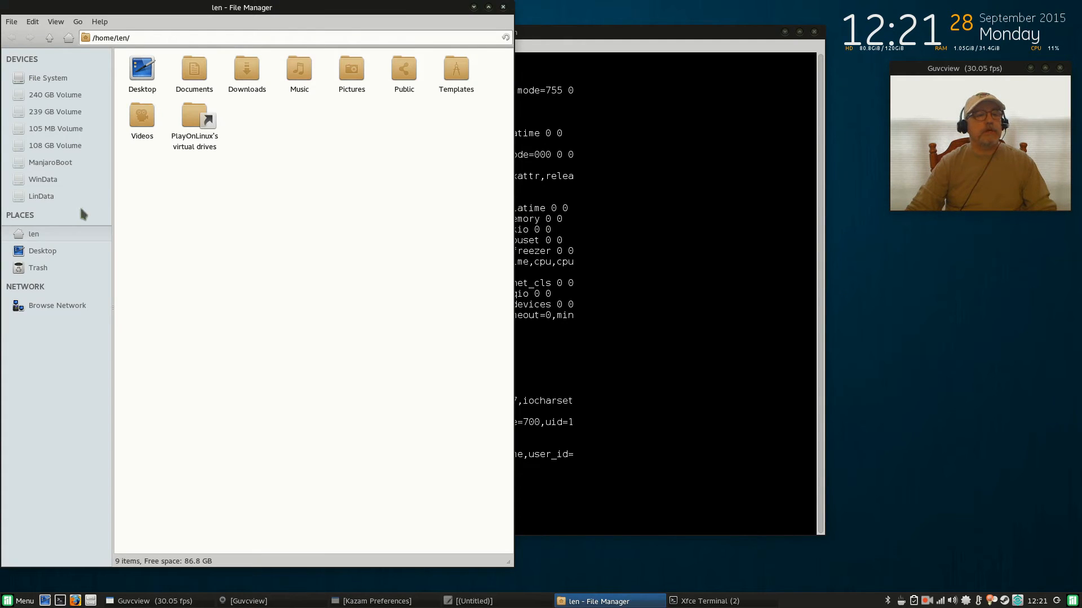
- Inspect the WinData and LinData drive contents in the Thunar sidebar
left_click(43, 179)
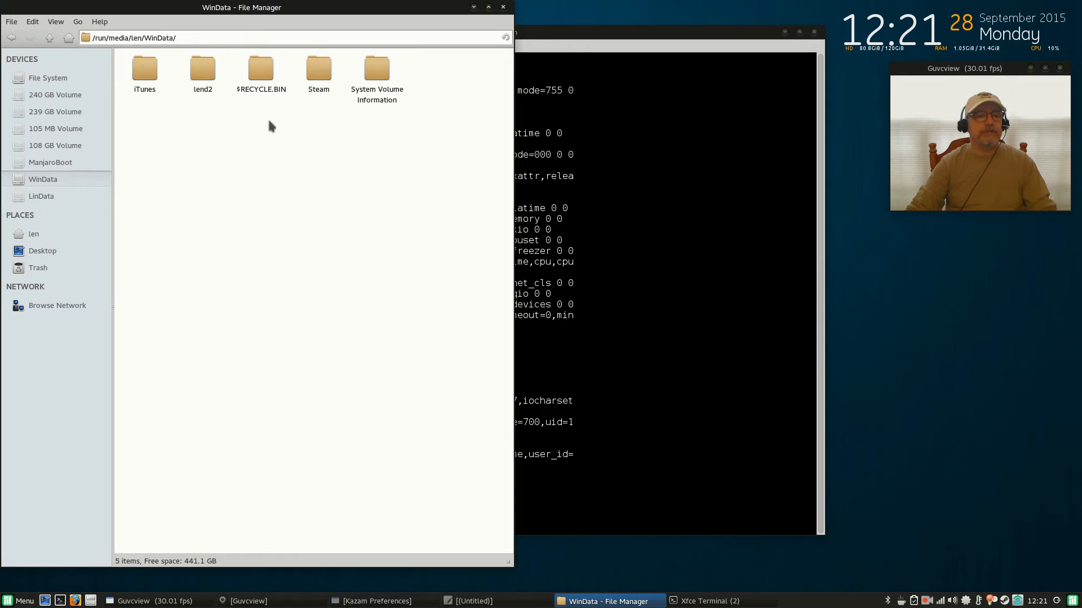
mouse_move(77, 197)
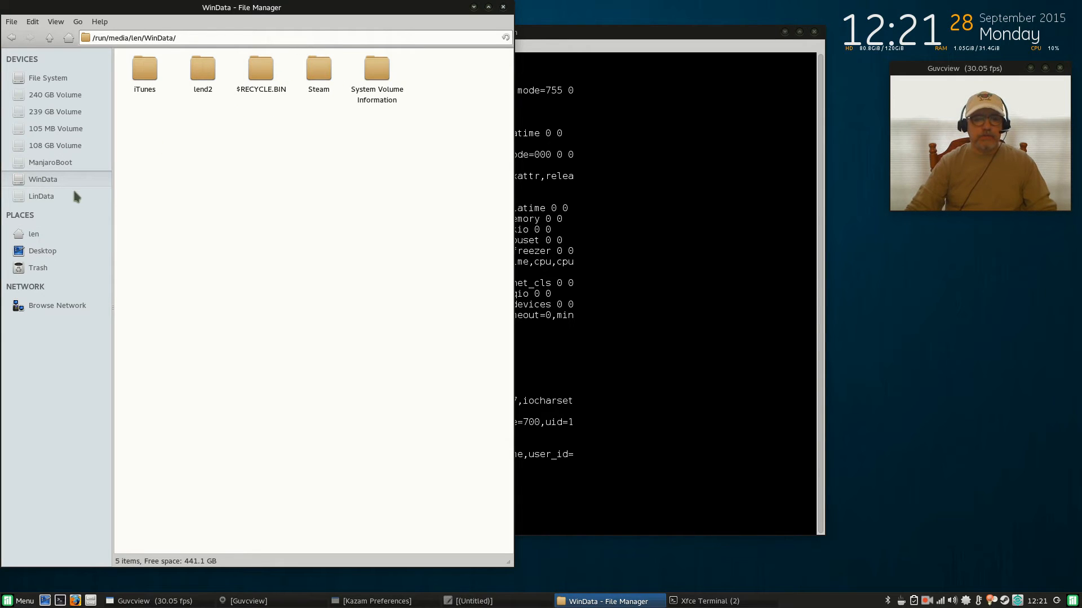
mouse_move(269, 112)
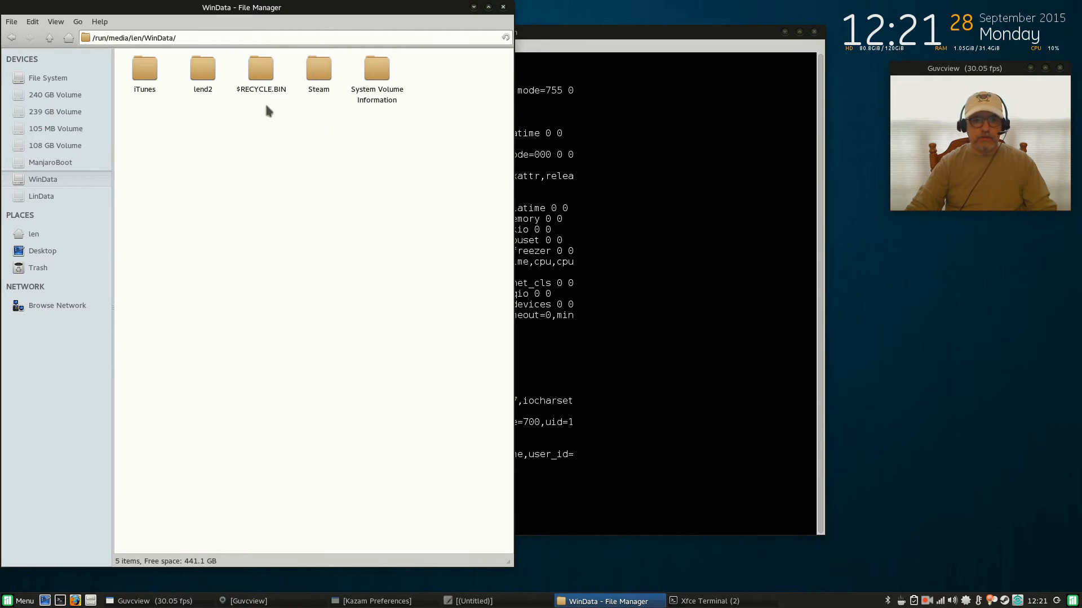
mouse_move(241, 130)
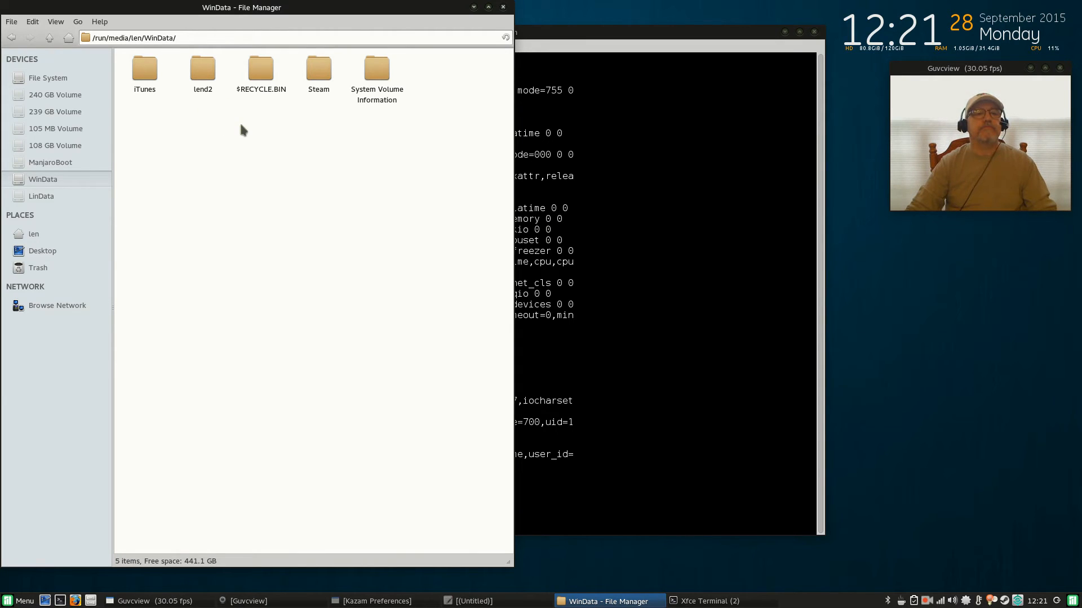
mouse_move(190, 101)
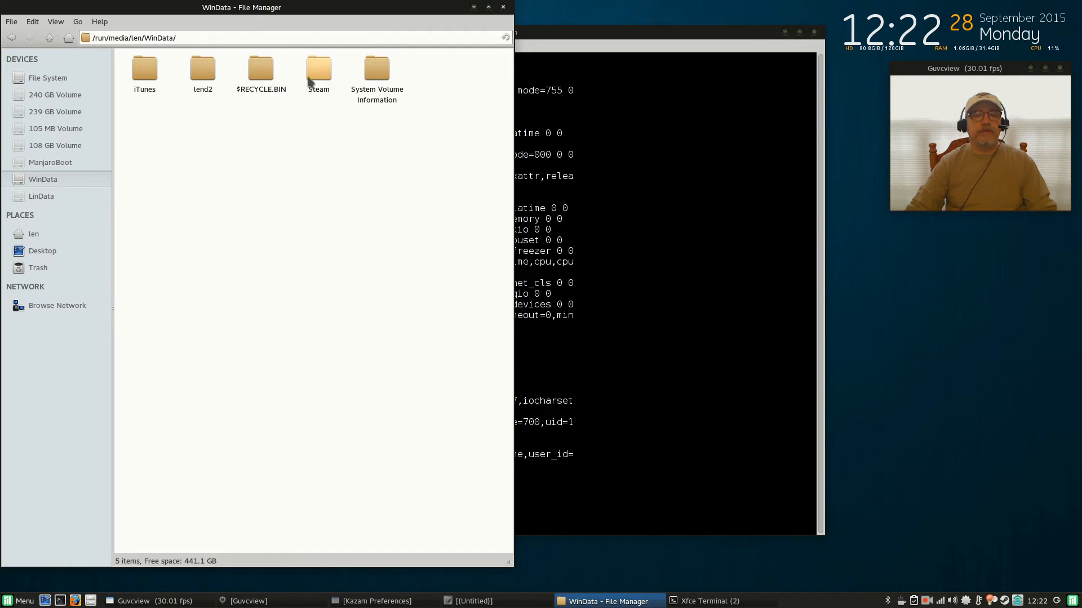
mouse_move(153, 115)
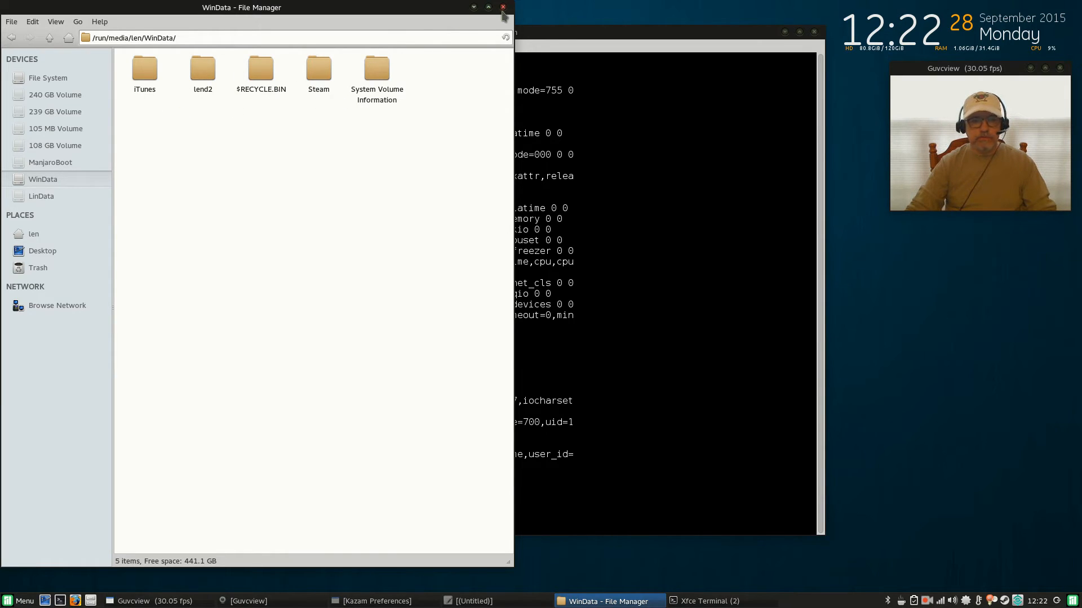
mouse_move(320, 172)
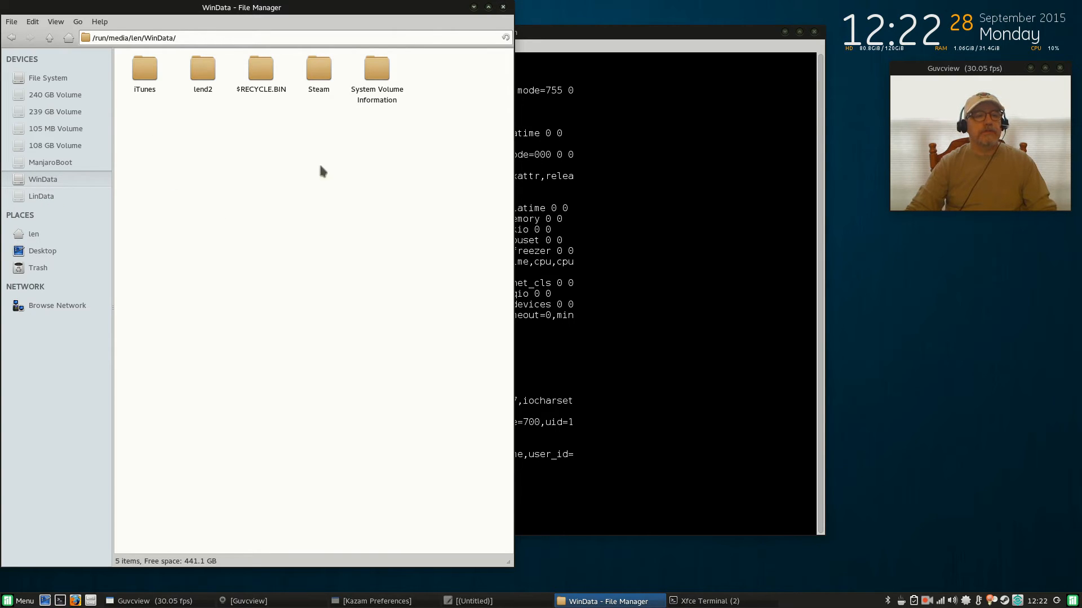
left_click(40, 196)
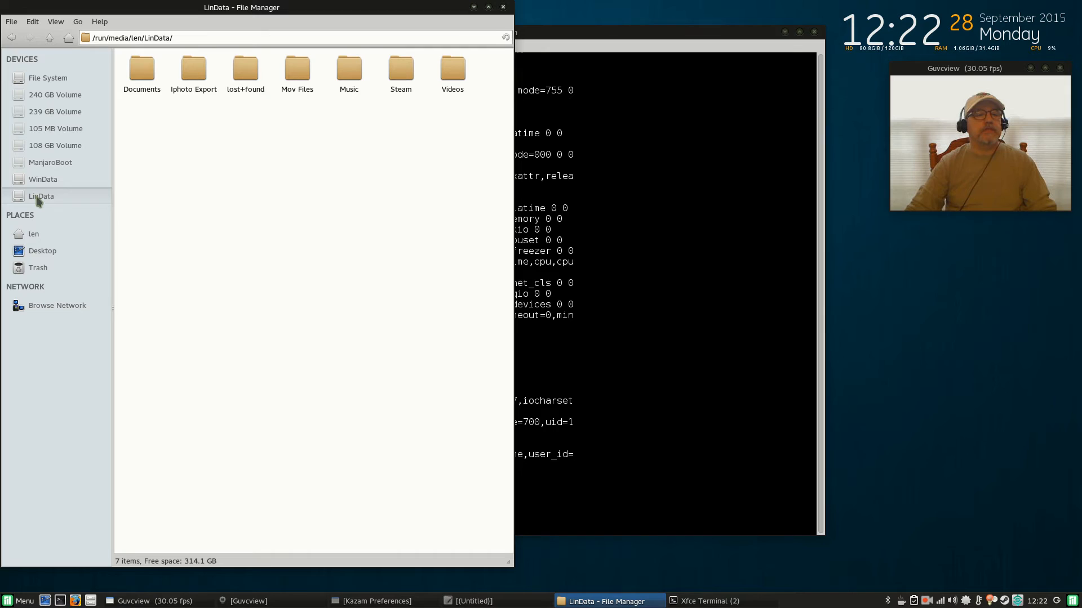
mouse_move(379, 75)
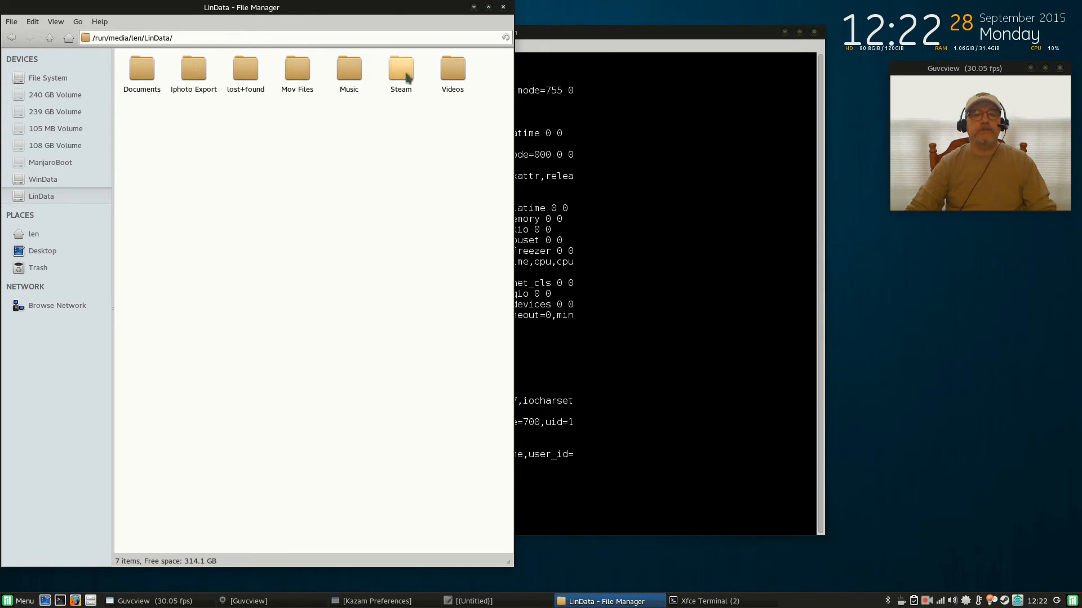
mouse_move(261, 77)
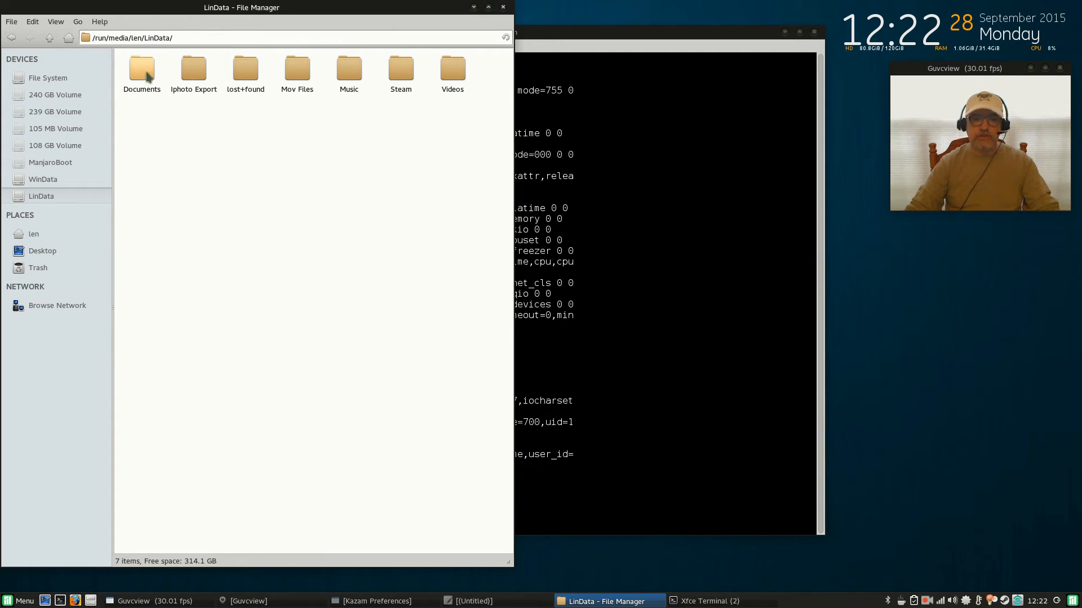
mouse_move(296, 57)
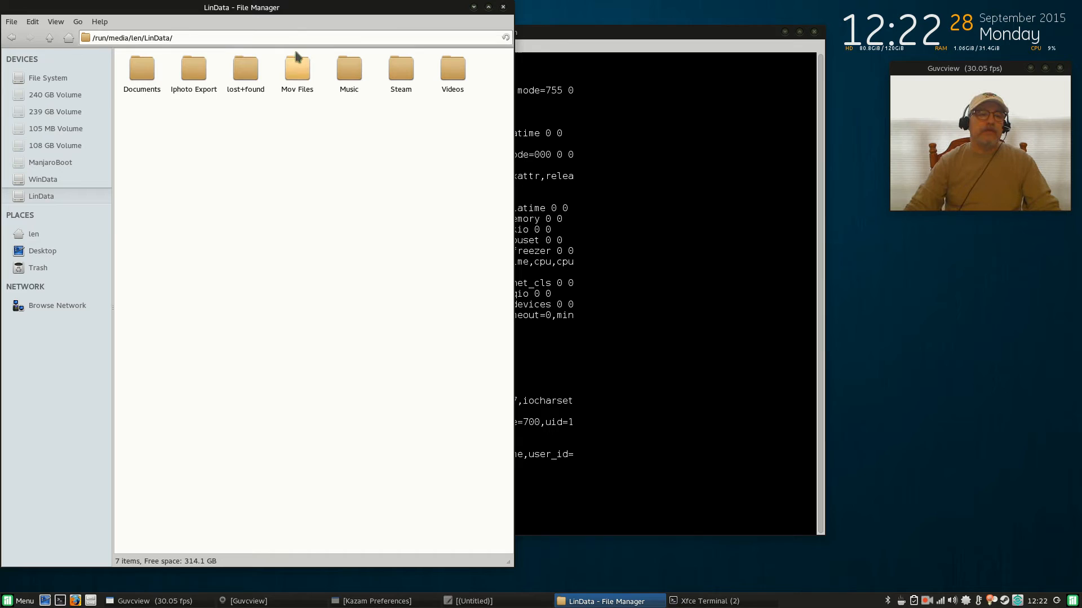
mouse_move(107, 152)
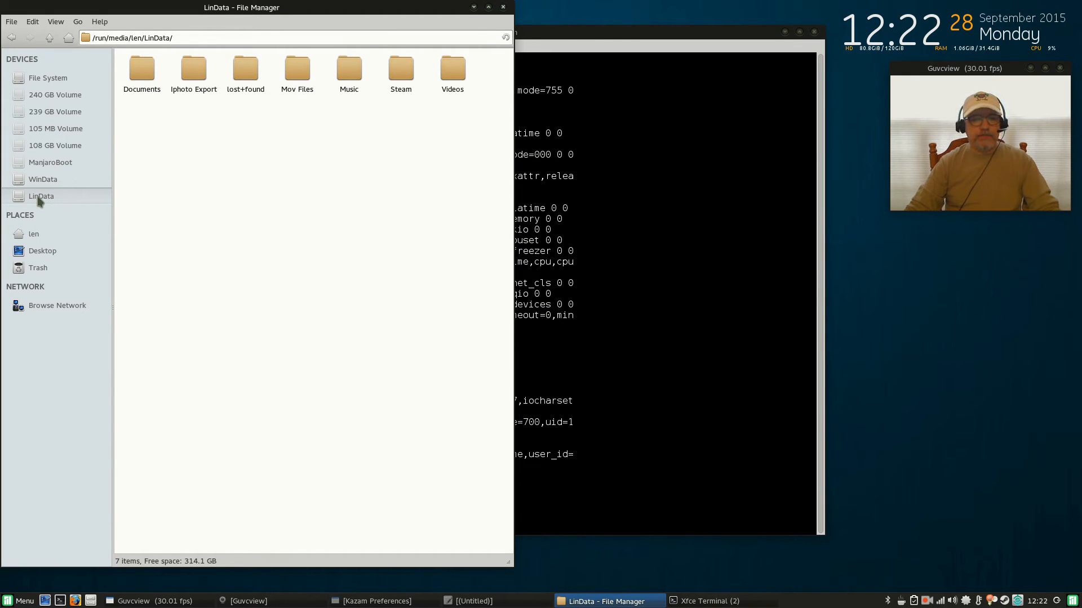
mouse_move(39, 183)
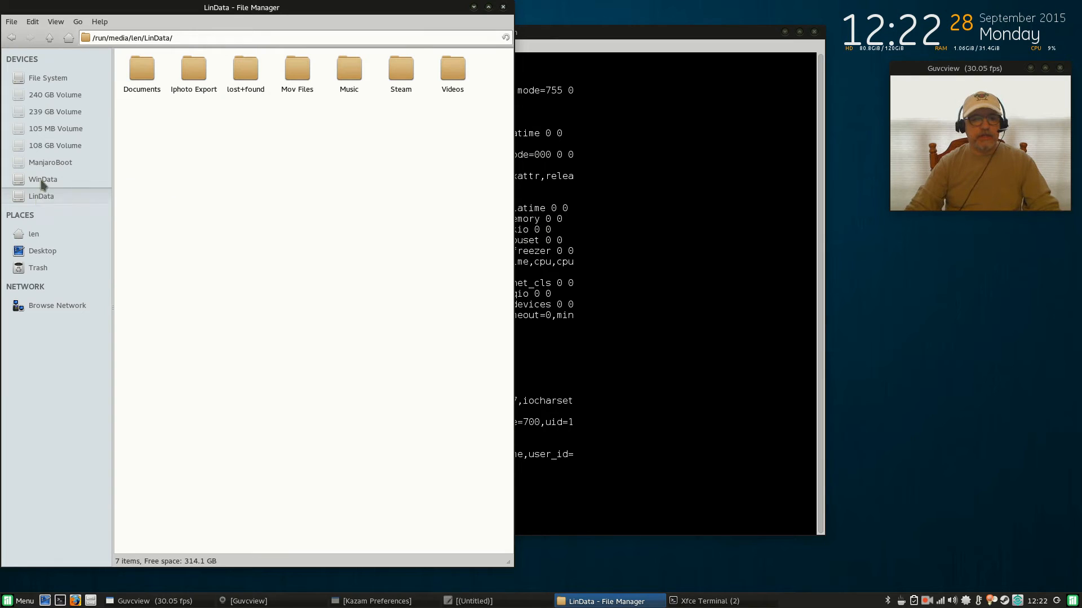
left_click(43, 179)
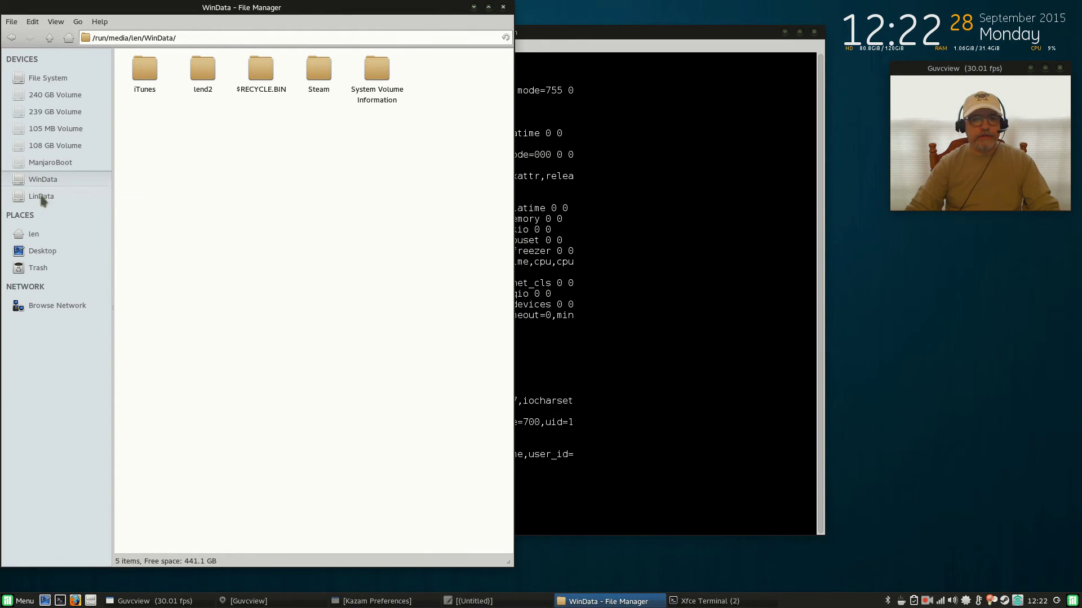
left_click(40, 196)
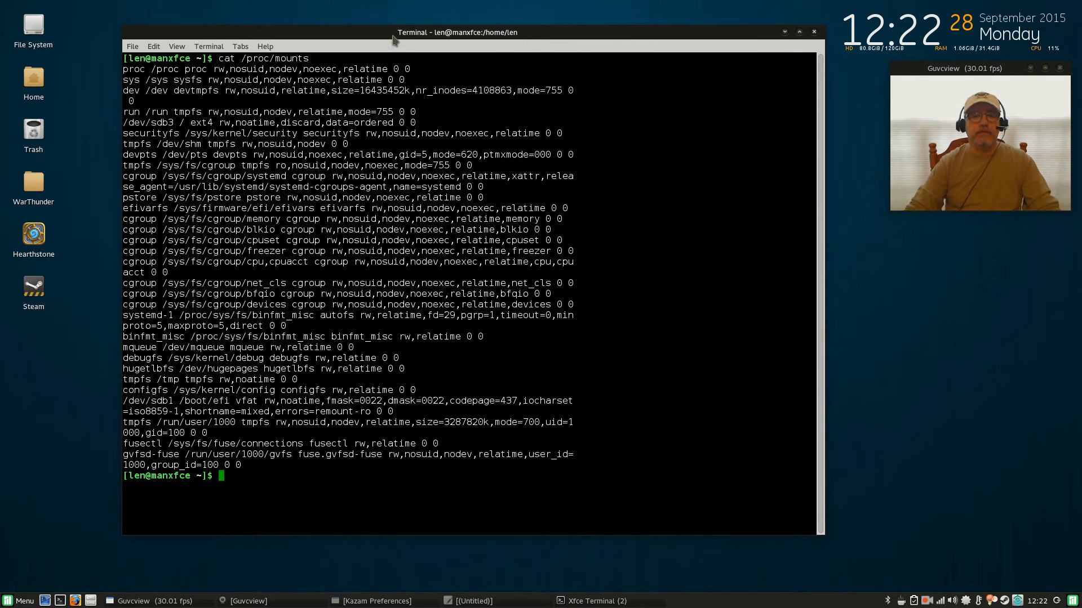
- Re-run cat /proc/mounts, copy the /dev/sda1 LinData ext4 mount line and return to Leafpad
type("cat /proc/mounts")
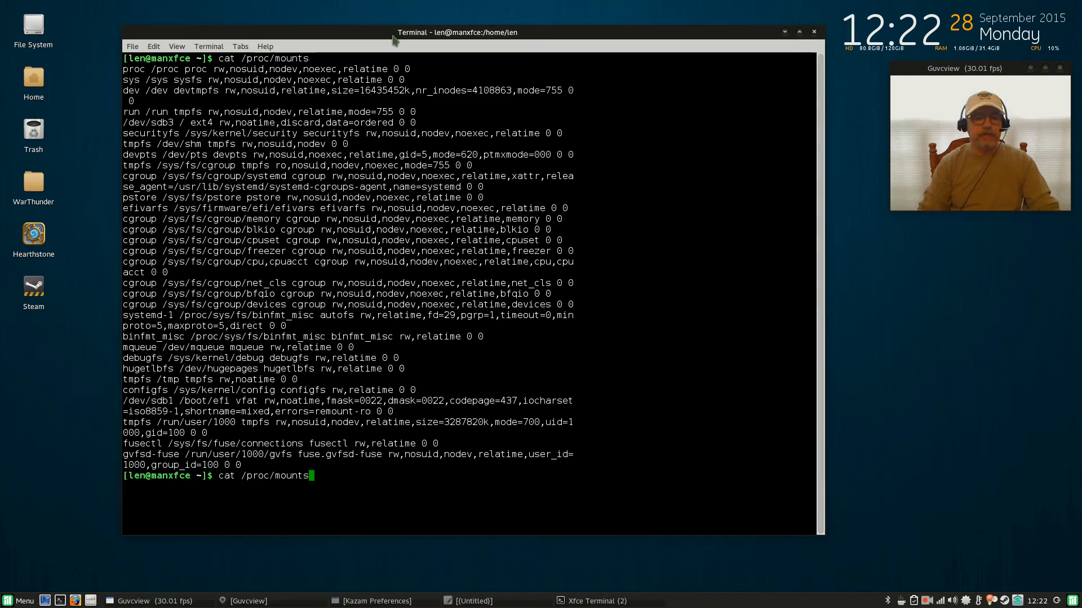
key("Return")
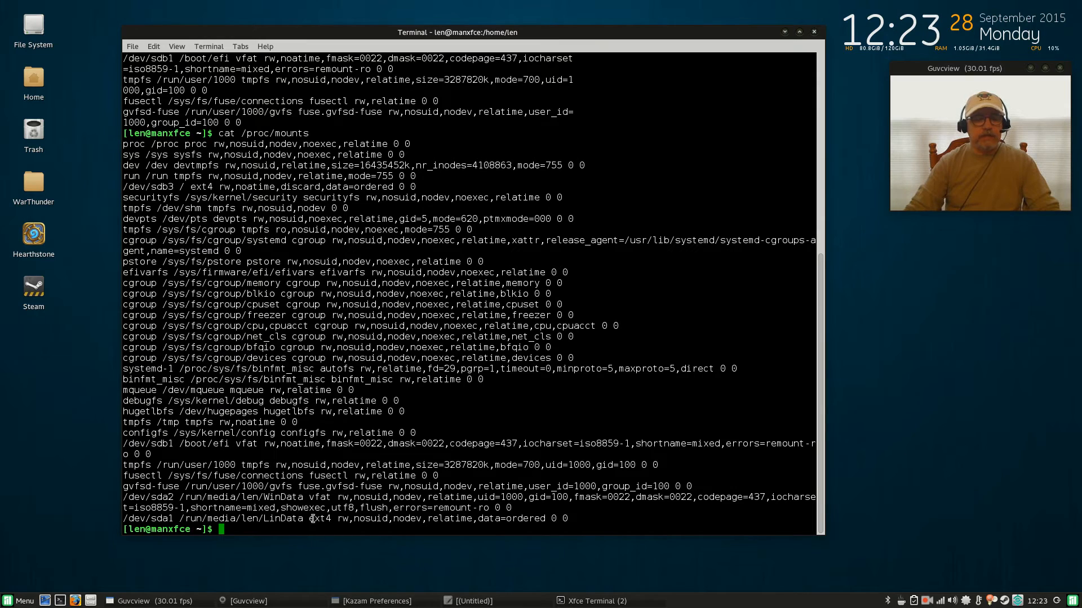
mouse_move(372, 518)
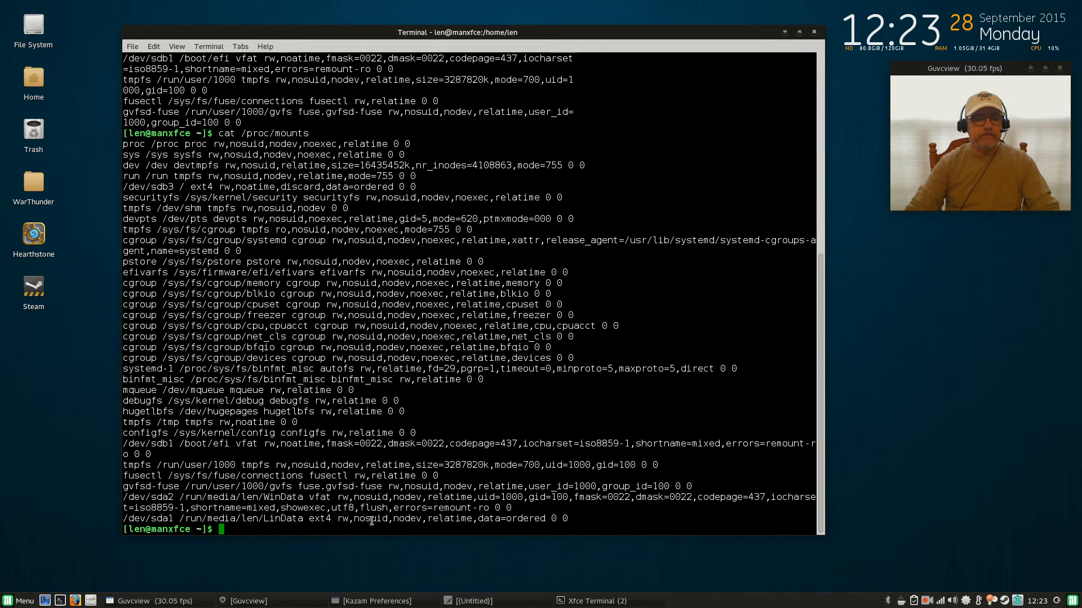
mouse_move(157, 520)
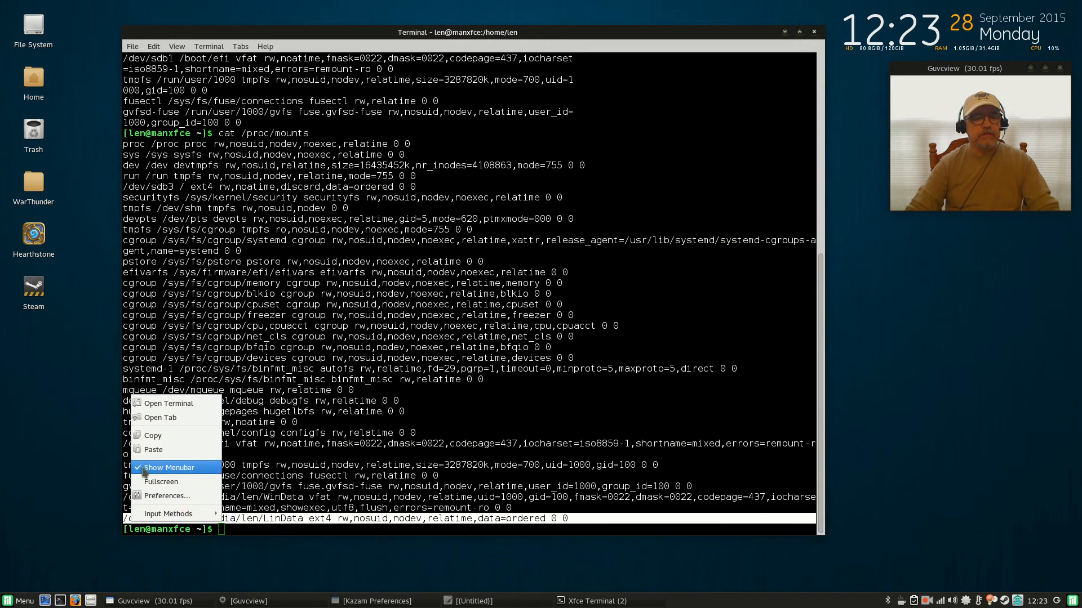
left_click(309, 557)
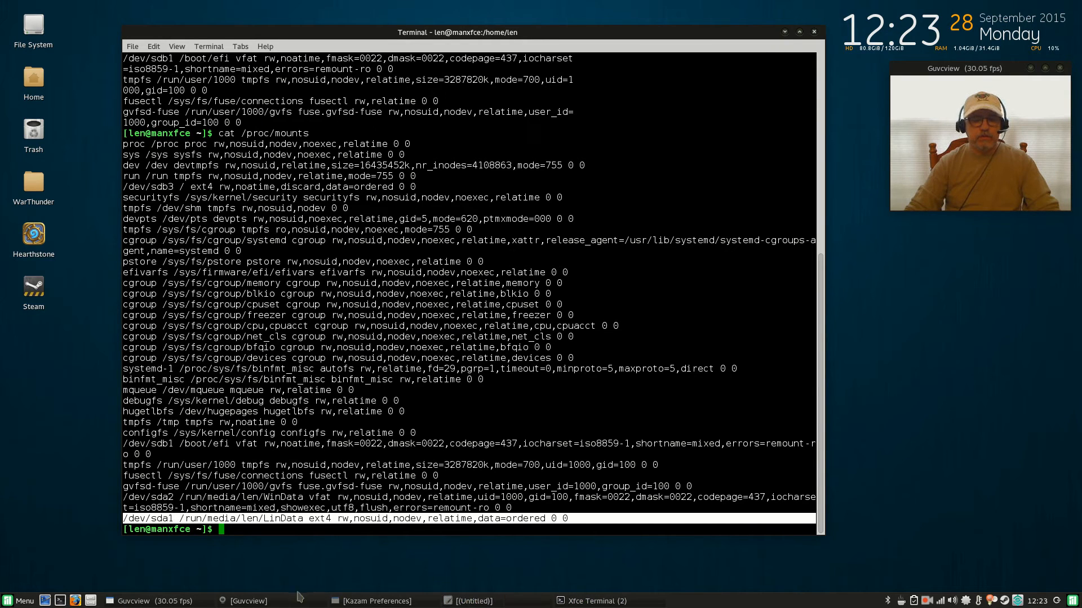
left_click(477, 601)
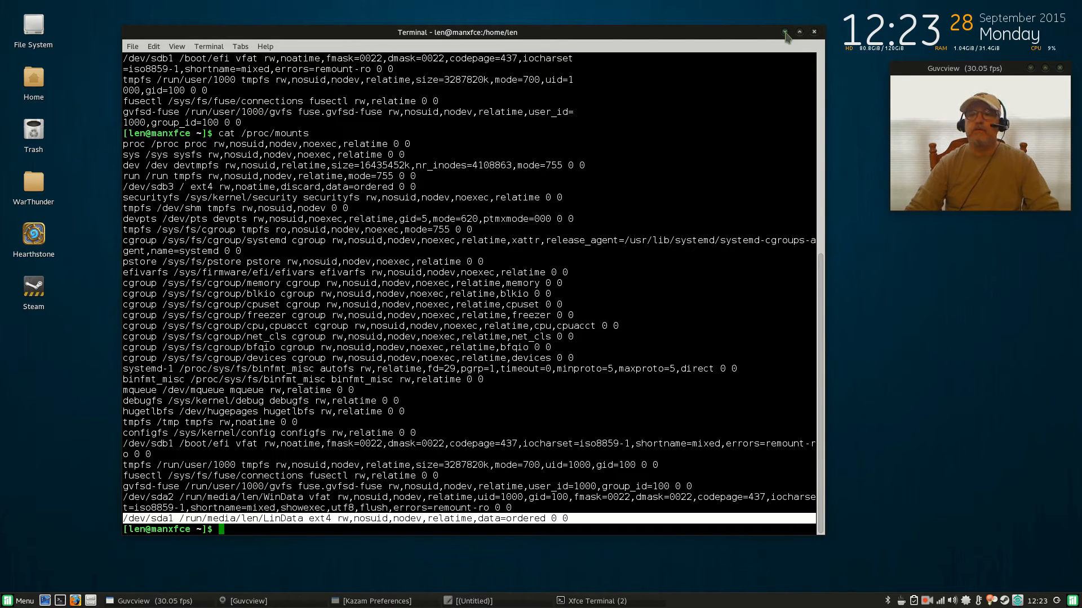
mouse_move(444, 595)
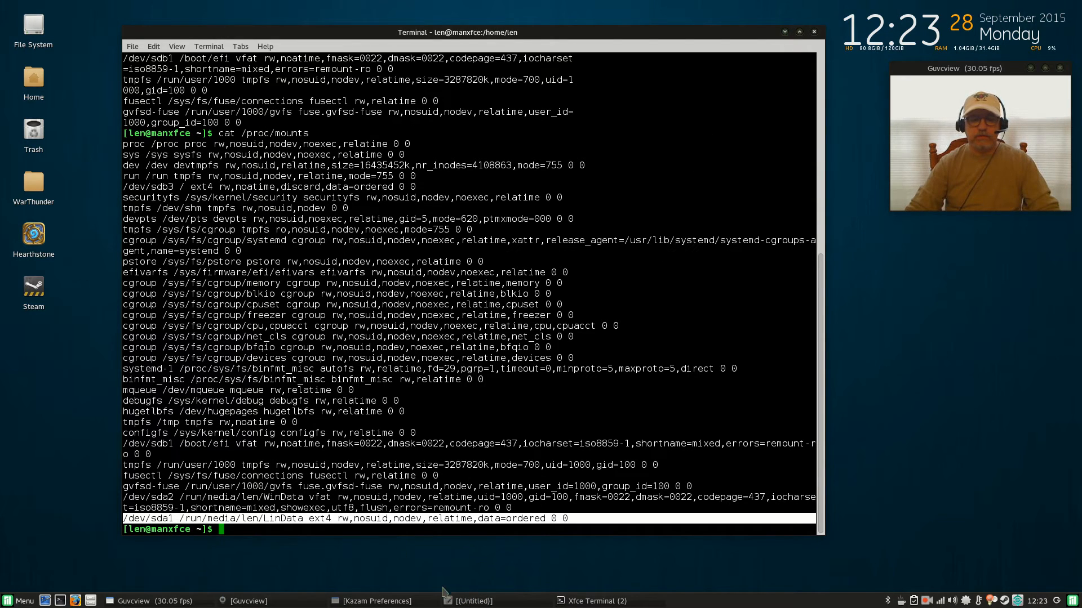
left_click(472, 602)
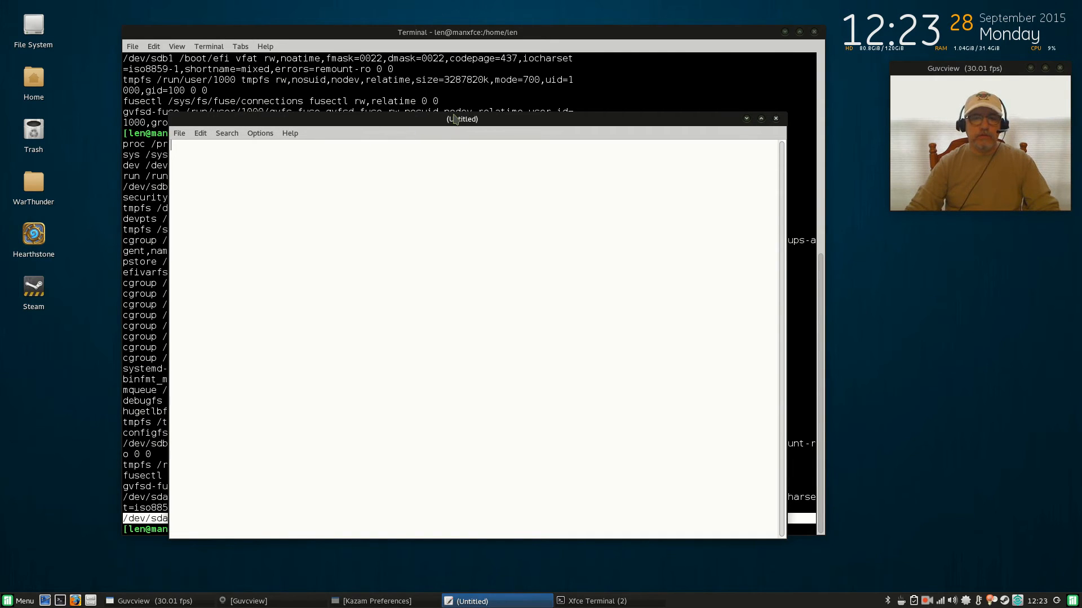
mouse_move(183, 135)
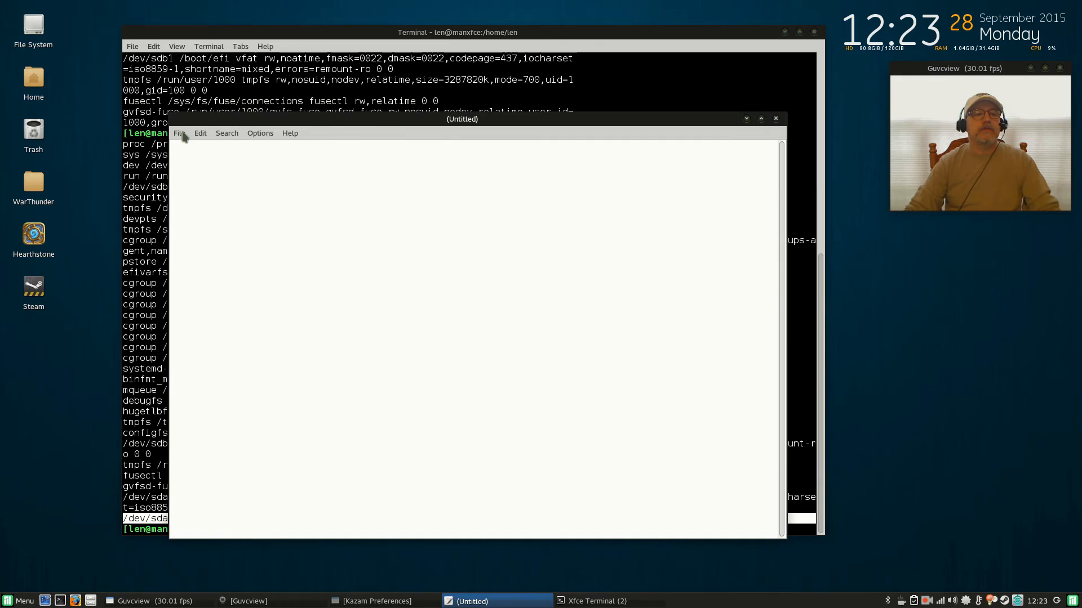
- Browse the file system's etc folder and load /etc/fstab into Leafpad
left_click(179, 133)
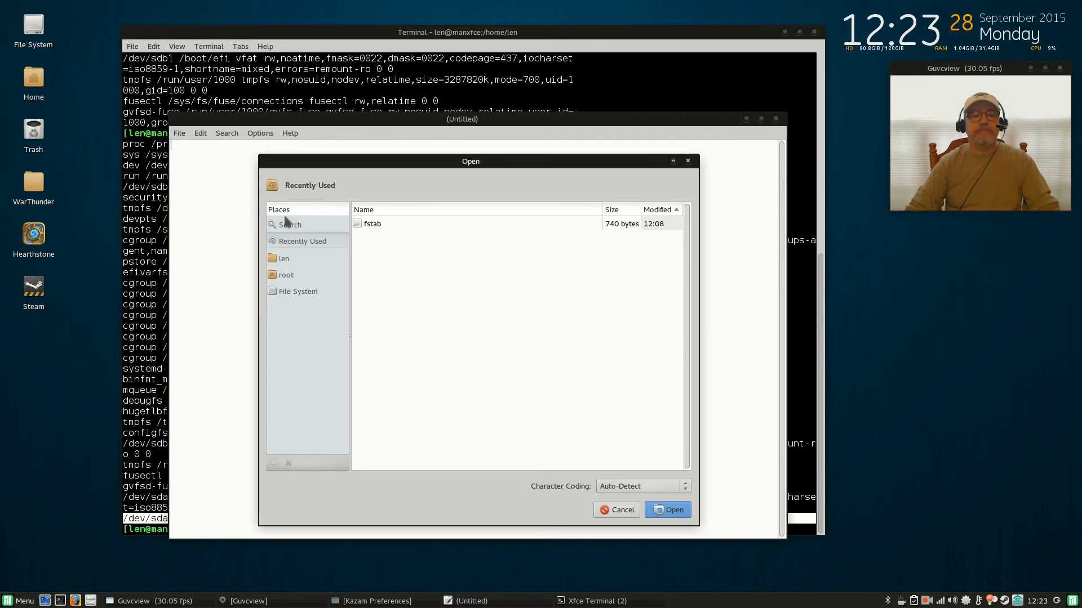
mouse_move(372, 228)
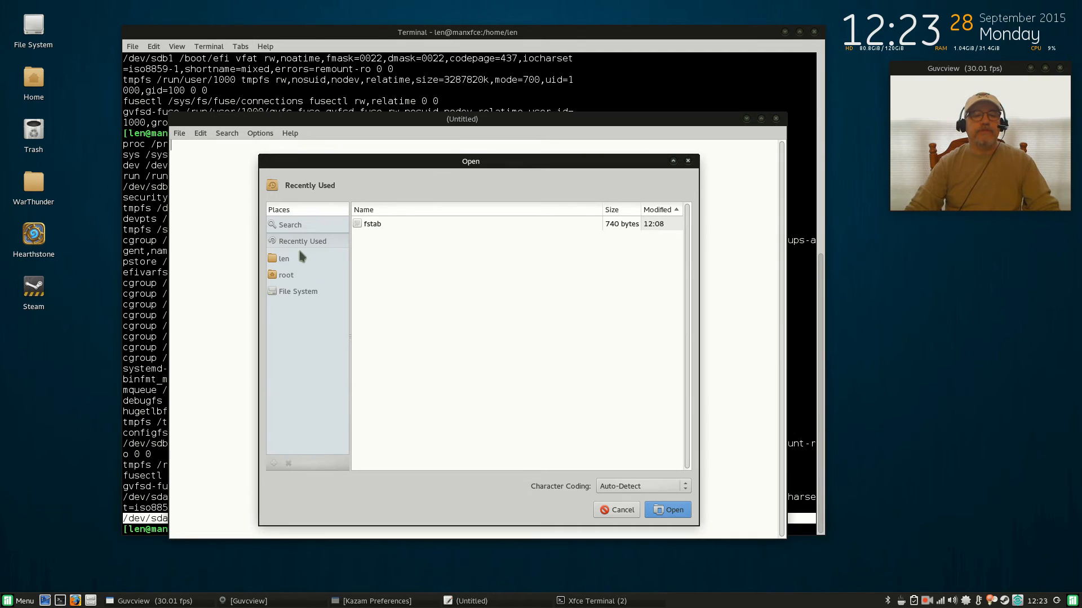
left_click(297, 291)
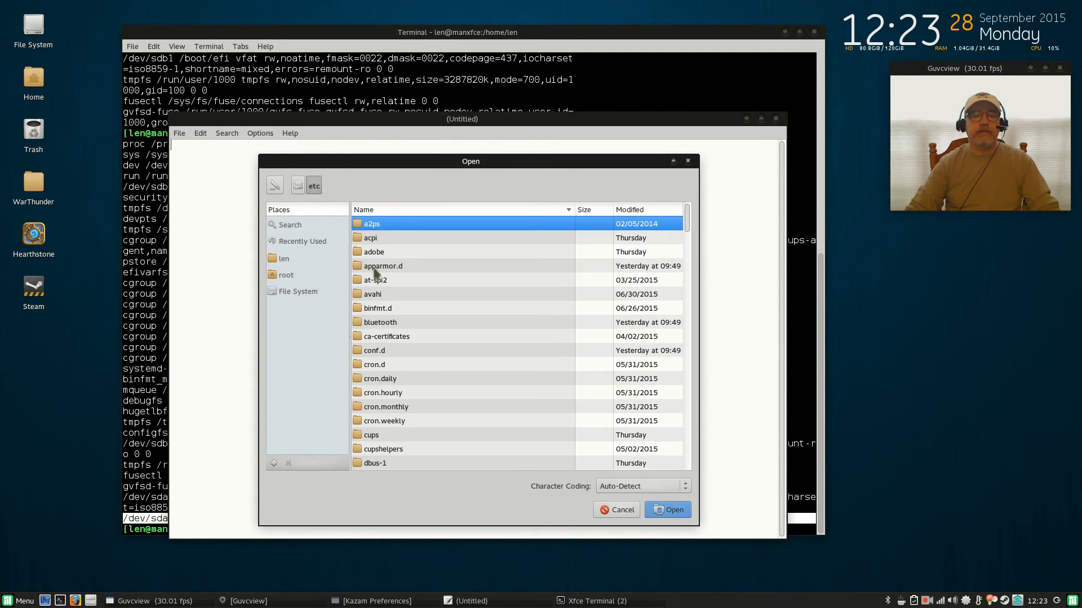
scroll("down", 3)
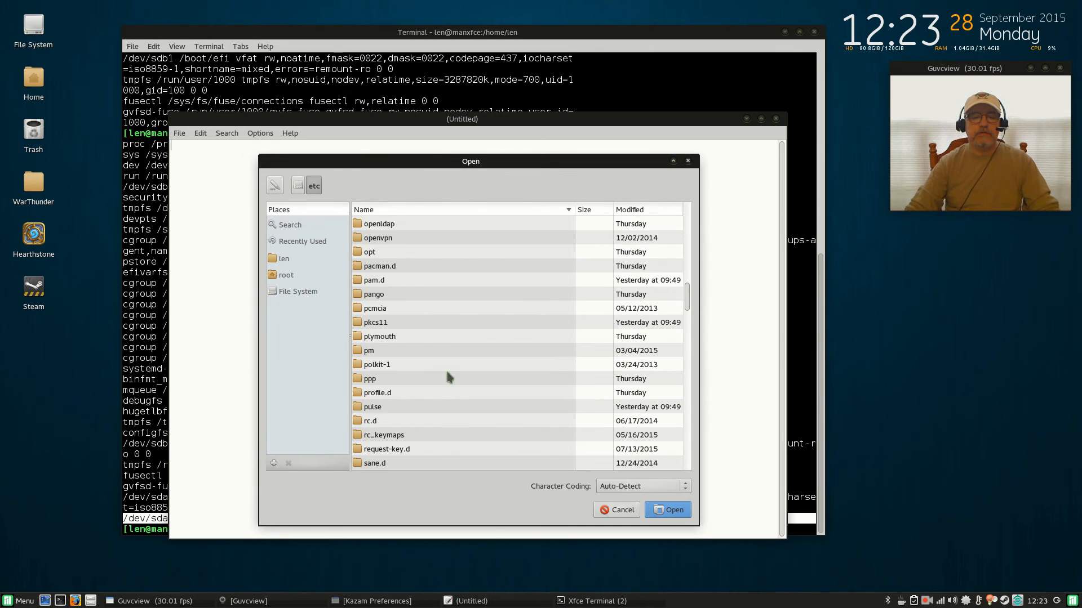
scroll("down", 3)
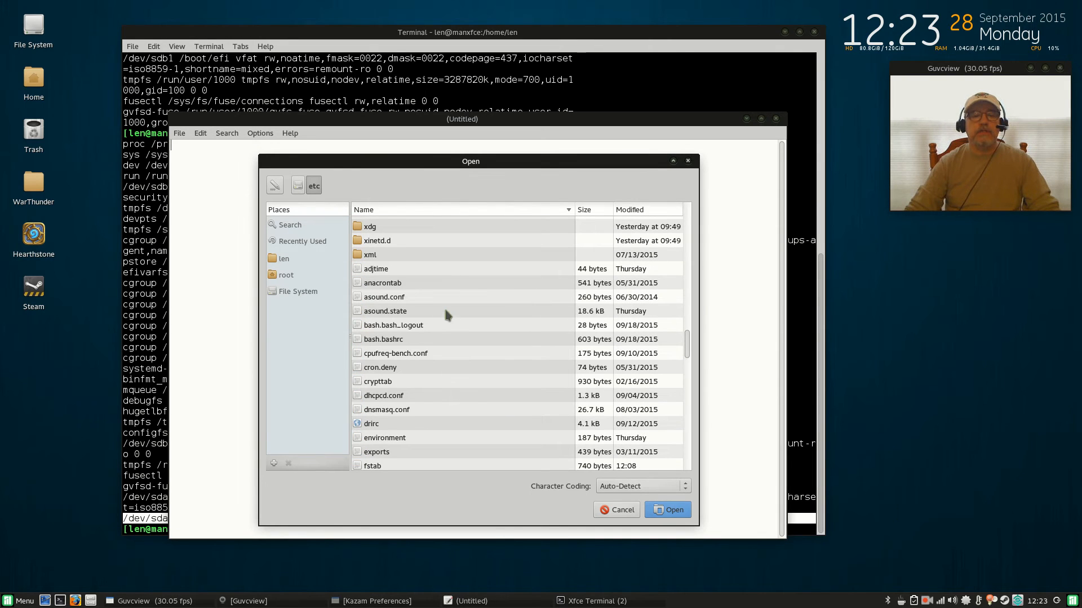
scroll("down", 3)
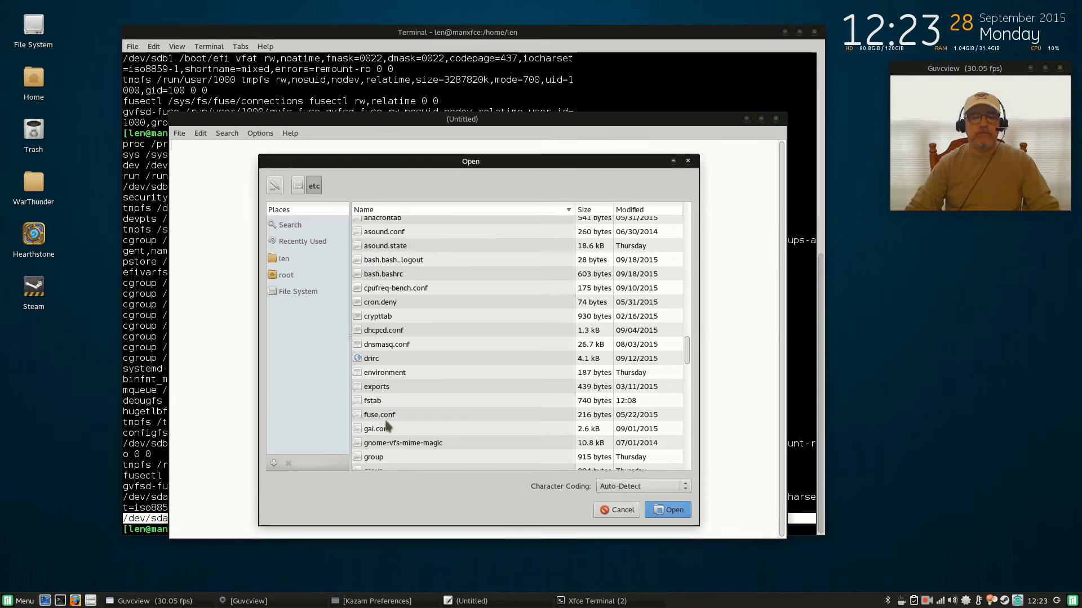
left_click(371, 401)
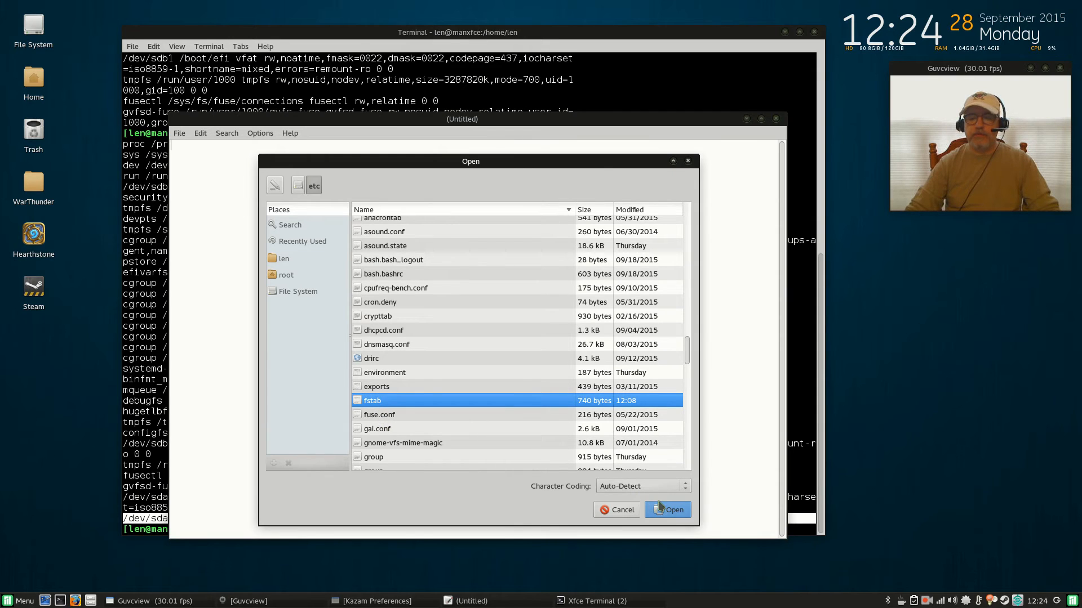
left_click(667, 511)
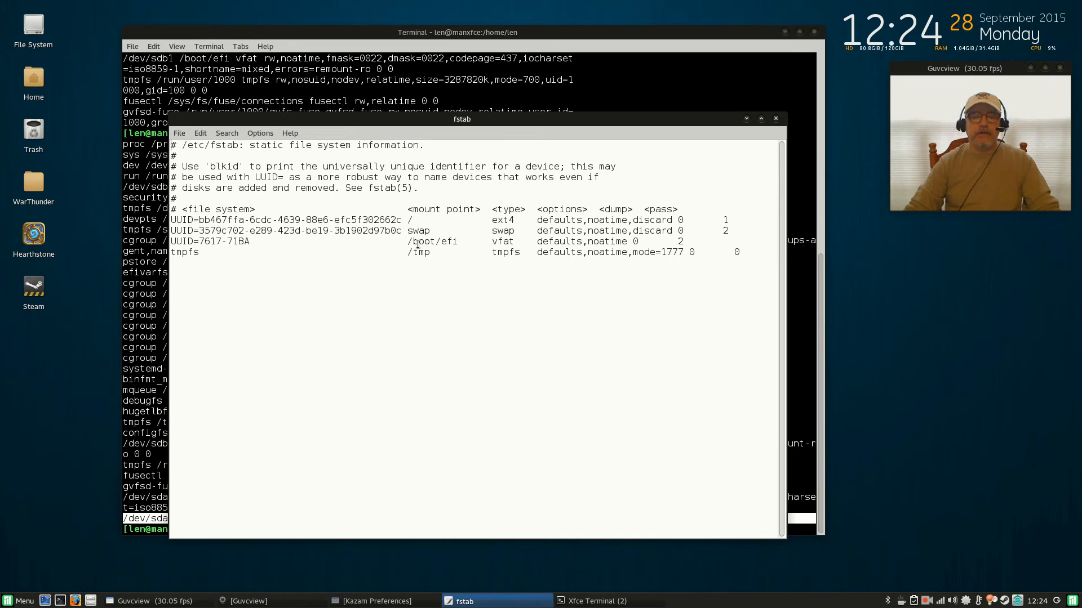
mouse_move(221, 257)
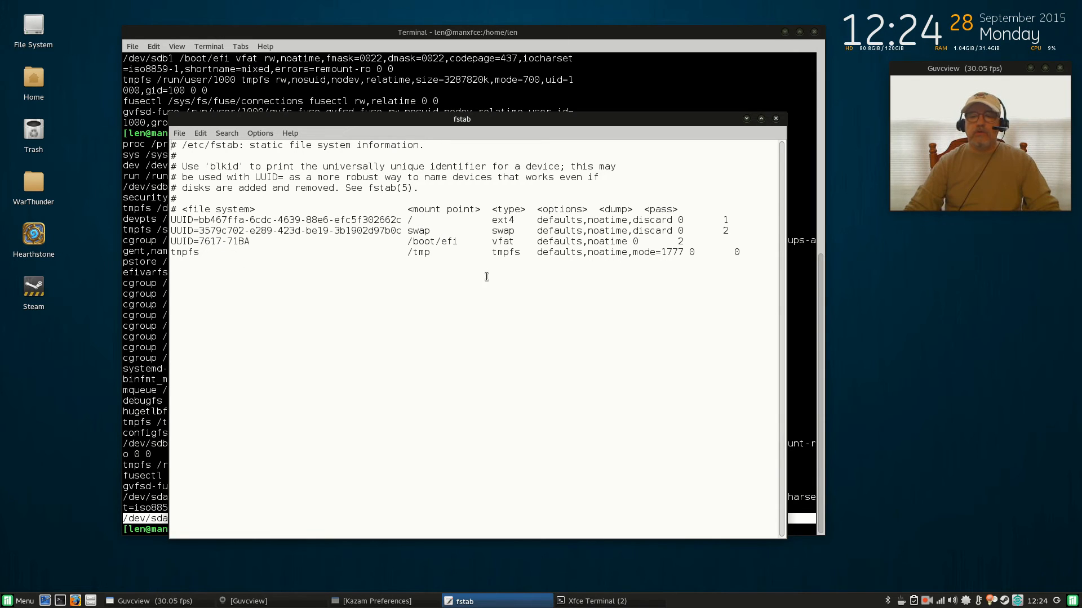
mouse_move(748, 257)
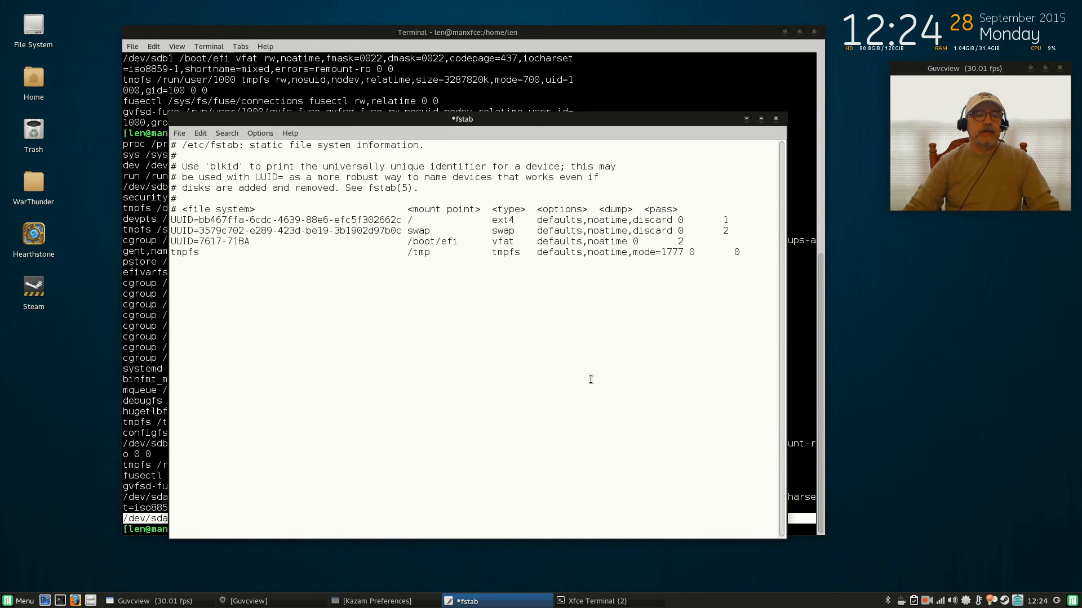
- Add blank lines below the tmpfs entry in fstab and bring up the editing menu there
left_click(190, 272)
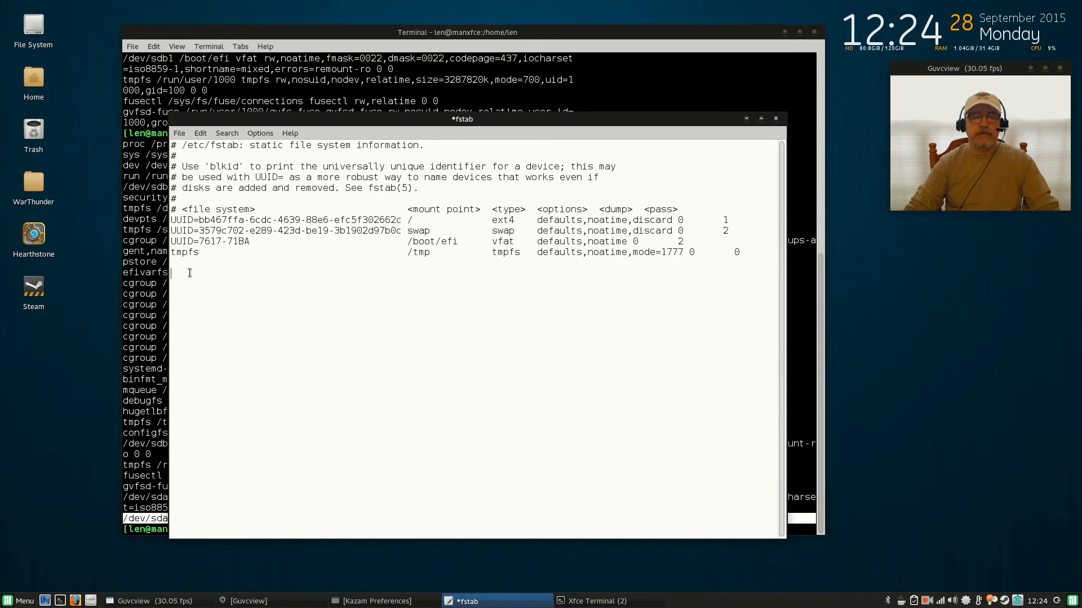
mouse_move(187, 281)
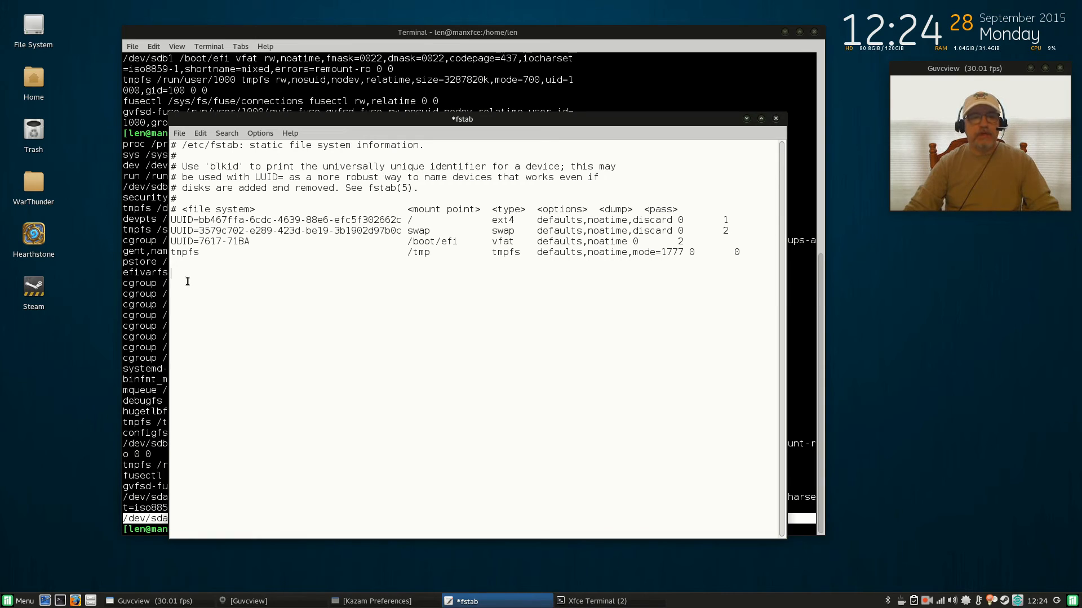
right_click(187, 280)
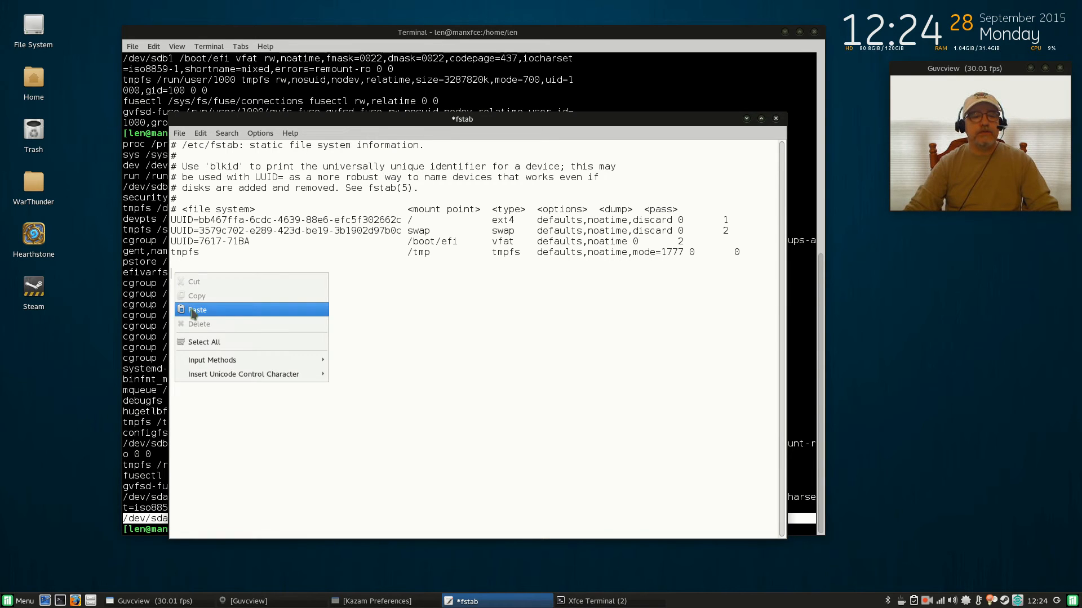
- Paste the copied /dev/sda1 LinData ext4 mount line below the tmpfs entry
left_click(196, 310)
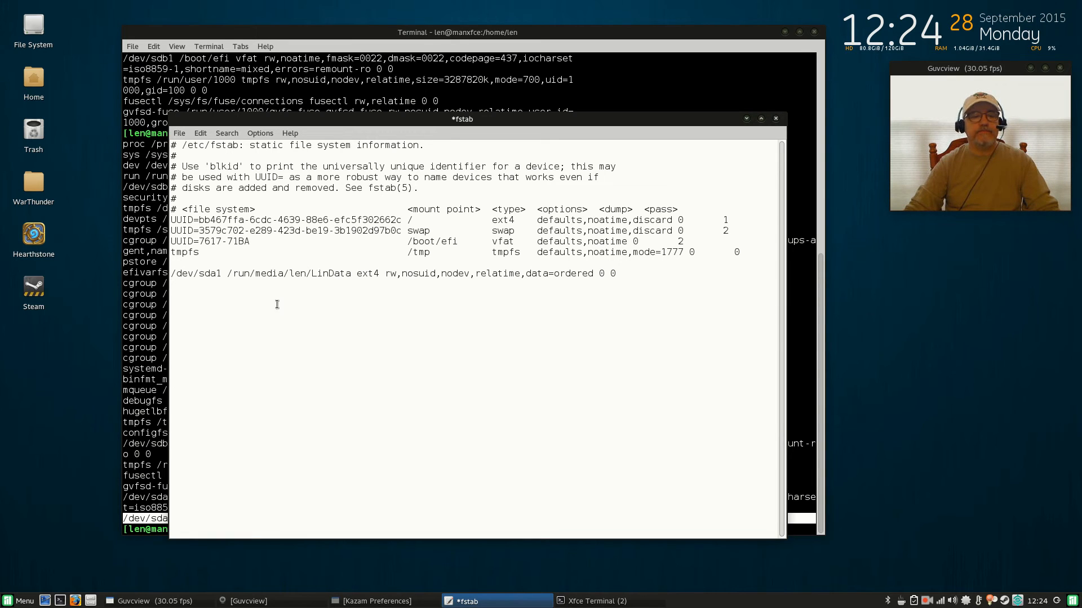
mouse_move(682, 328)
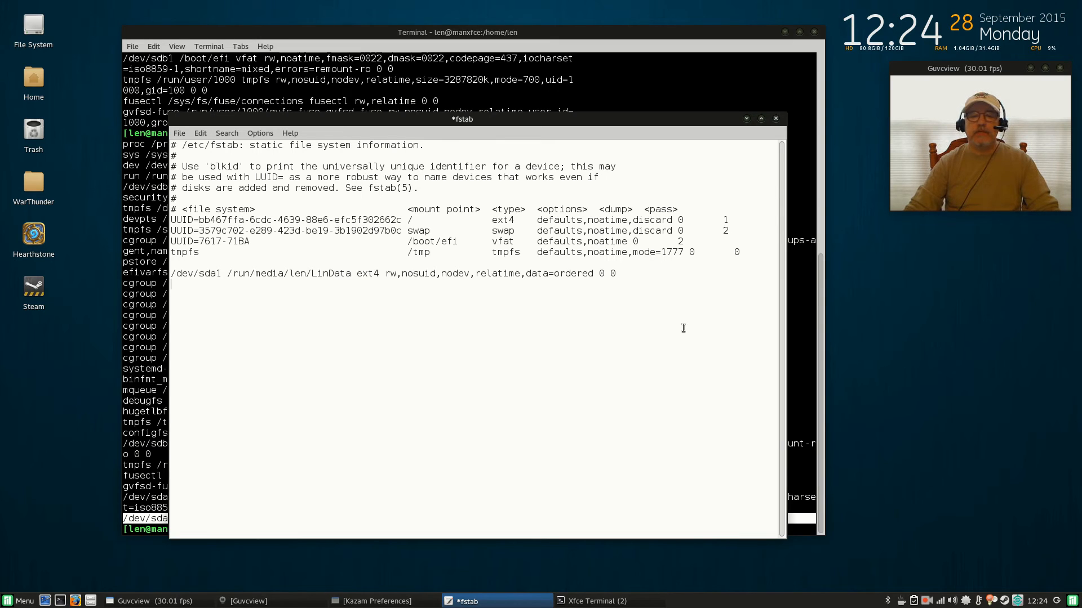
mouse_move(323, 317)
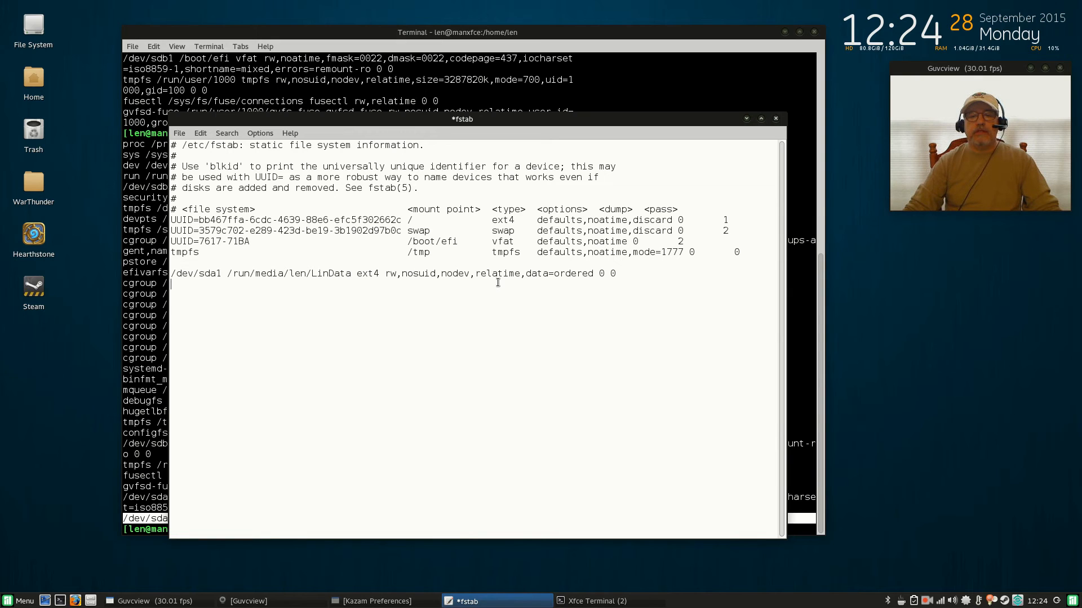
mouse_move(510, 285)
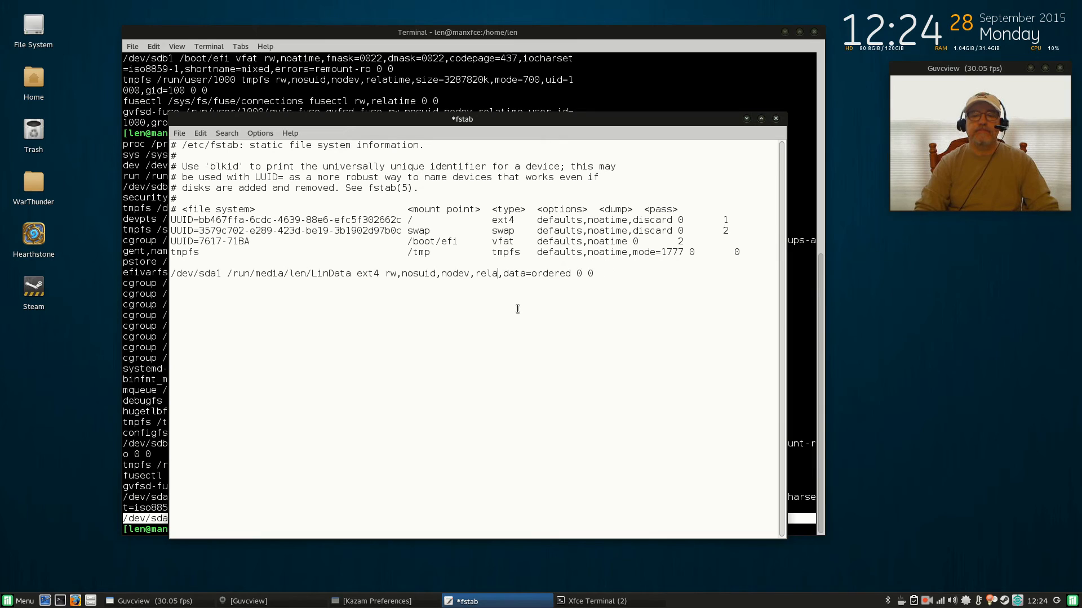
- Replace relatime with noatime on the LinData line, save fstab and close Leafpad
key("BackSpace")
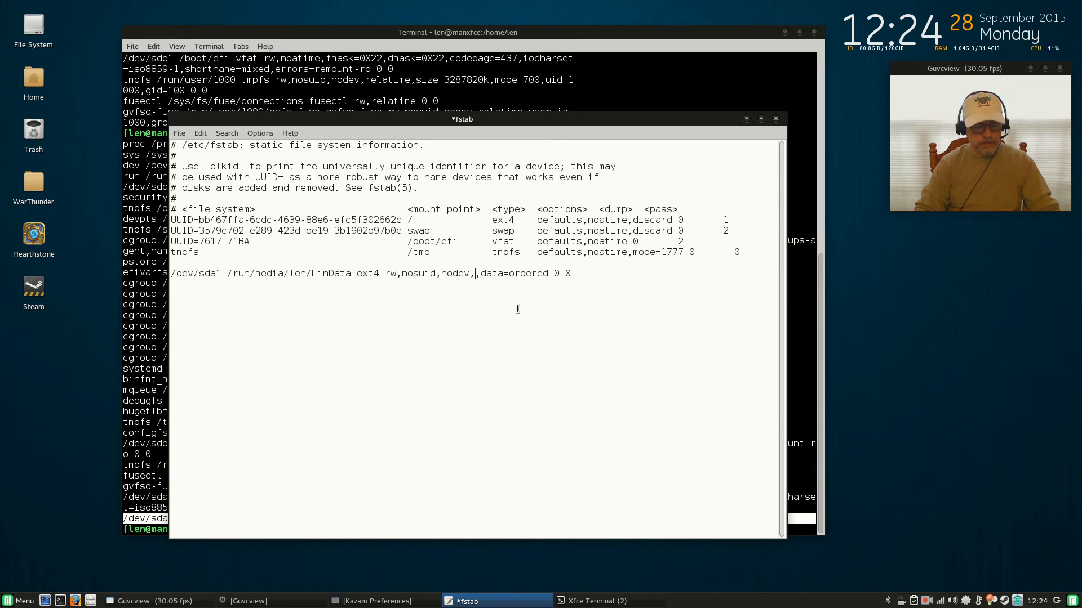
type("noatim")
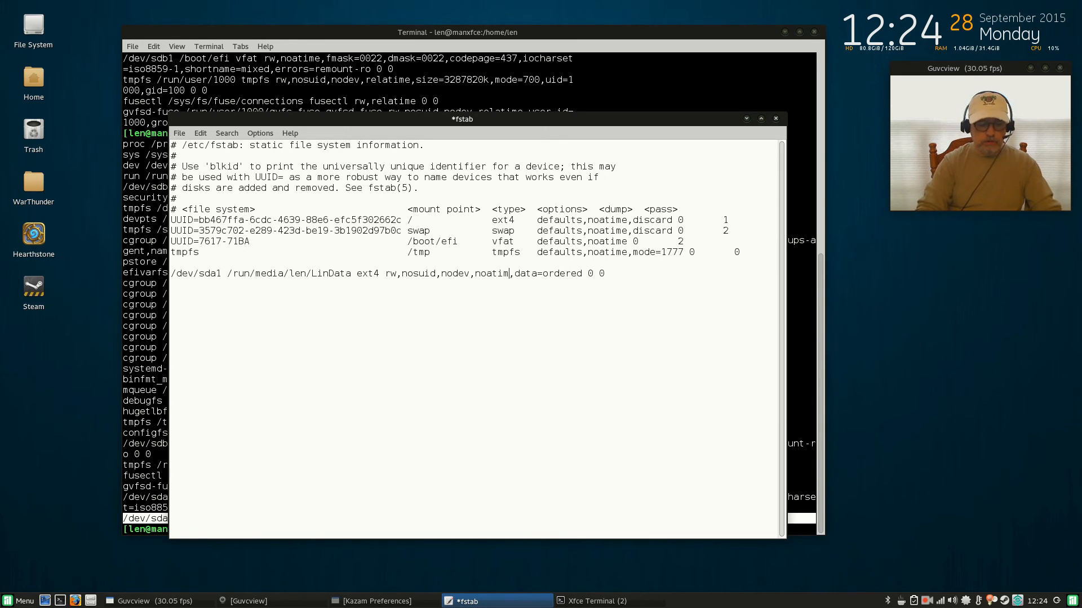
type("e")
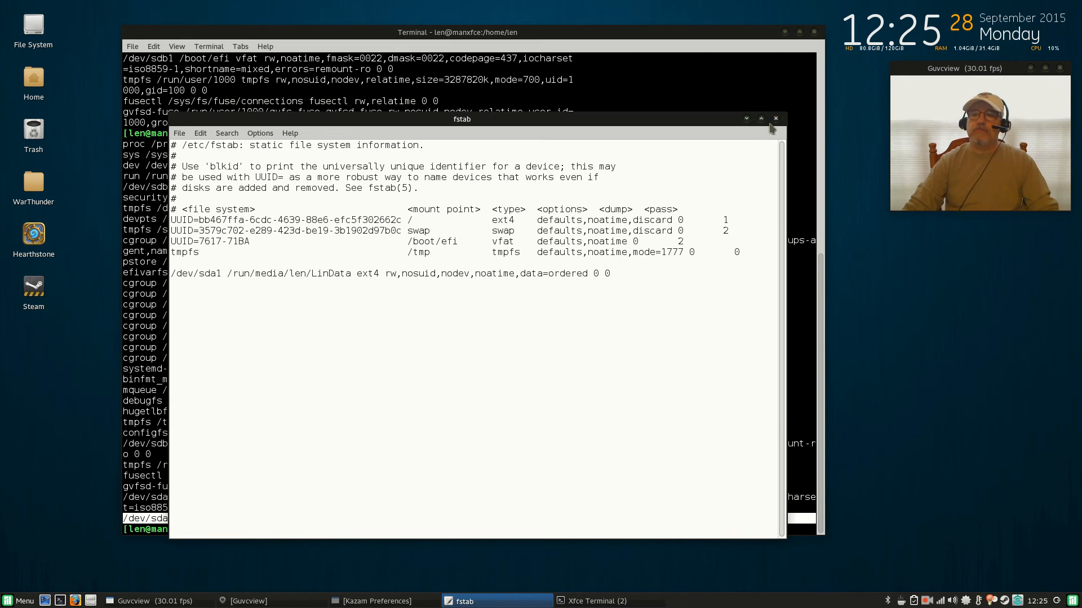
left_click(775, 119)
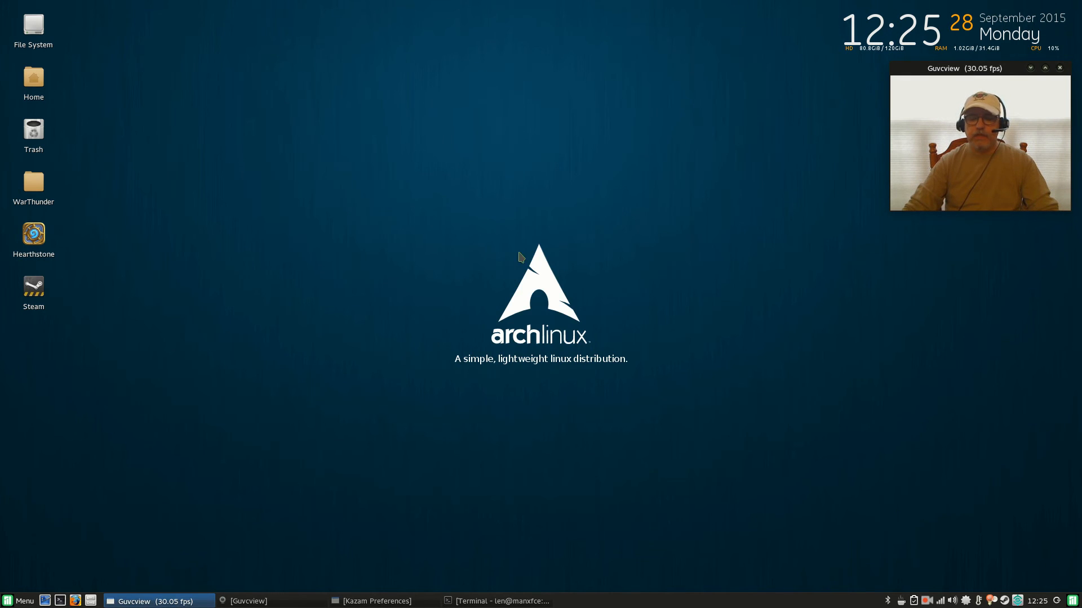
mouse_move(157, 291)
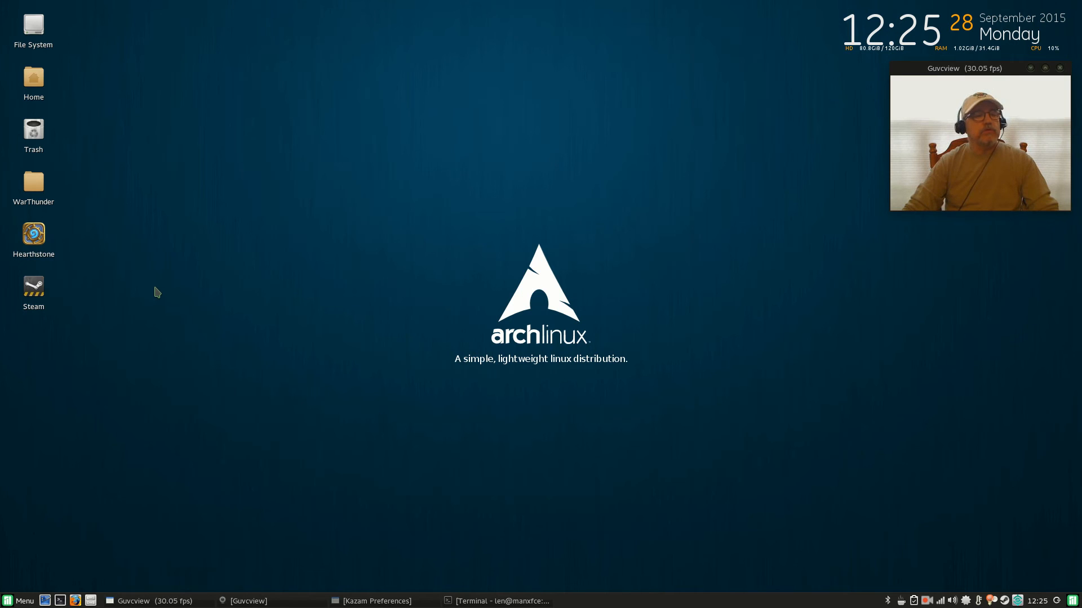
mouse_move(67, 313)
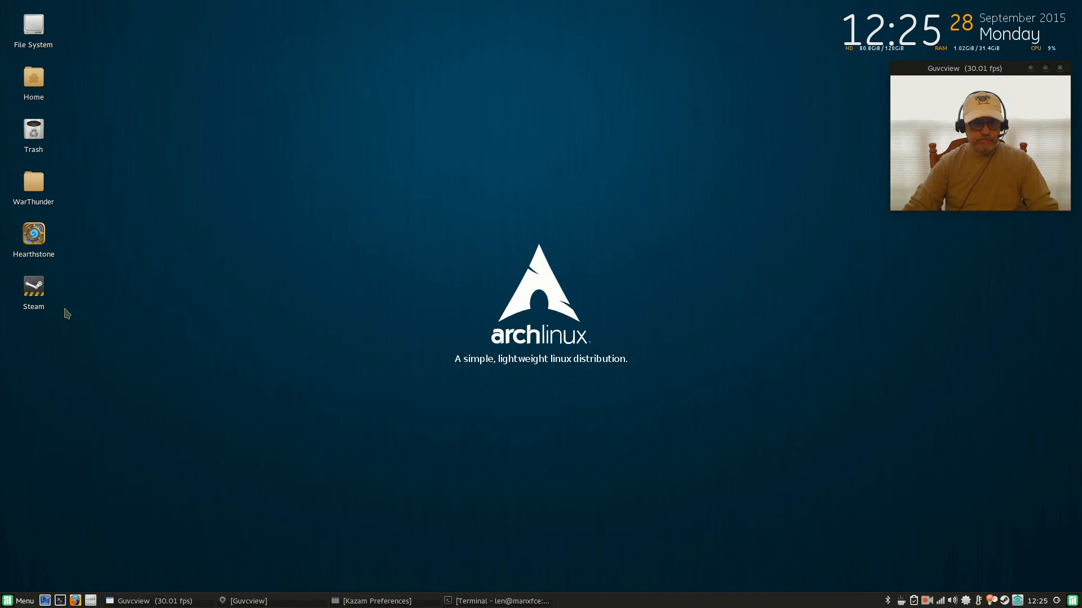
mouse_move(609, 520)
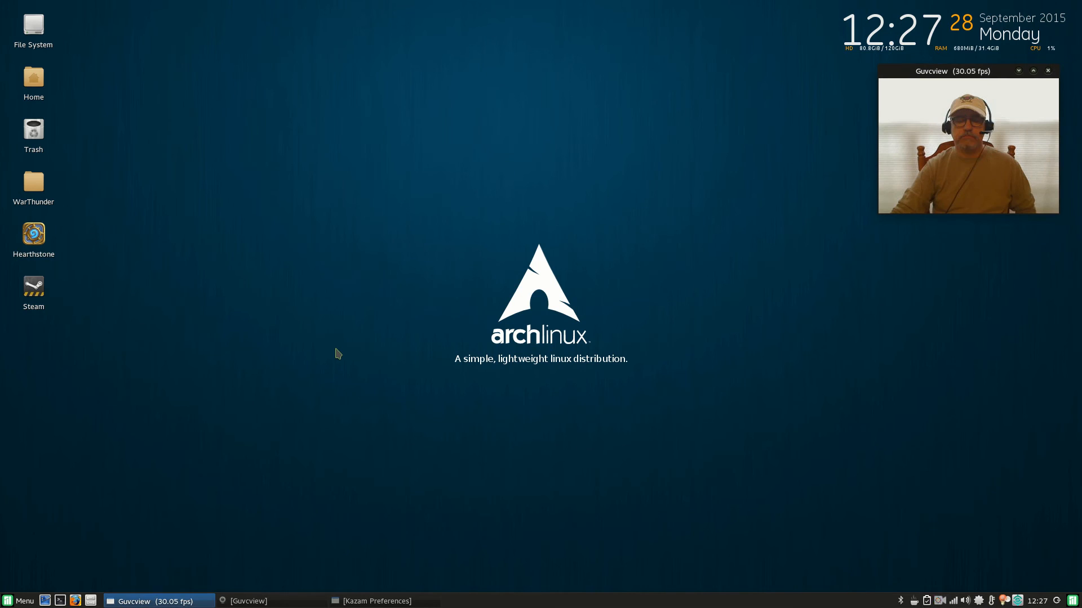
mouse_move(338, 336)
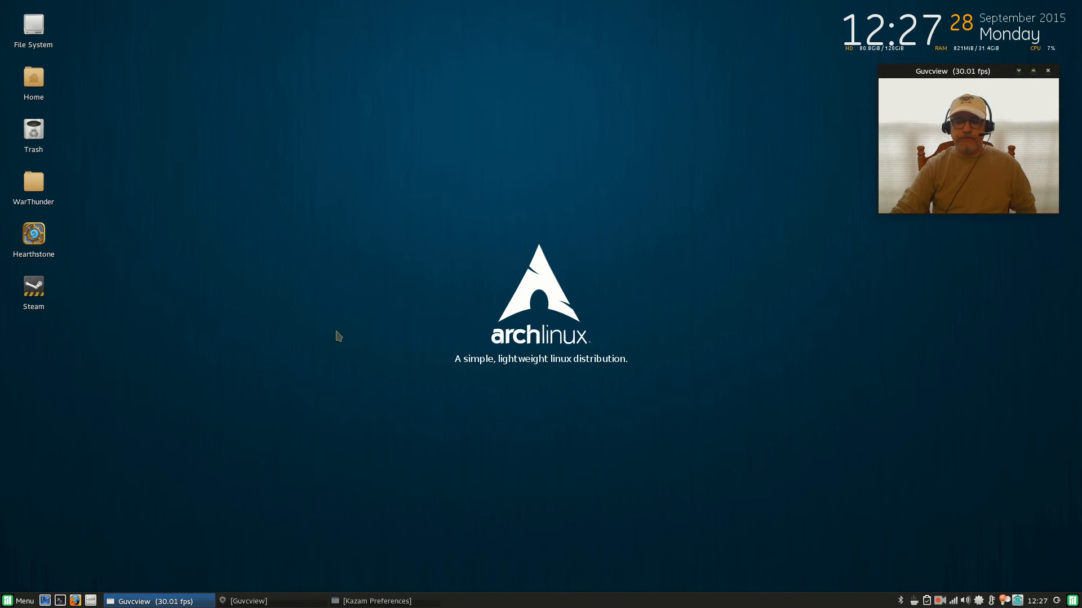
mouse_move(410, 274)
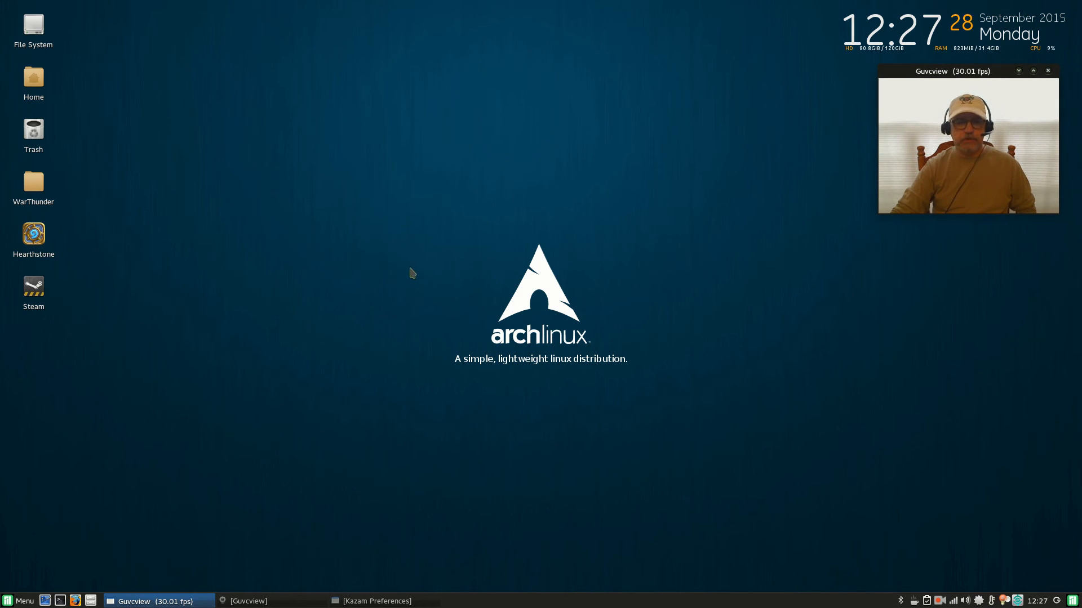
mouse_move(181, 205)
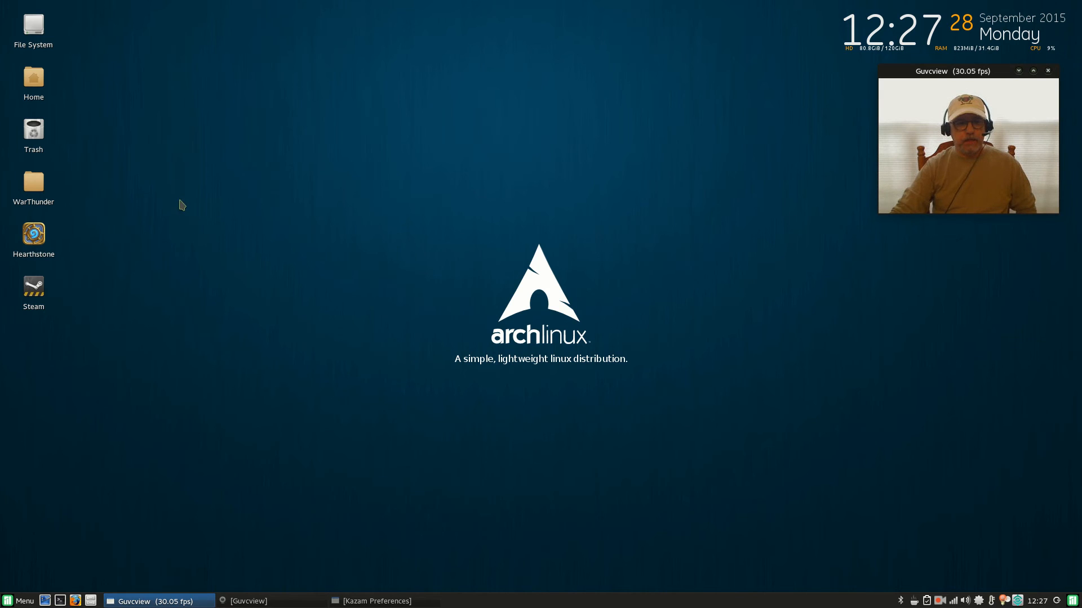
mouse_move(196, 202)
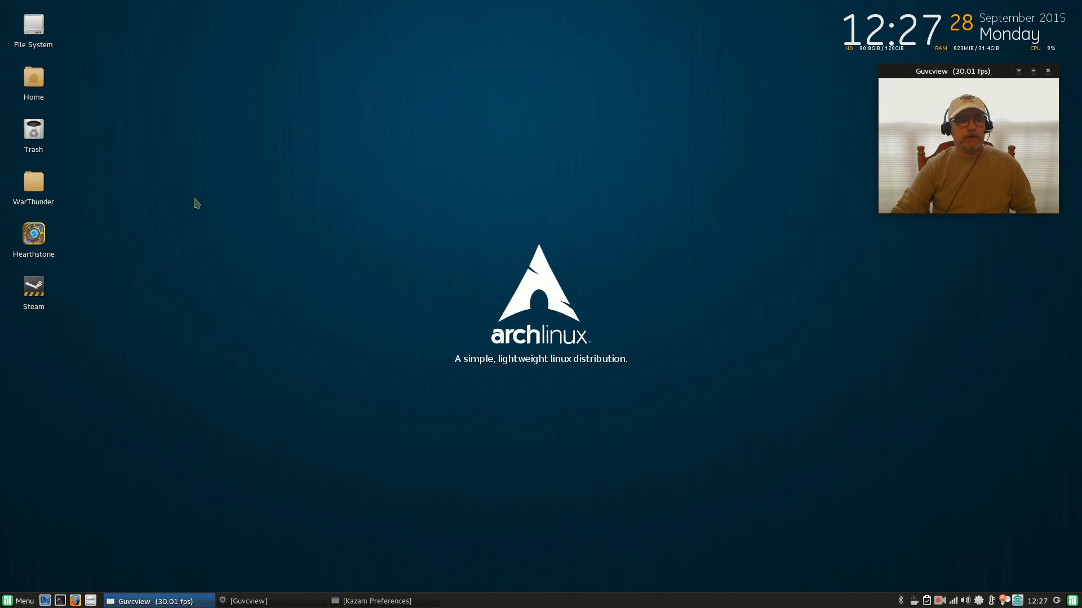
mouse_move(33, 286)
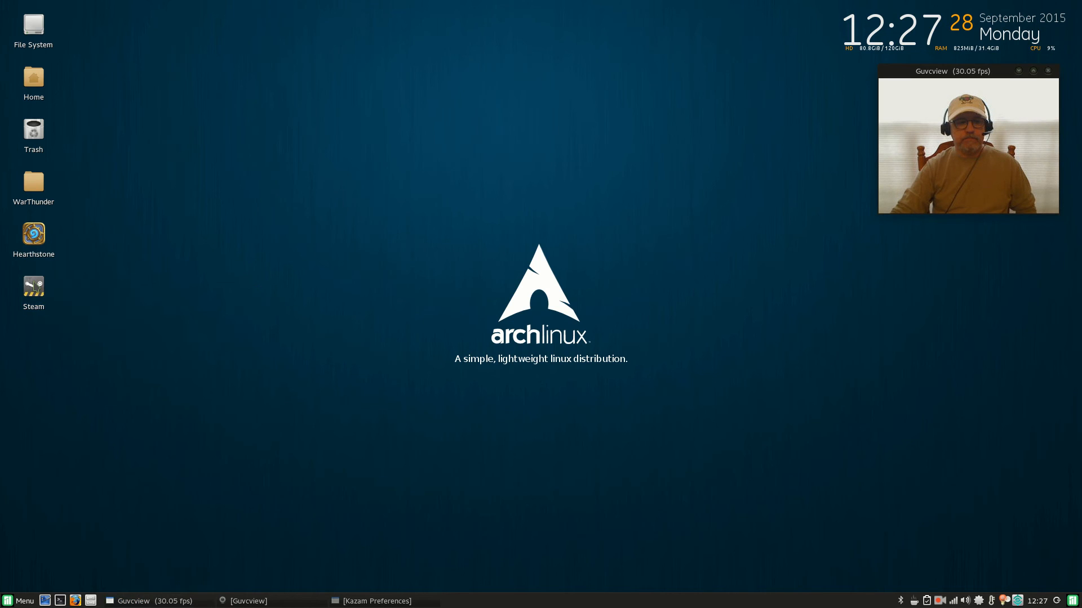
- Launch Steam from the desktop and show the Library with Counter-Strike's page
double_click(34, 286)
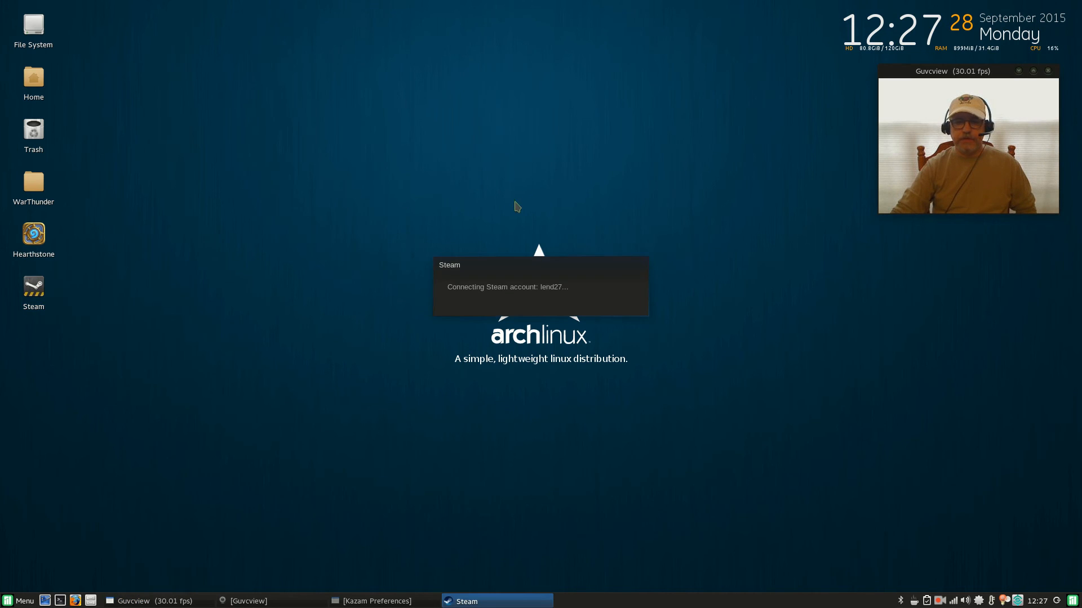
mouse_move(523, 200)
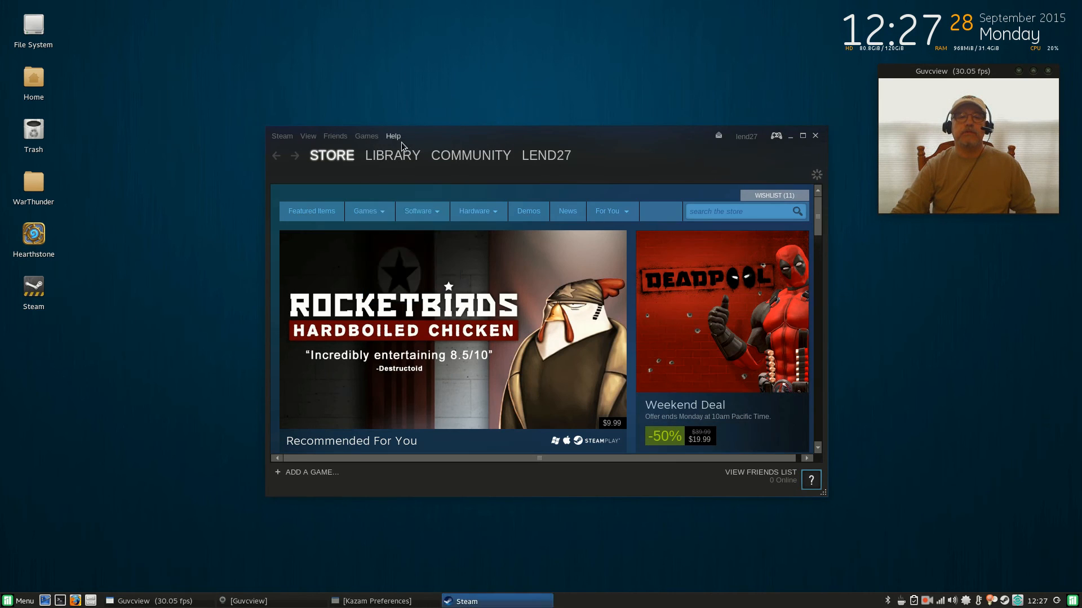
left_click(392, 154)
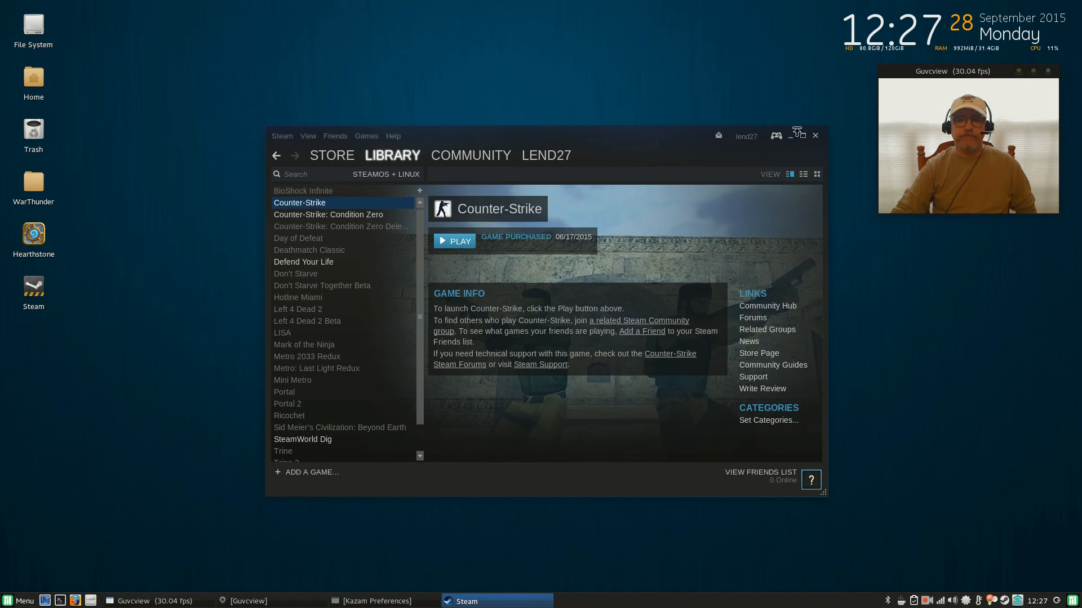
left_click(471, 156)
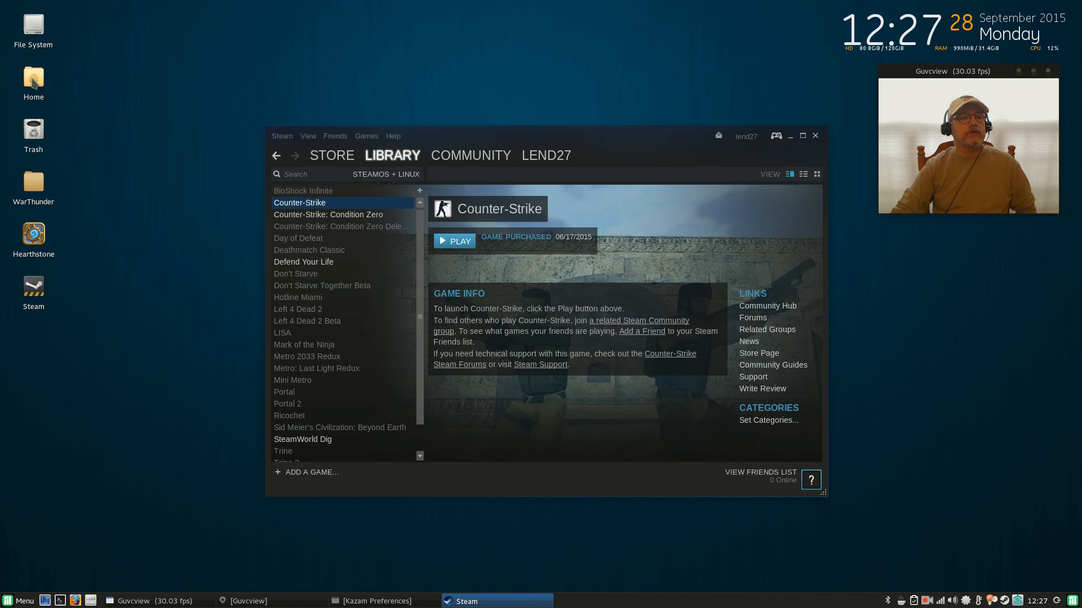
double_click(34, 78)
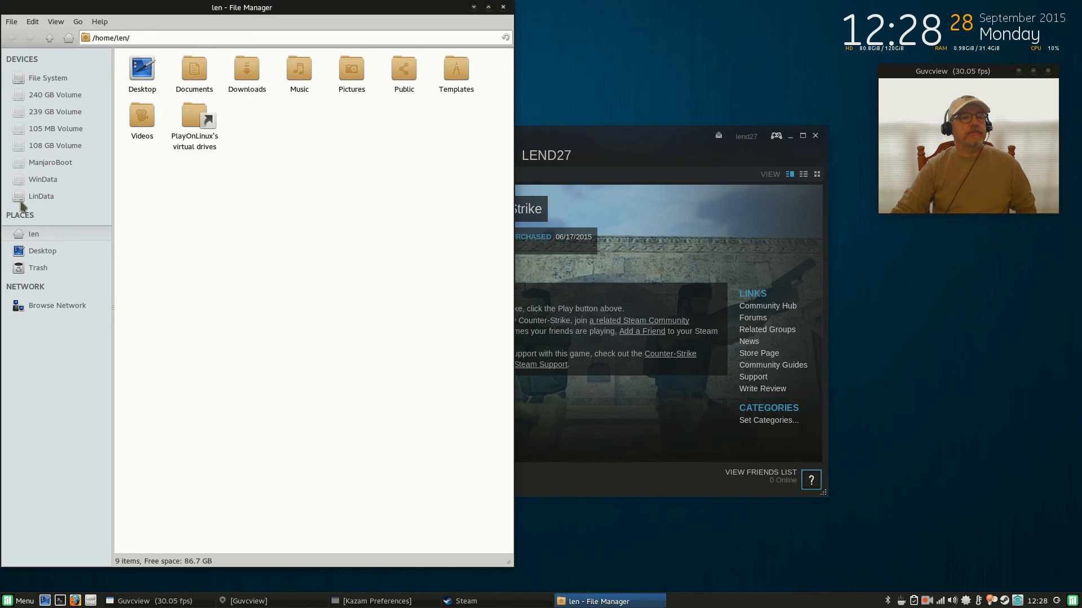
mouse_move(40, 196)
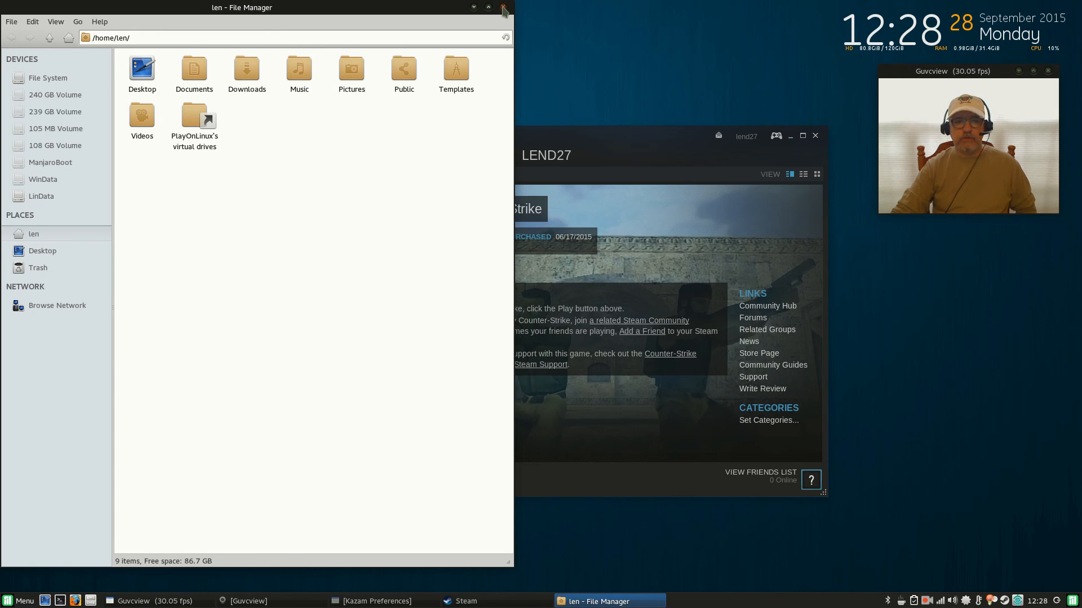
left_click(503, 7)
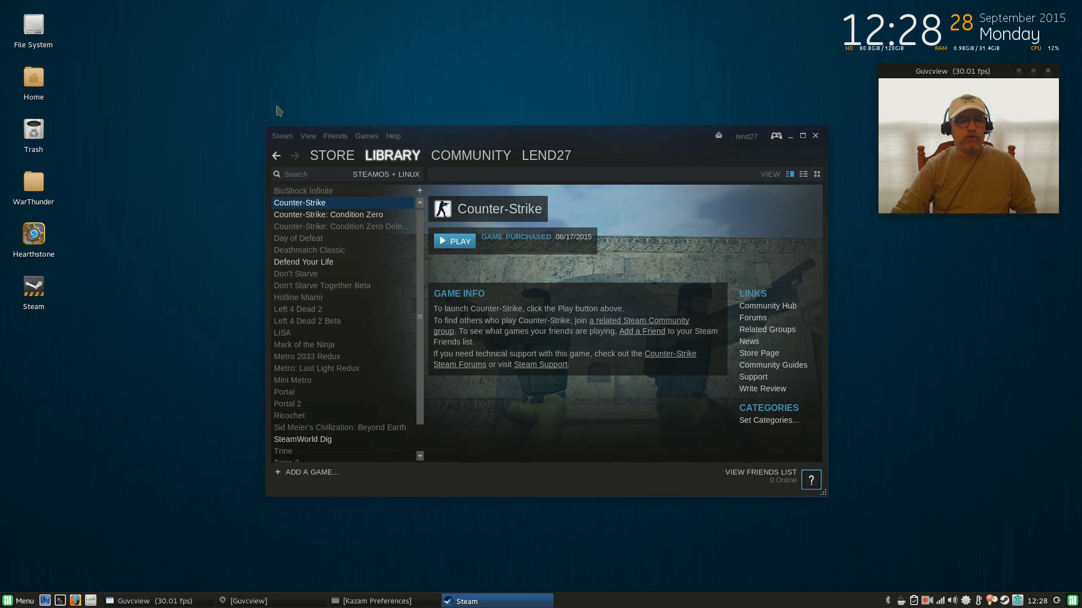
mouse_move(144, 457)
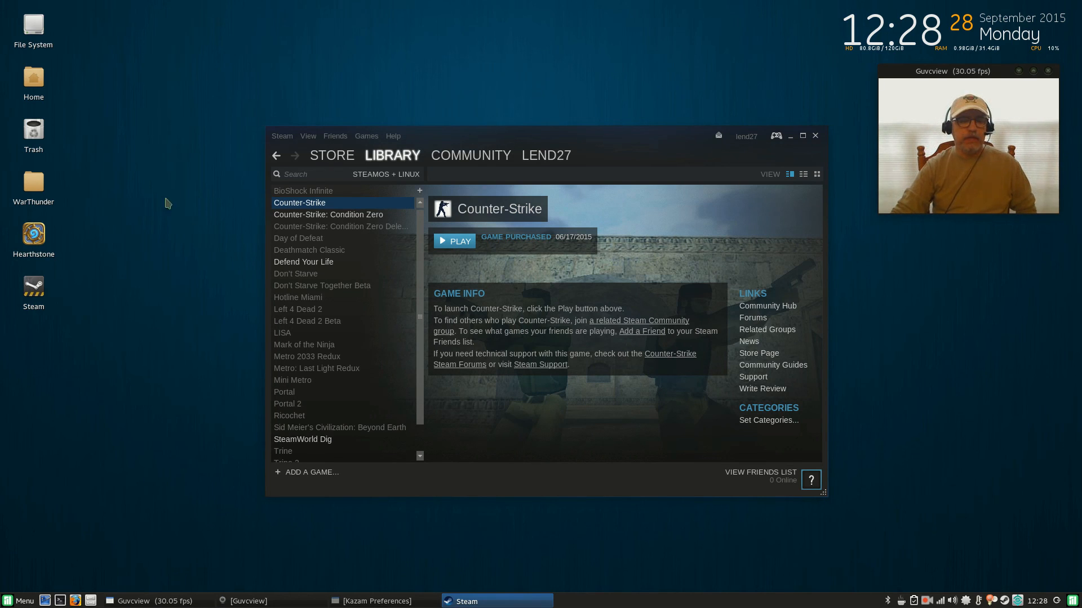
mouse_move(207, 260)
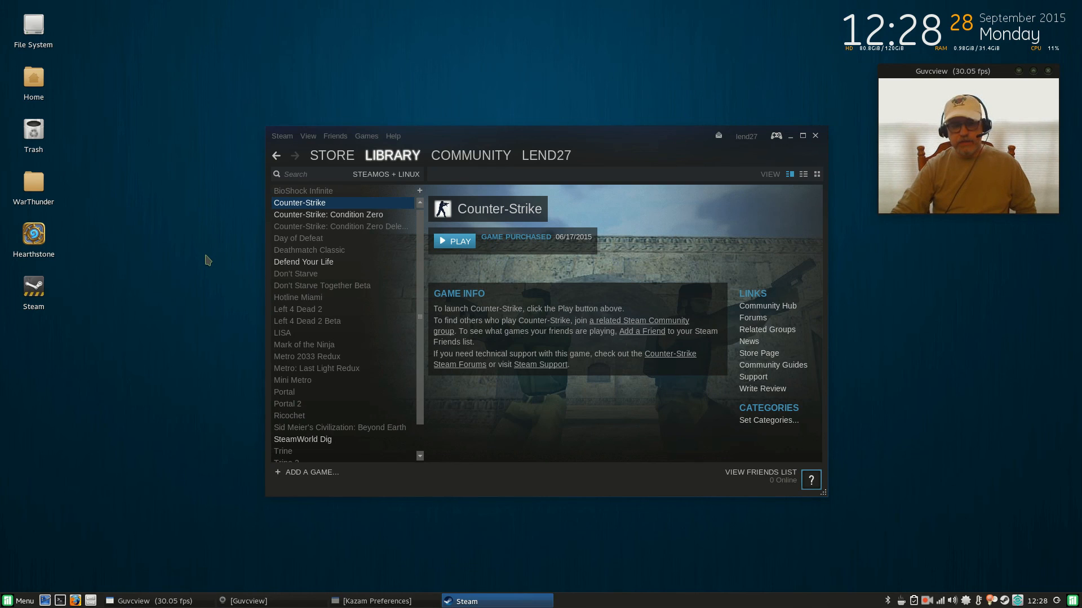
mouse_move(204, 274)
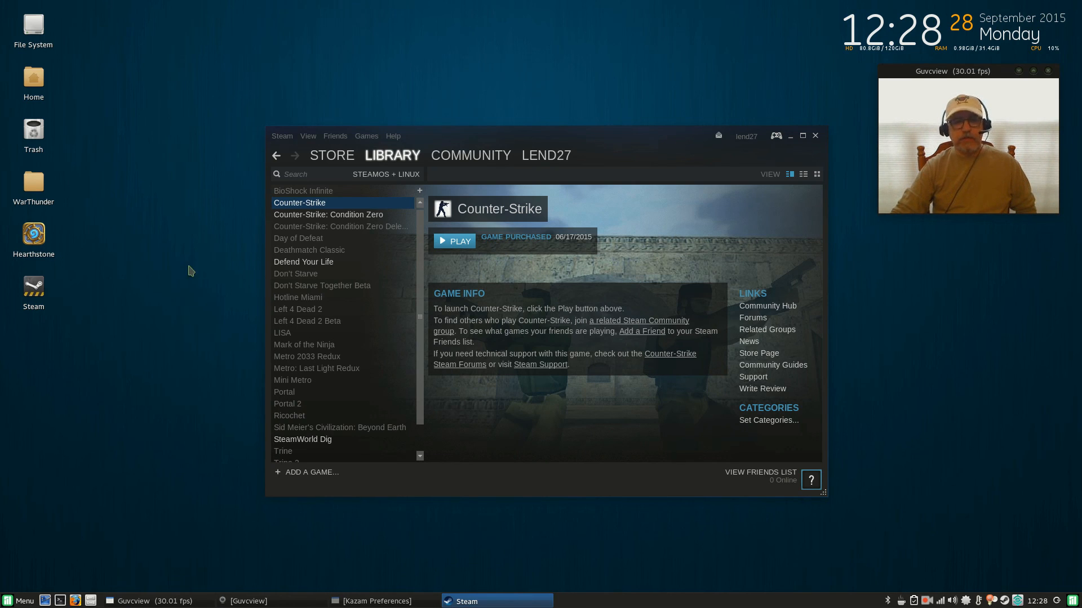
mouse_move(354, 163)
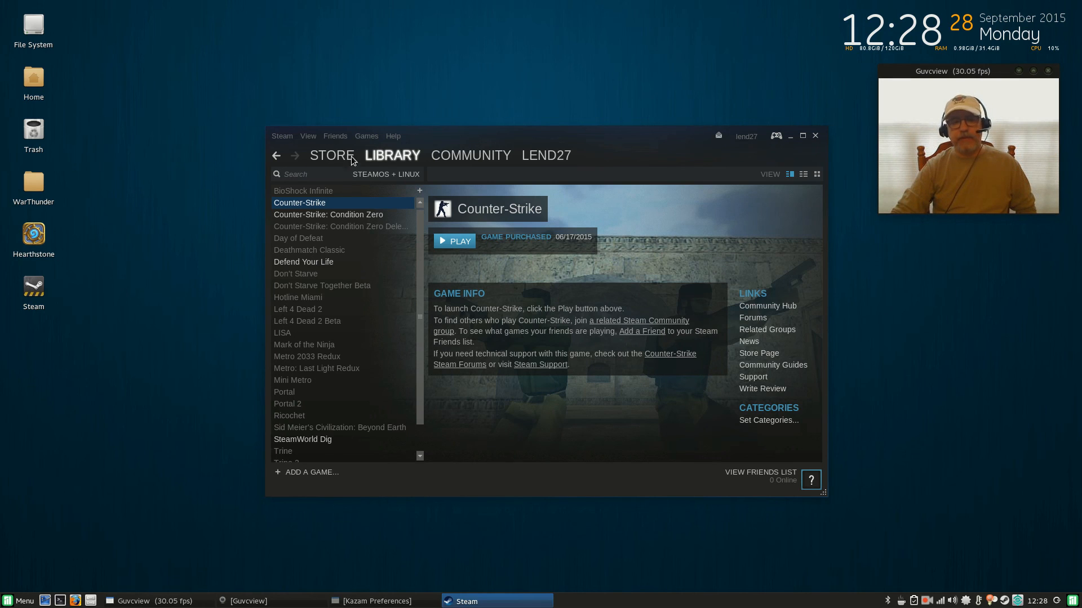
mouse_move(574, 140)
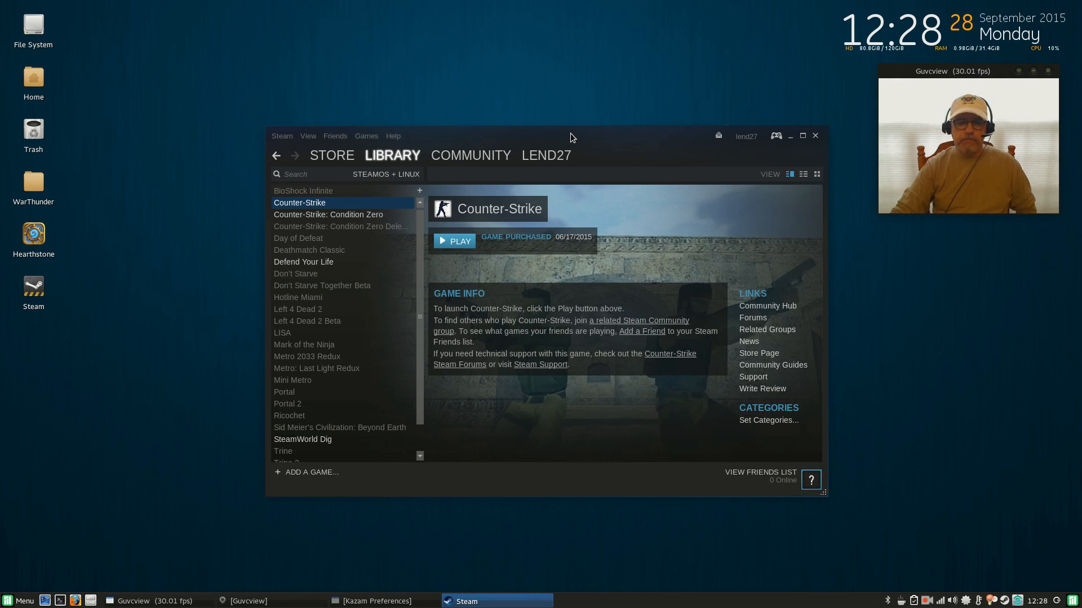
mouse_move(562, 135)
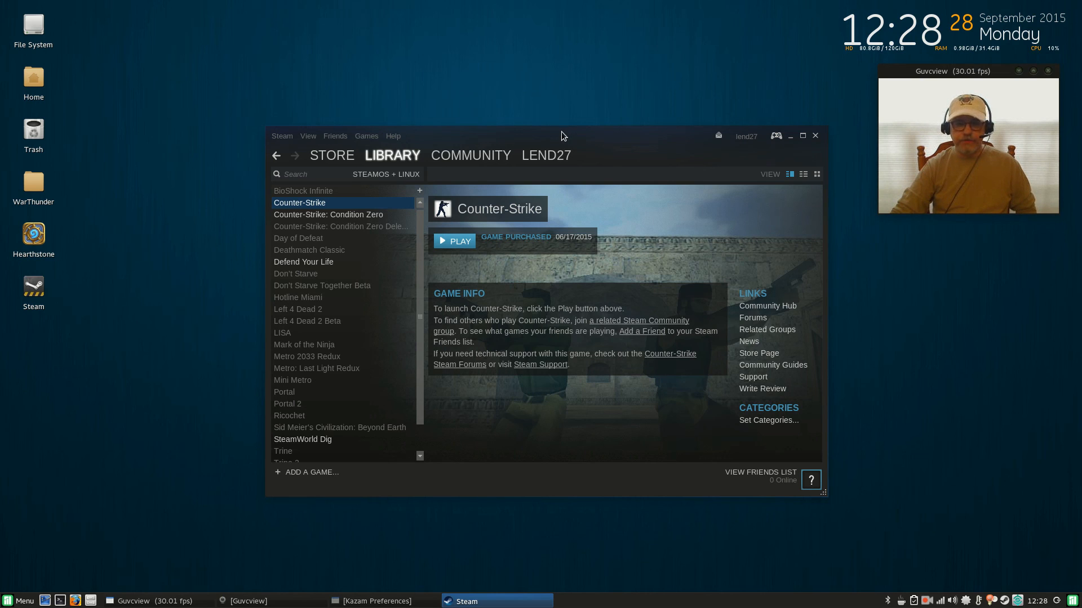
mouse_move(125, 151)
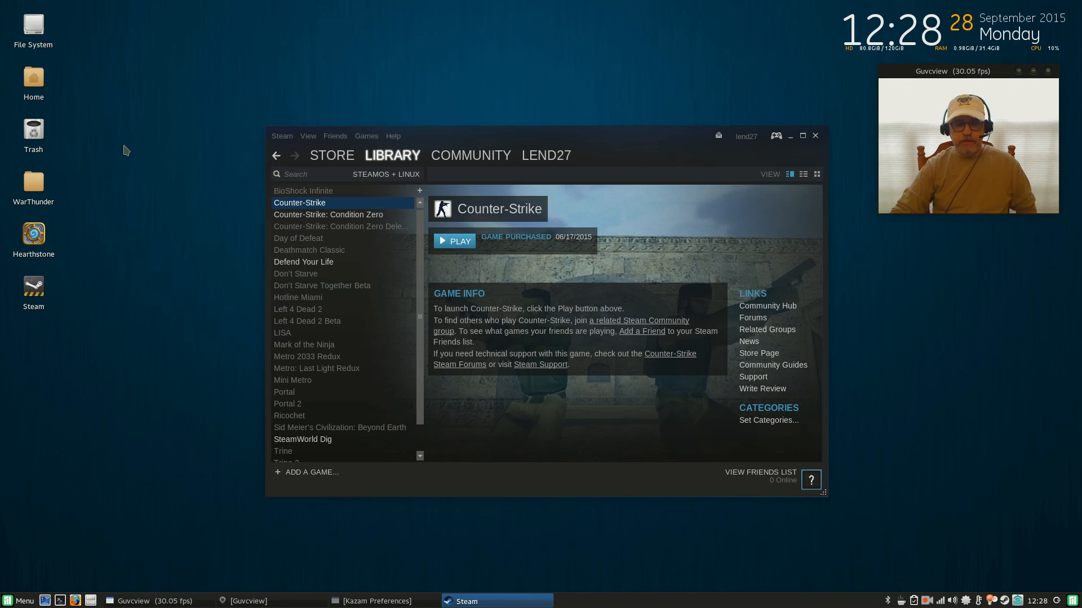
mouse_move(563, 133)
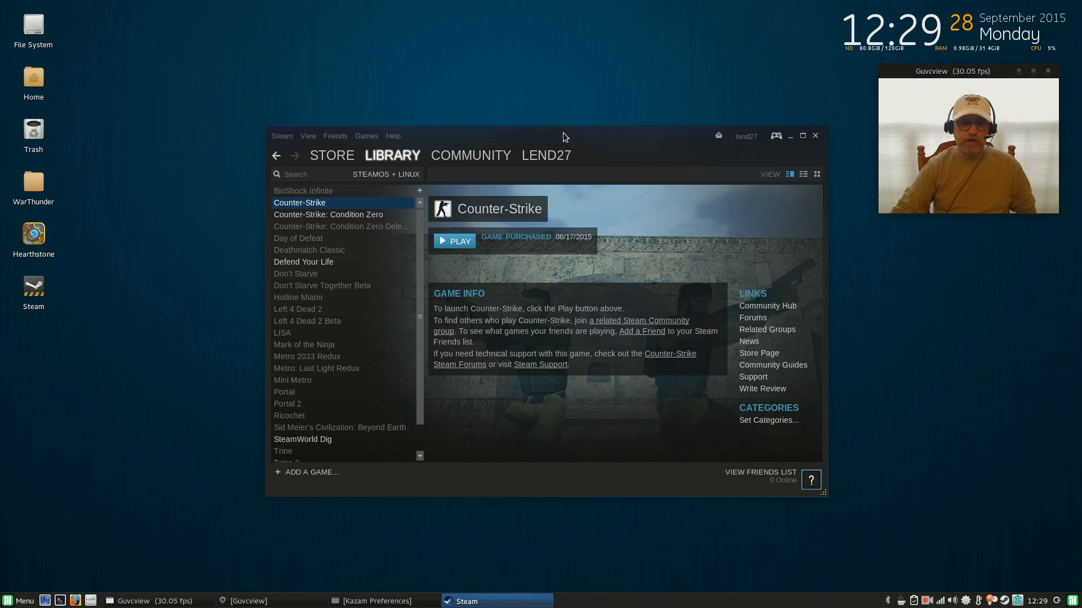
mouse_move(644, 141)
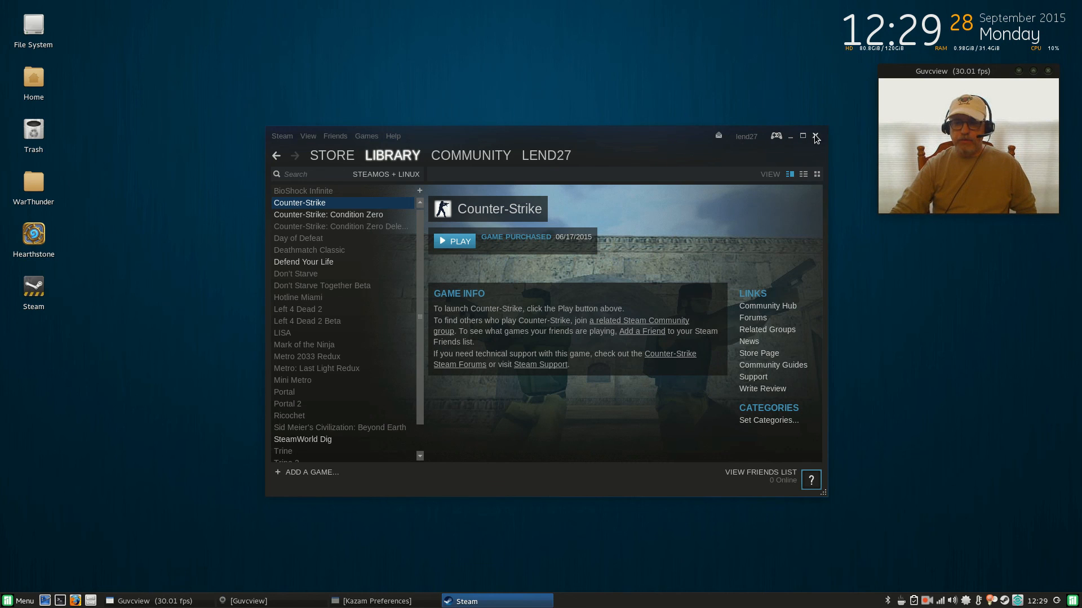
- Close the Steam window, leaving the empty Arch Linux desktop
left_click(816, 137)
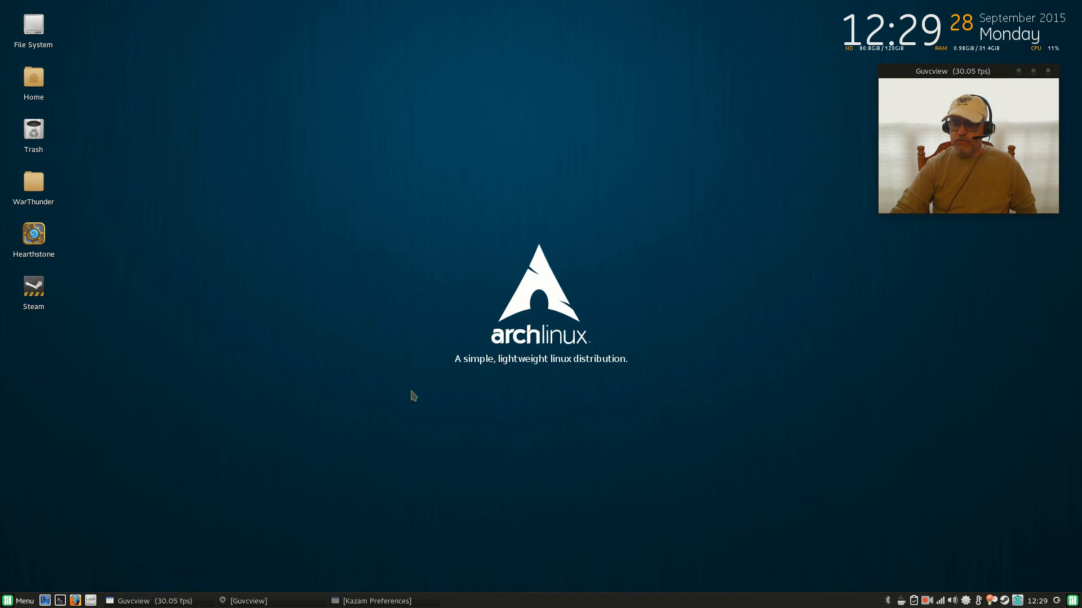
mouse_move(542, 383)
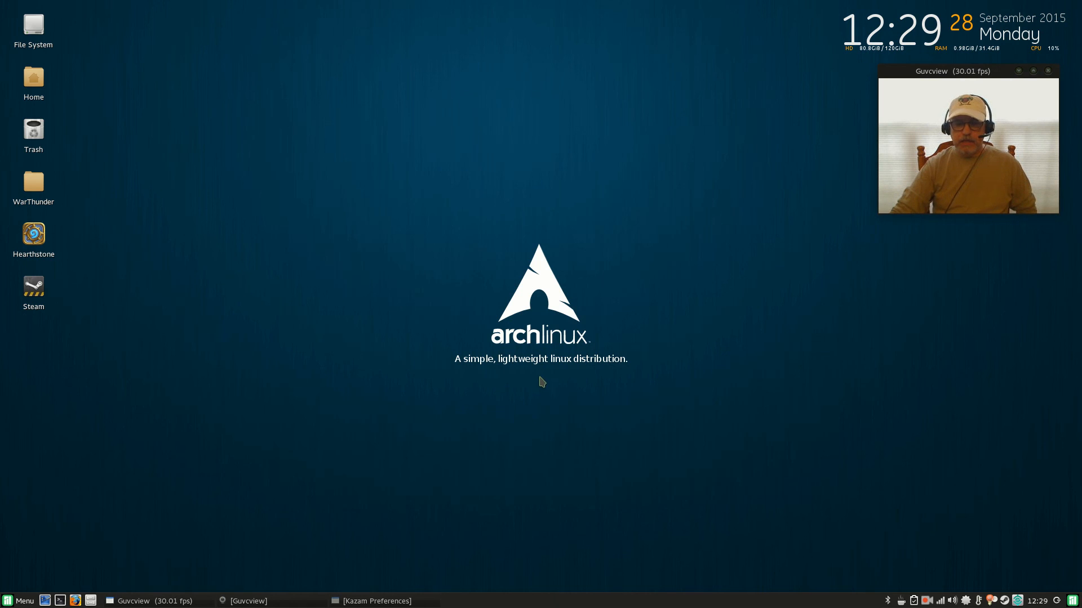